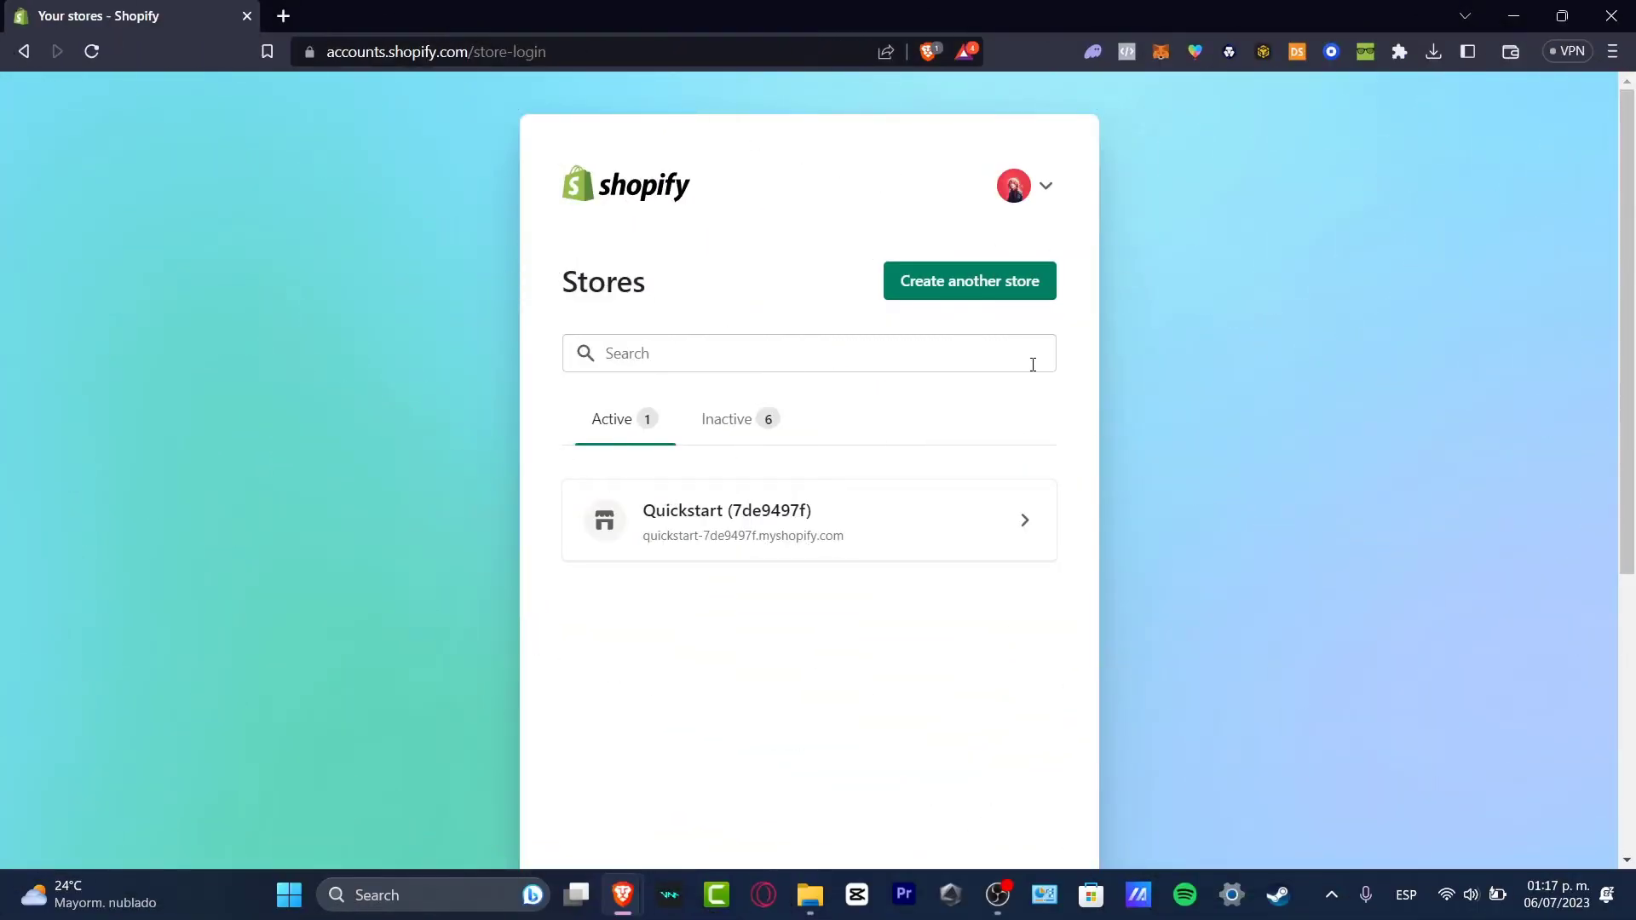
{"action": "mouse_move", "coordinate": [1547, 693]}
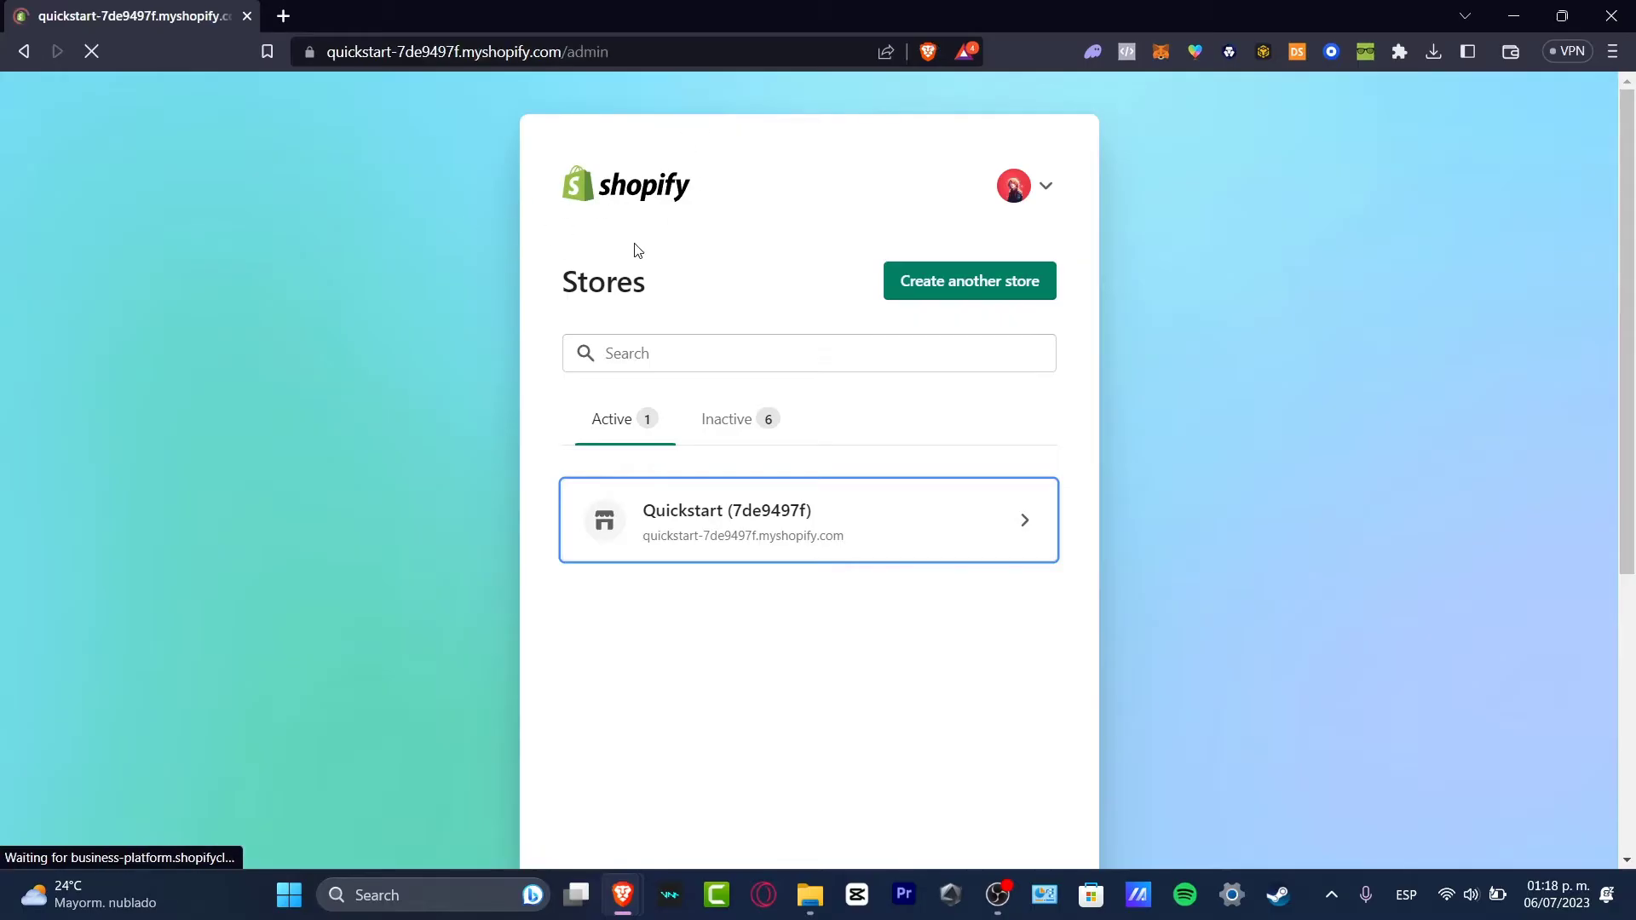
Open the Quickstart store's admin home from the Stores page
{"action": "left_click", "coordinate": [809, 520]}
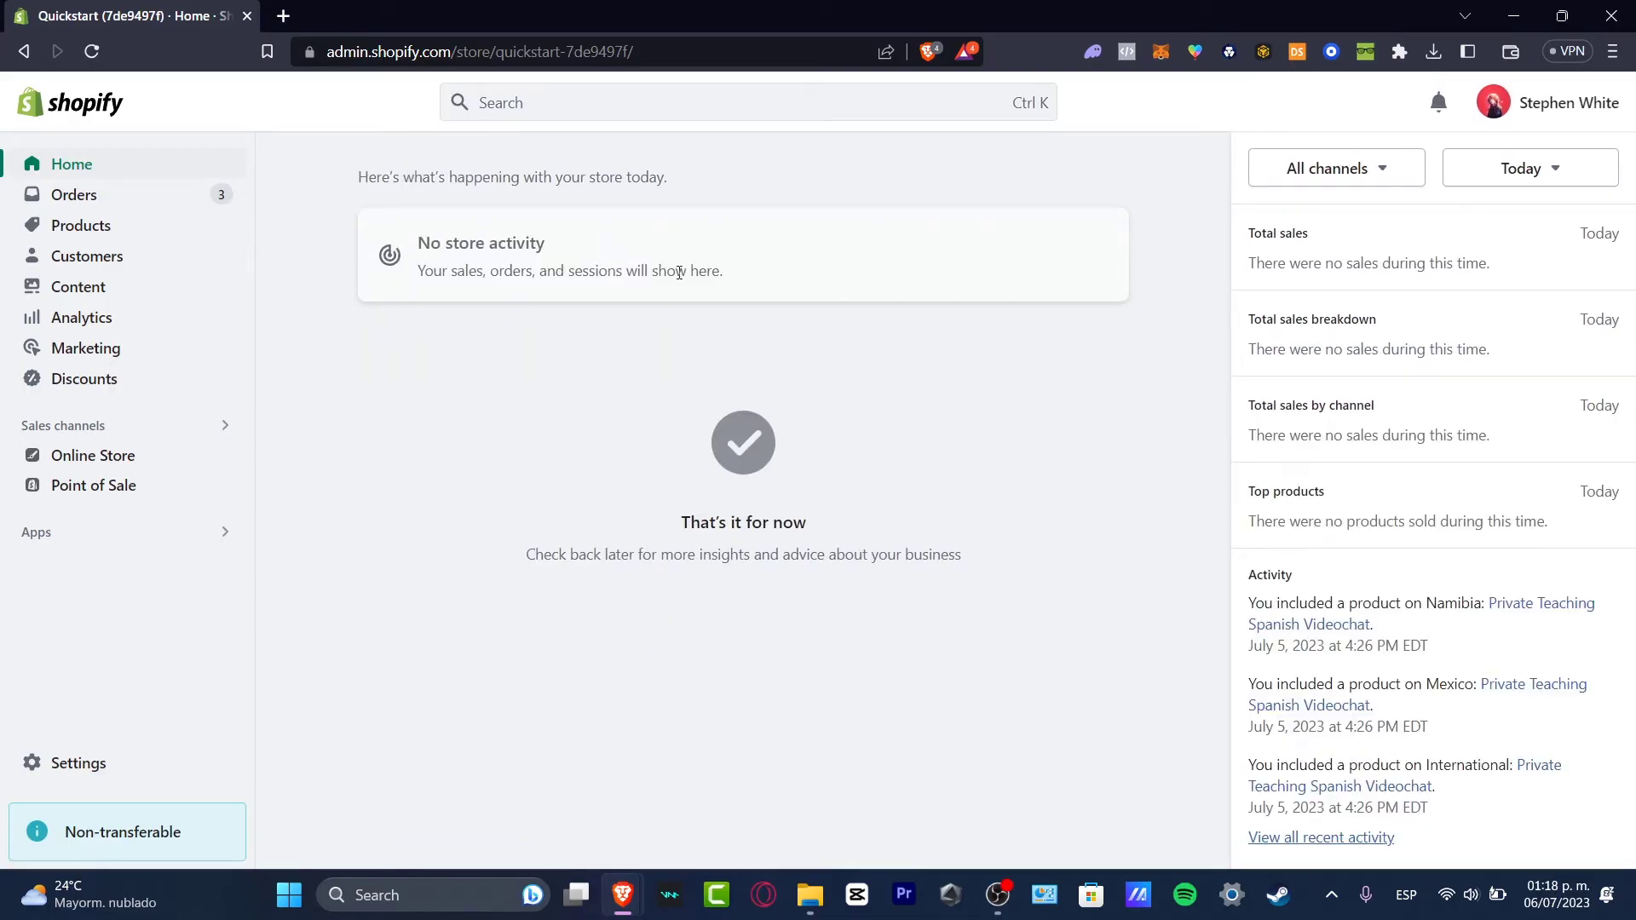
Show the Products list and scroll to the snowboard products at the end
{"action": "left_click", "coordinate": [82, 225]}
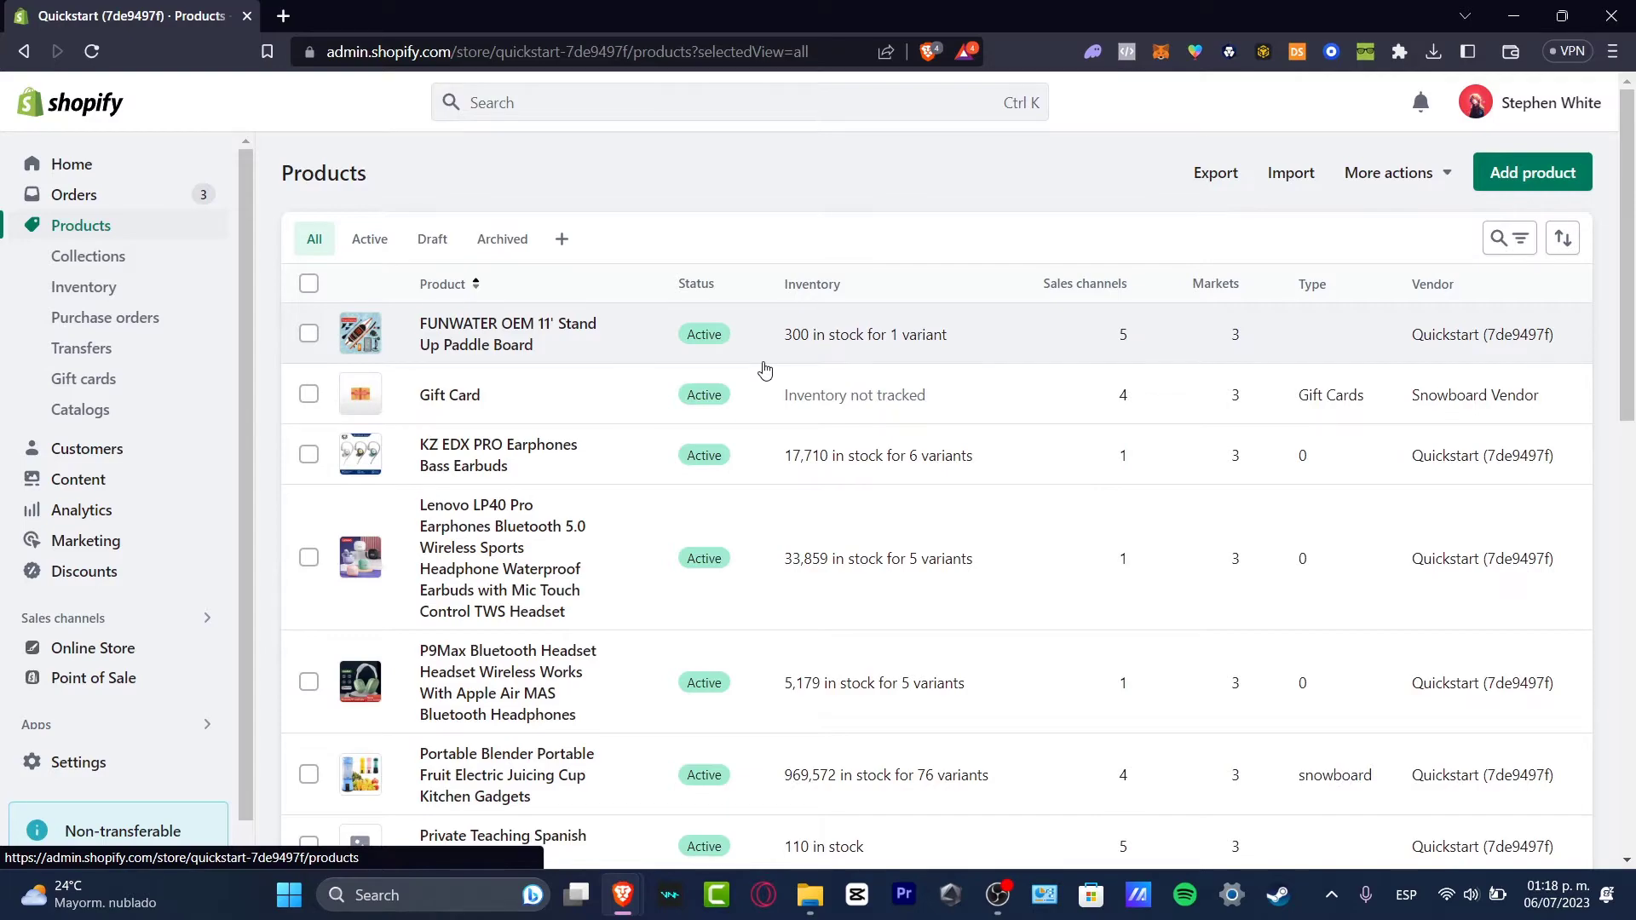
{"action": "mouse_move", "coordinate": [533, 345]}
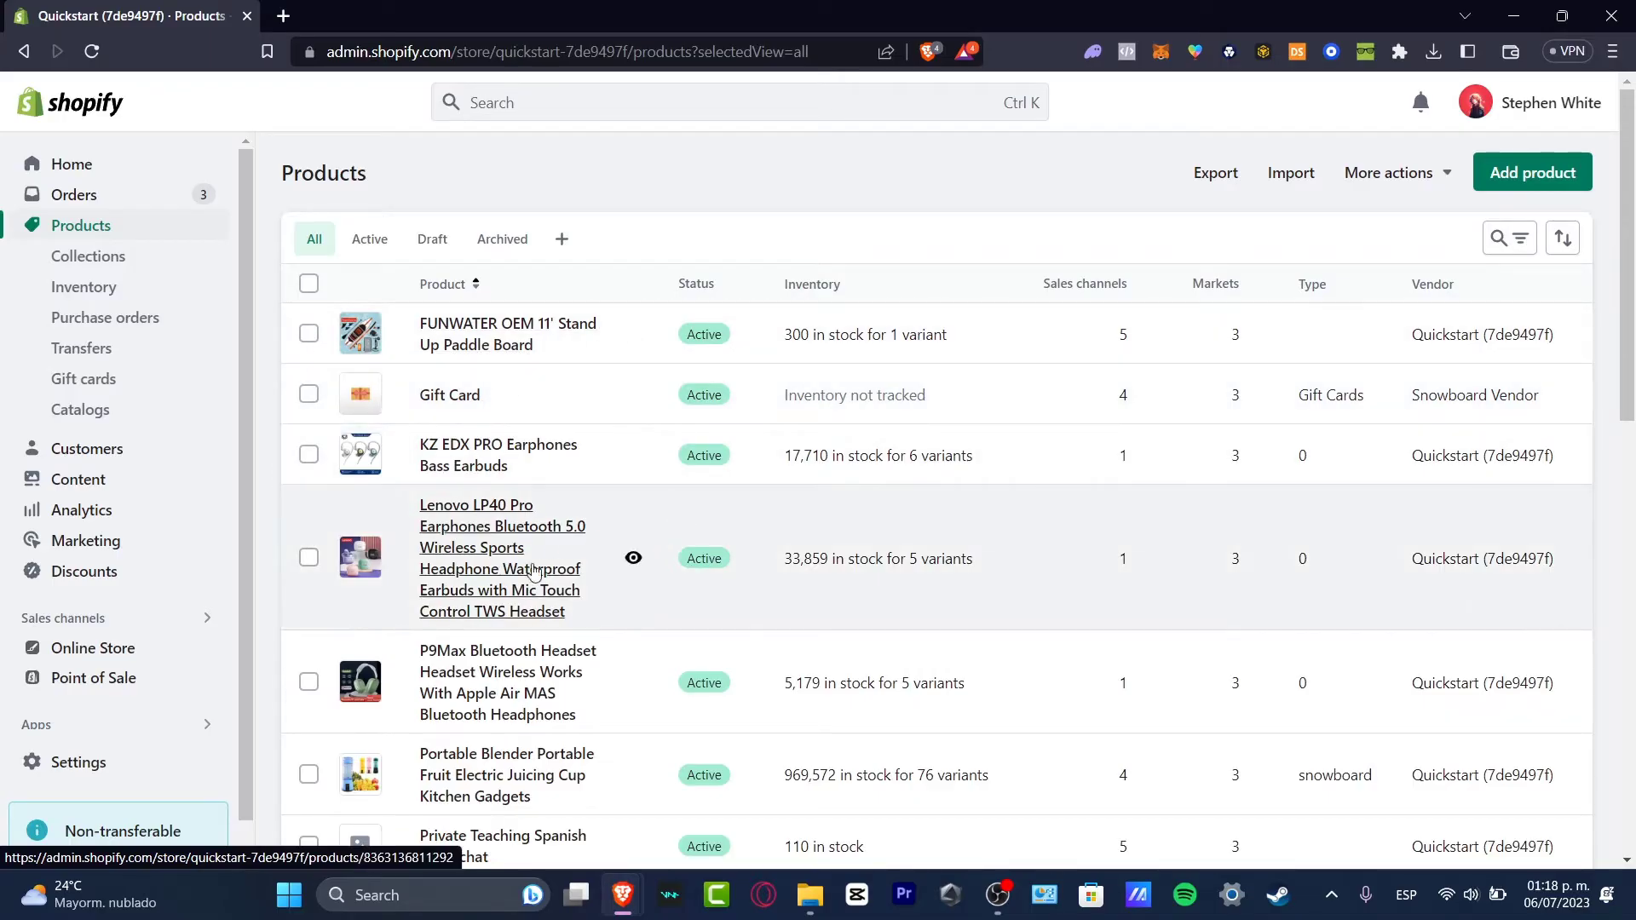
{"action": "scroll", "scroll_direction": "down", "scroll_amount": 3}
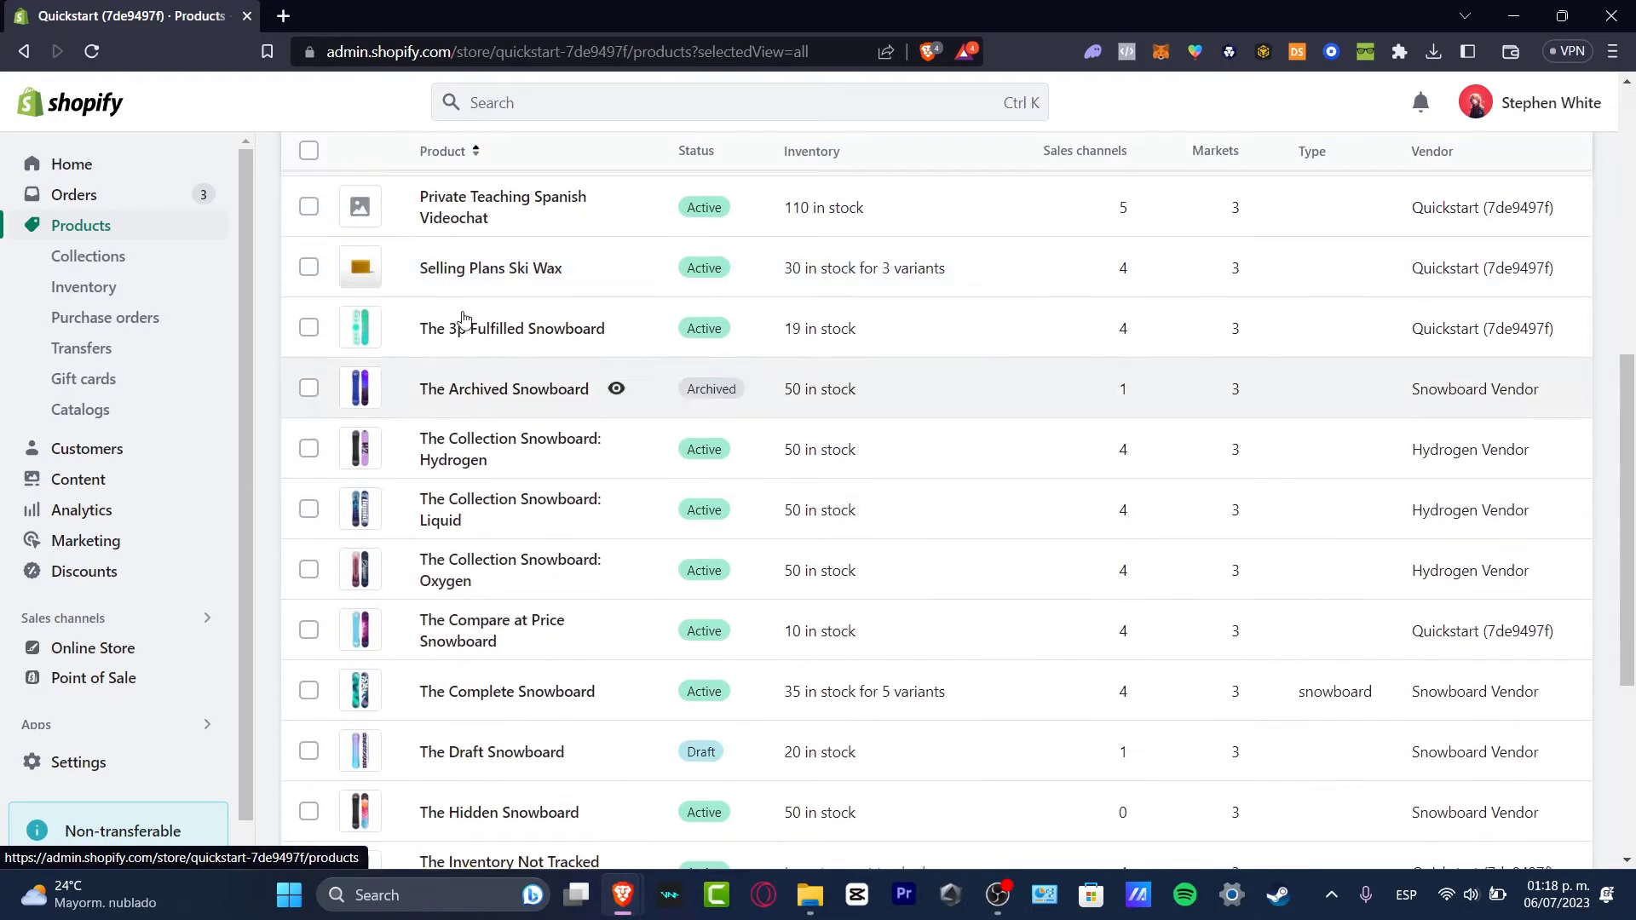
{"action": "scroll", "scroll_direction": "down", "scroll_amount": 3}
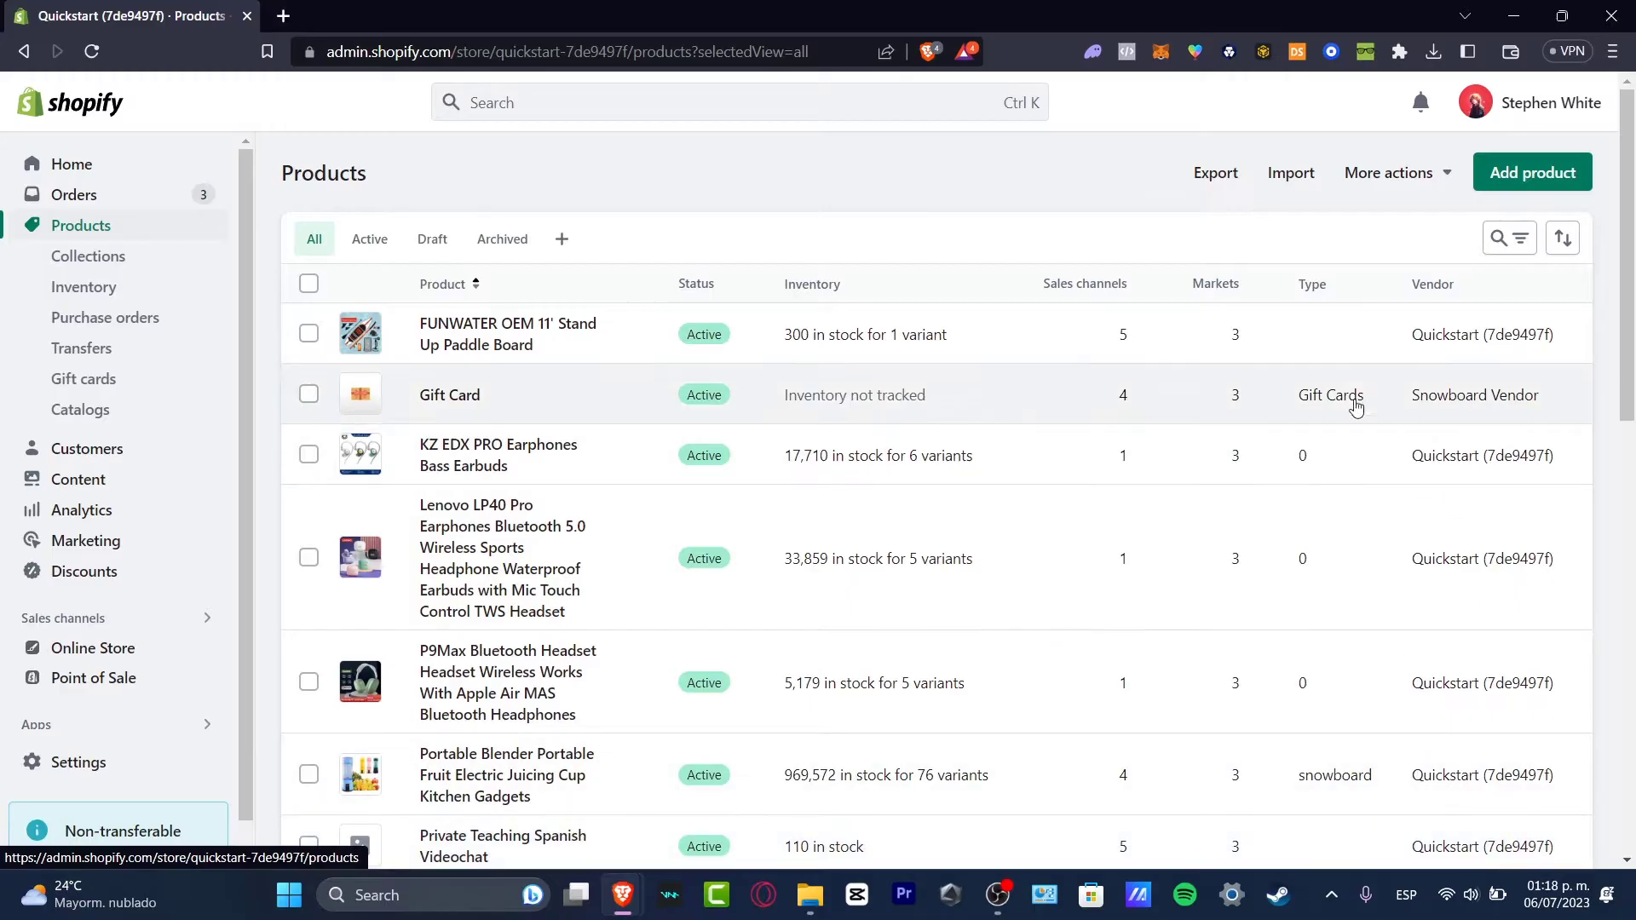
{"action": "scroll", "scroll_direction": "down", "scroll_amount": 3}
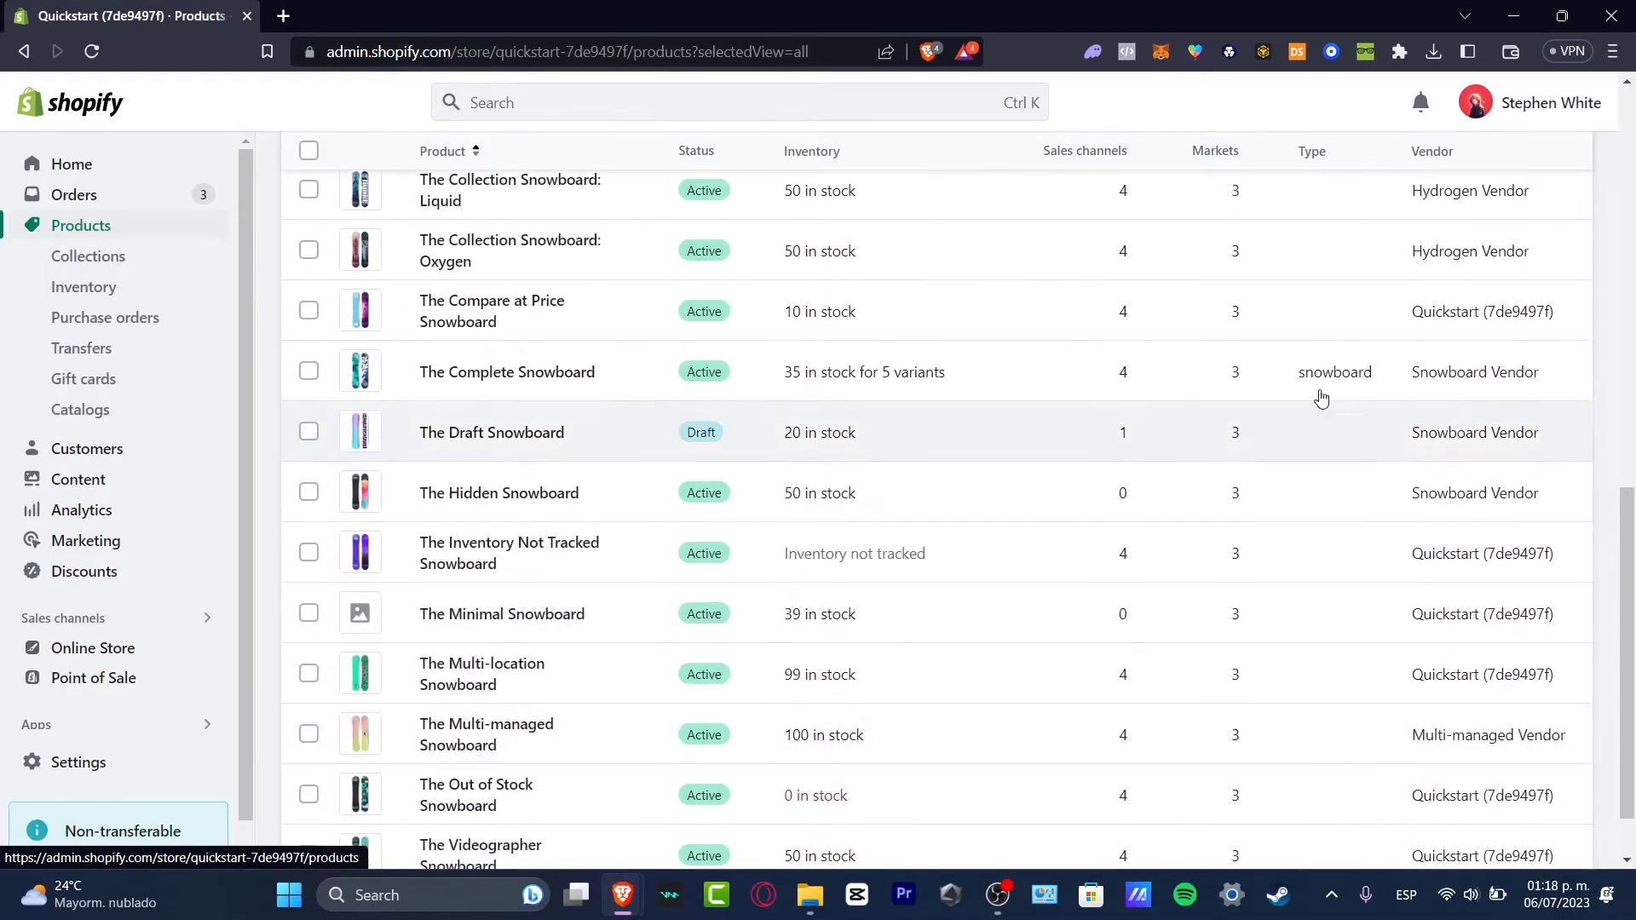
{"action": "scroll", "scroll_direction": "down", "scroll_amount": 3}
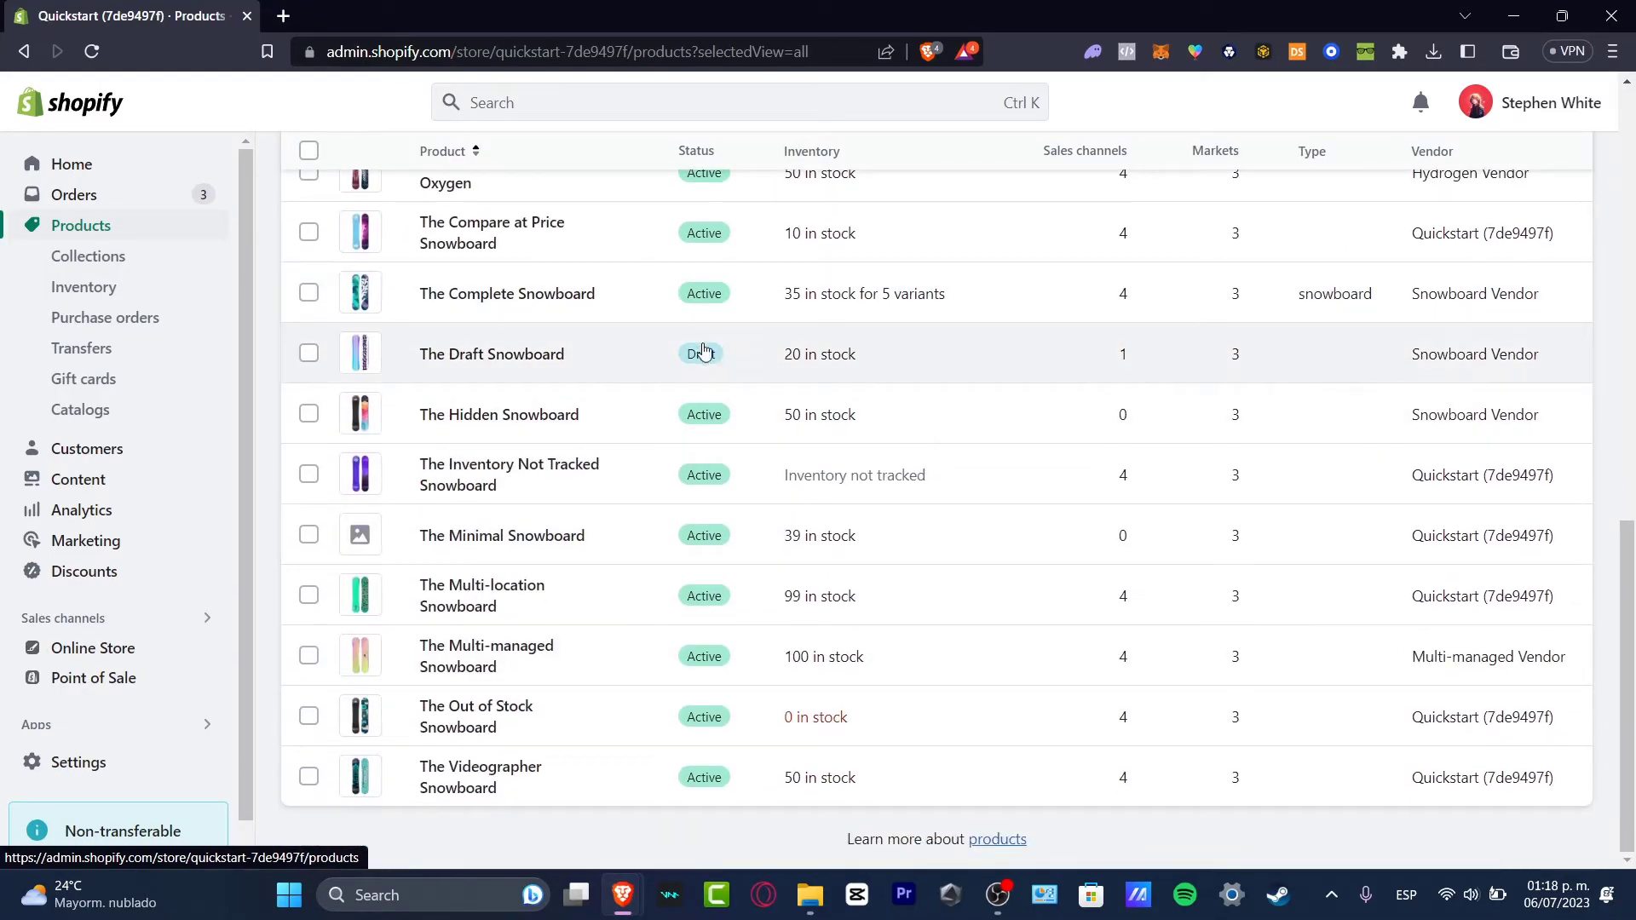
Give The Draft Snowboard the product category Snowboards
{"action": "left_click", "coordinate": [491, 355]}
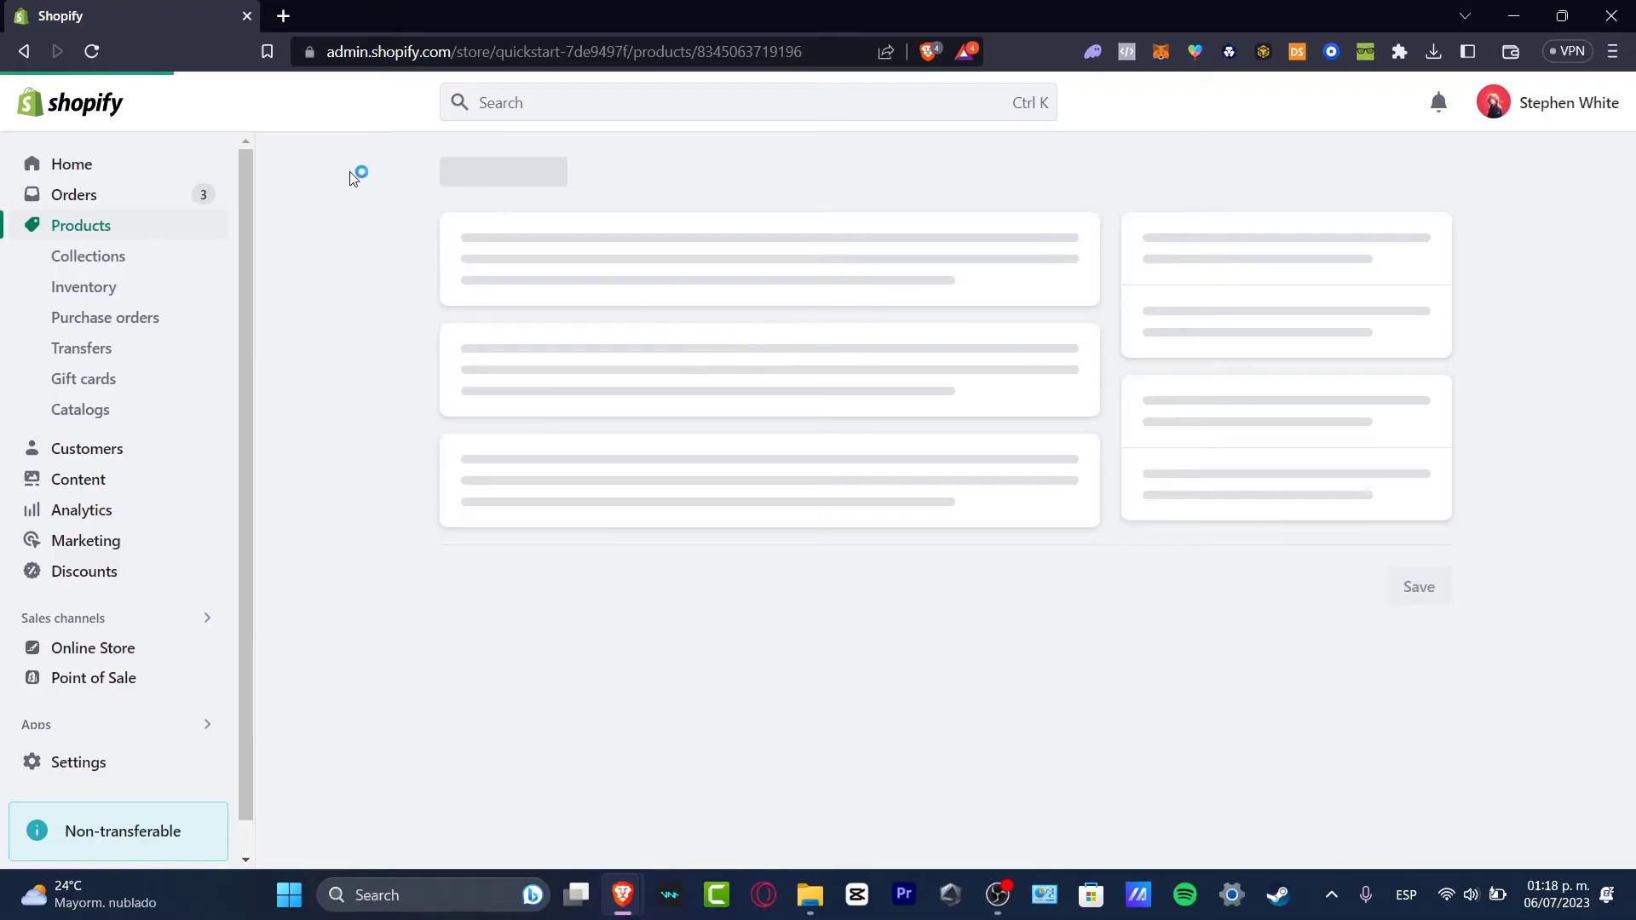
{"action": "mouse_move", "coordinate": [1128, 414]}
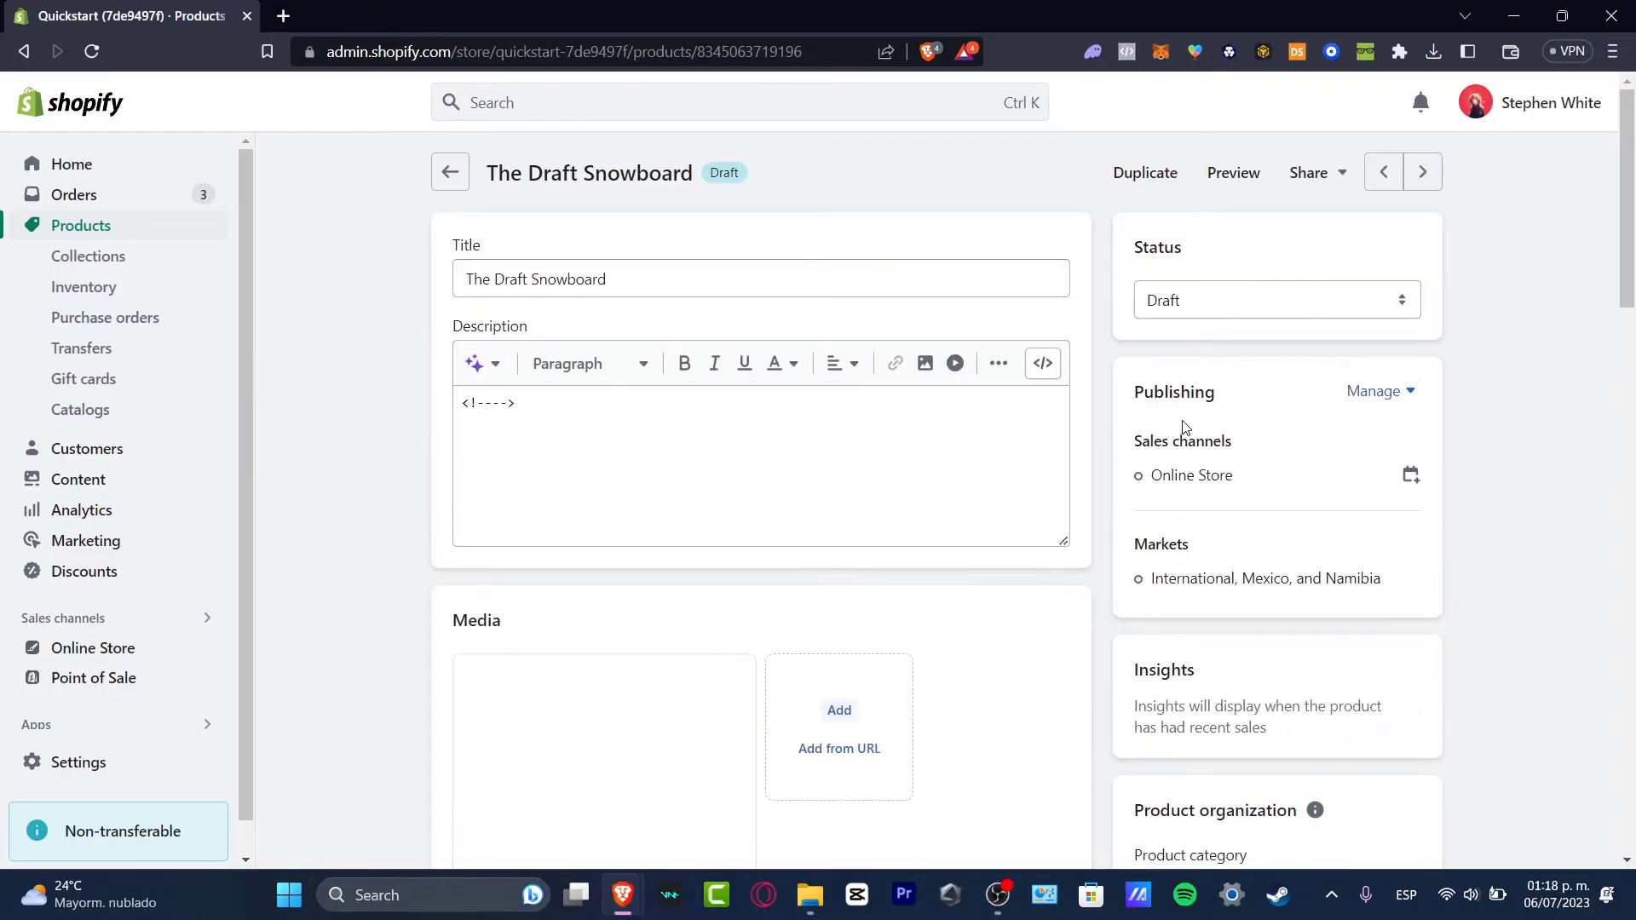
{"action": "scroll", "scroll_direction": "down", "scroll_amount": 3}
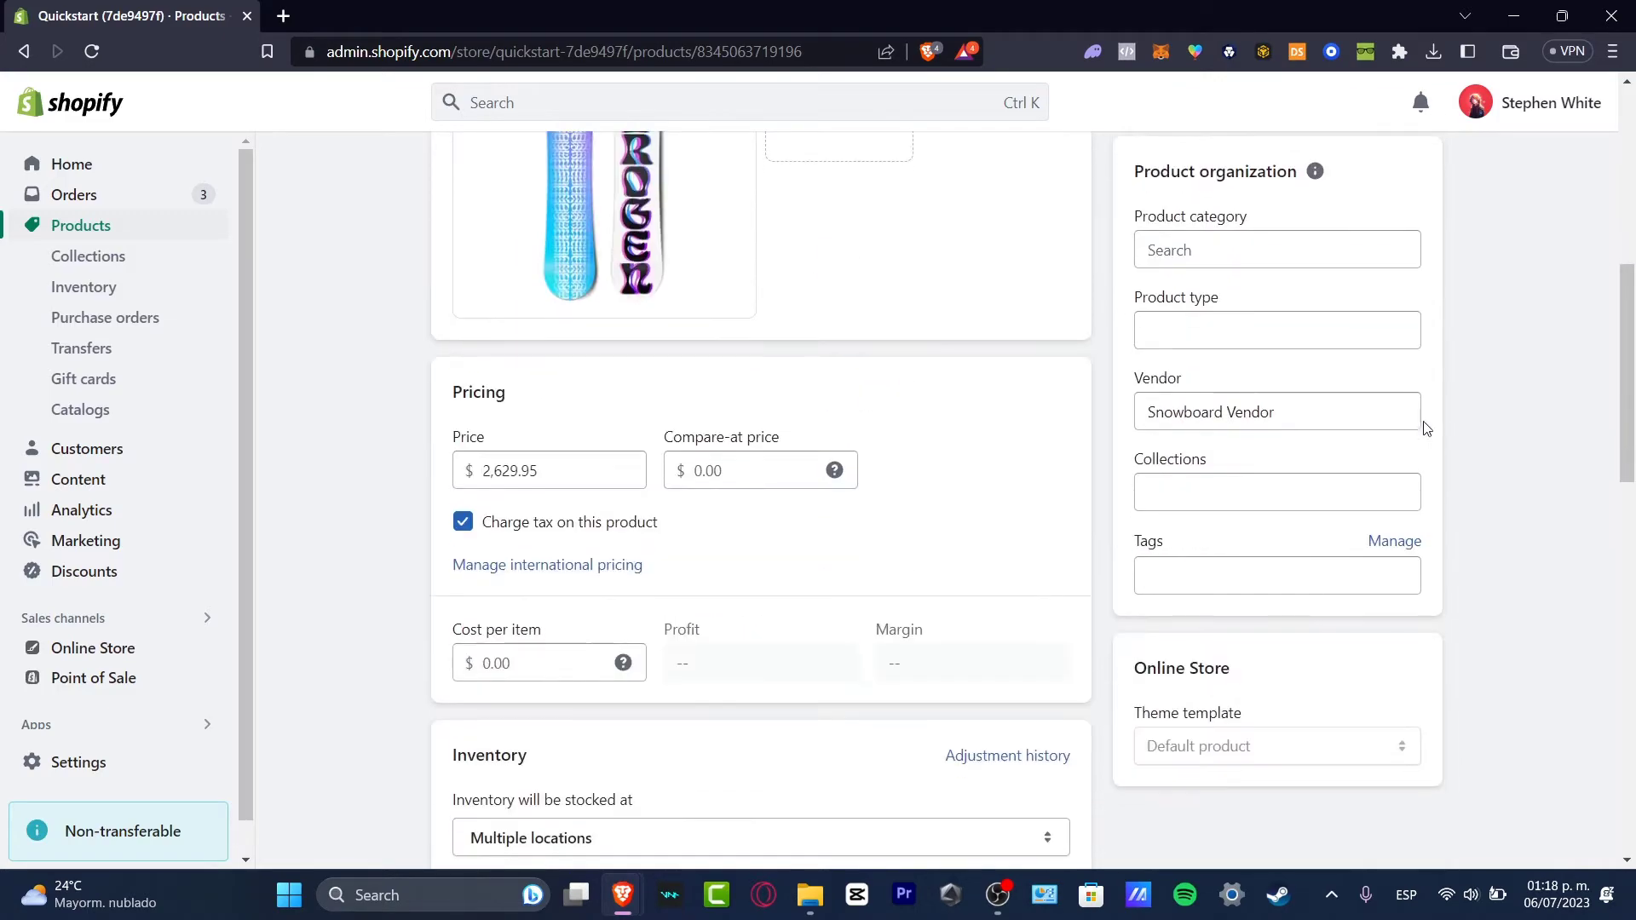
{"action": "left_click", "coordinate": [1279, 249]}
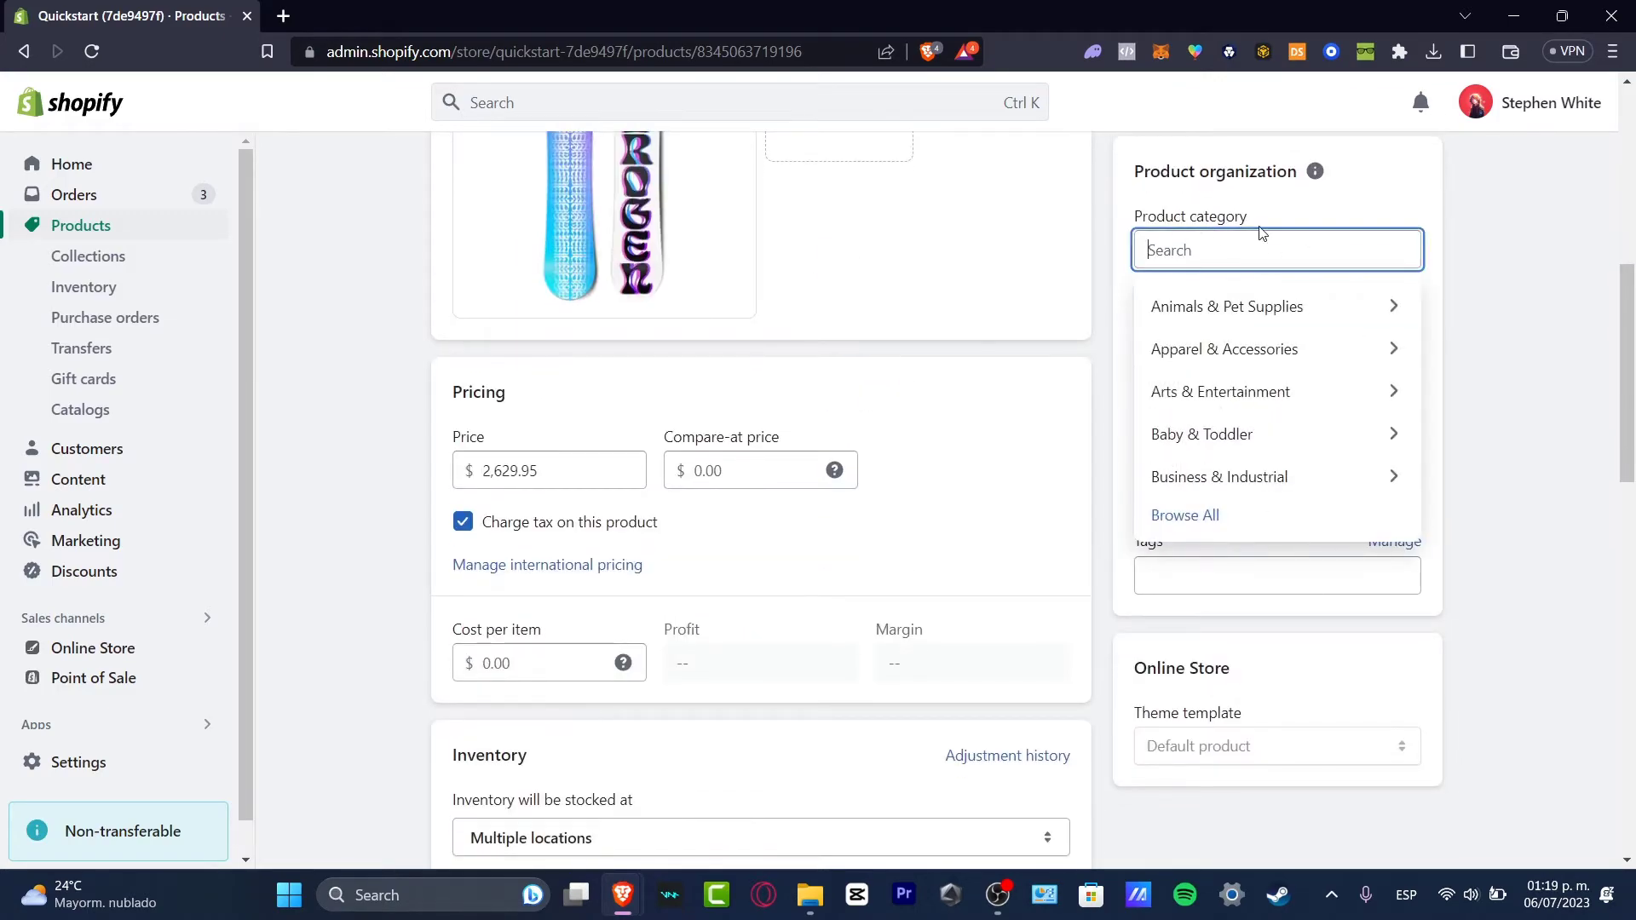
{"action": "type", "text": "snowboard"}
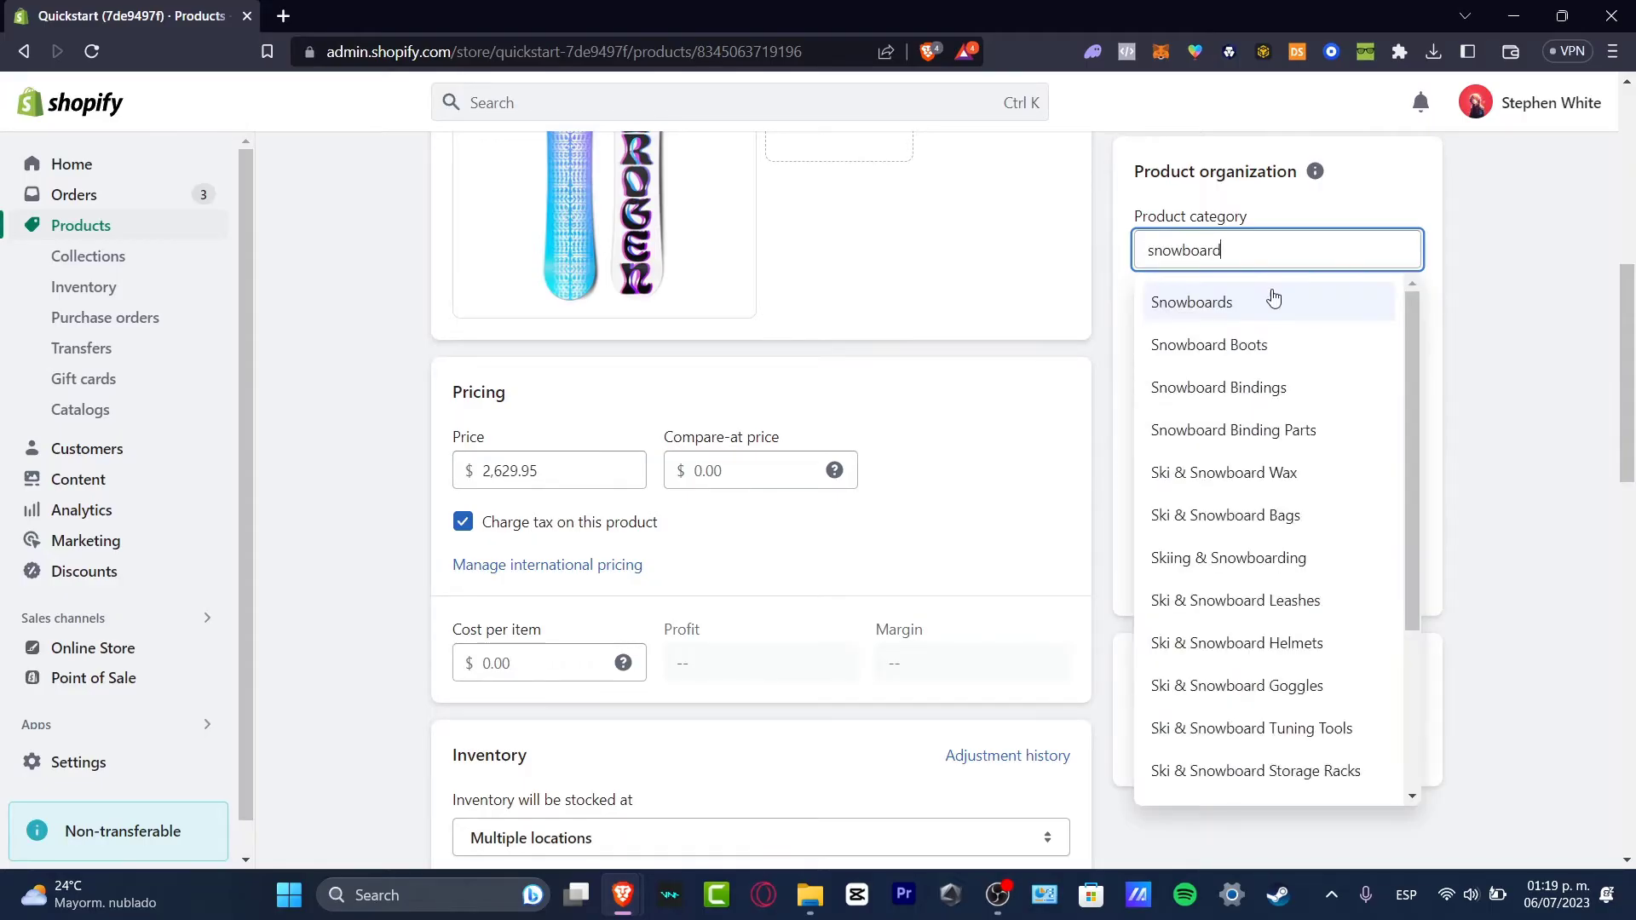
{"action": "left_click", "coordinate": [1192, 301]}
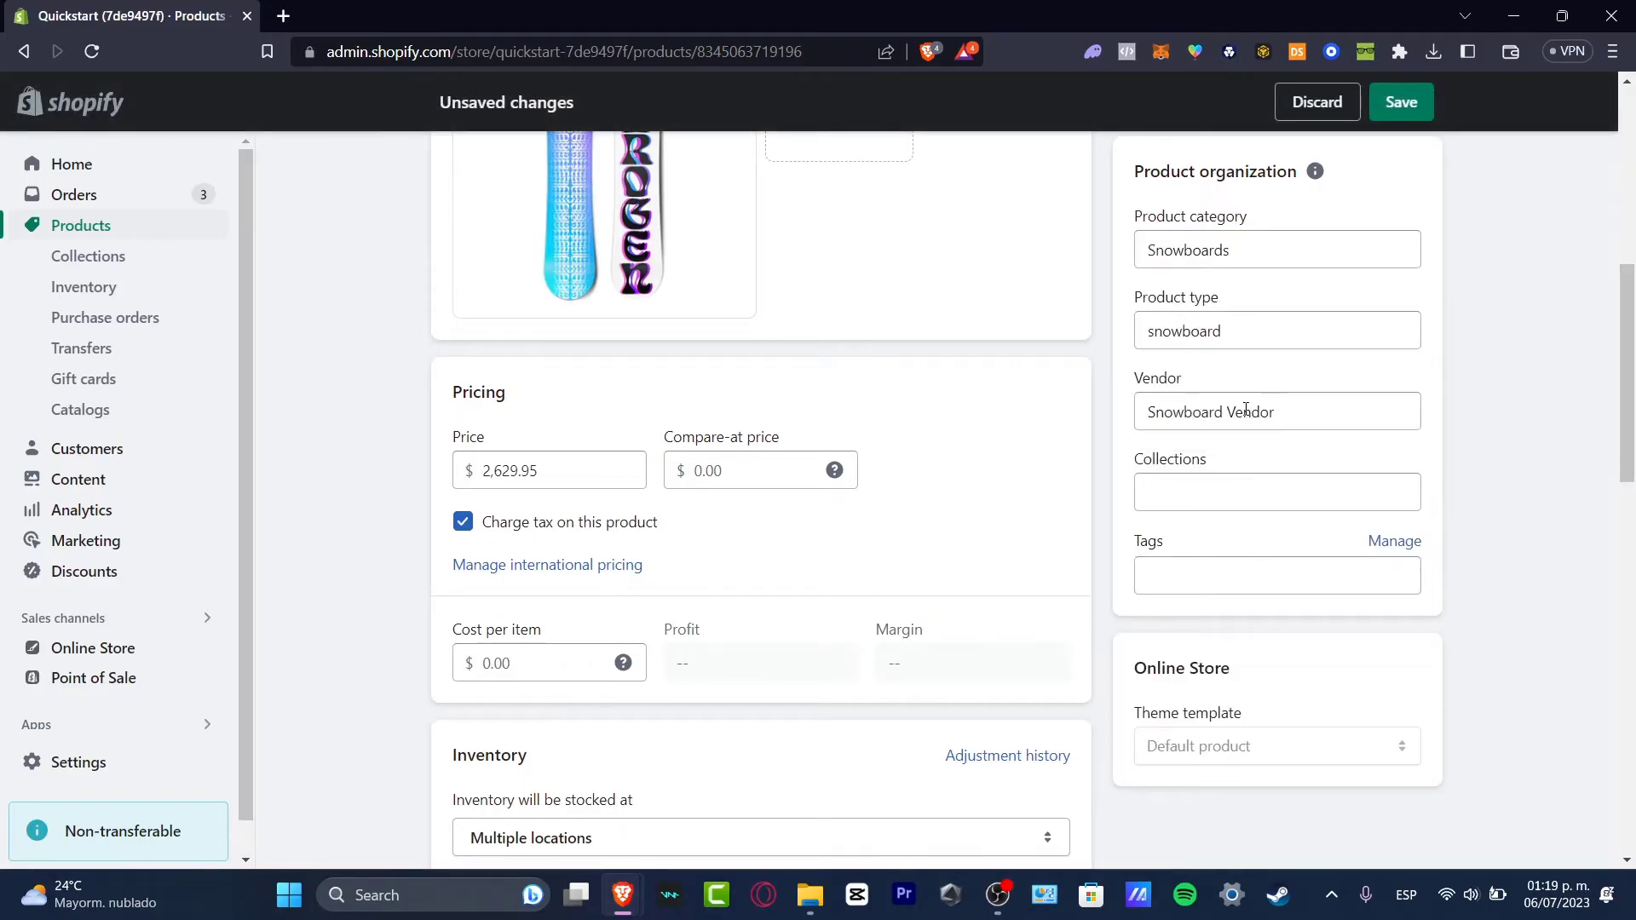
Leave the collections unchanged and save The Draft Snowboard
{"action": "left_click", "coordinate": [1278, 491]}
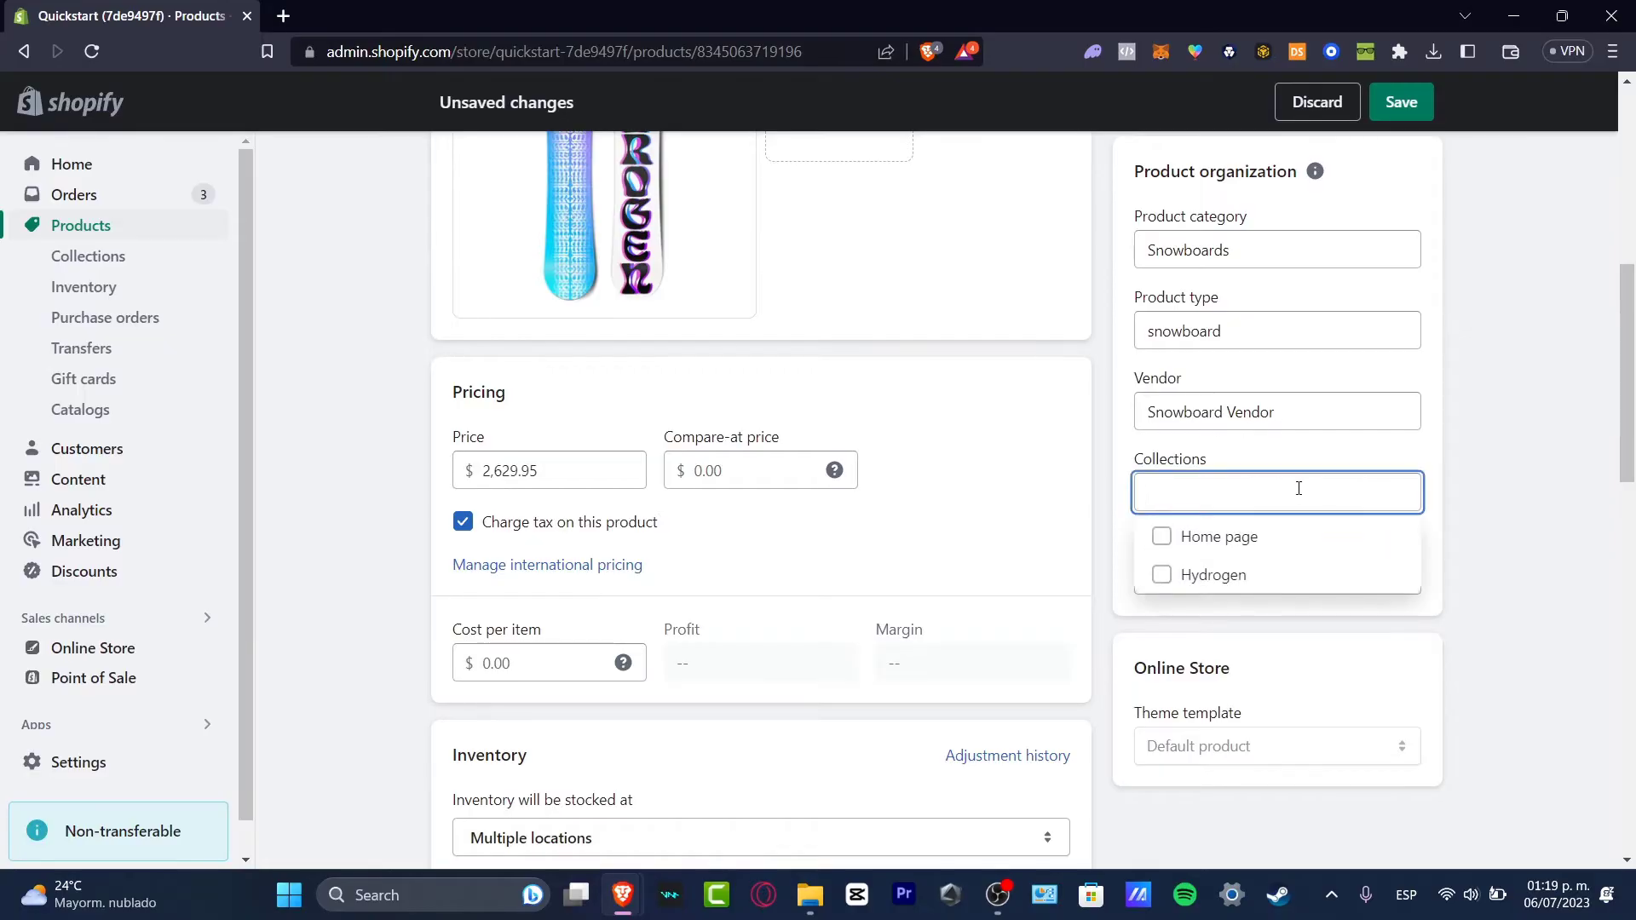
{"action": "left_click", "coordinate": [1255, 304]}
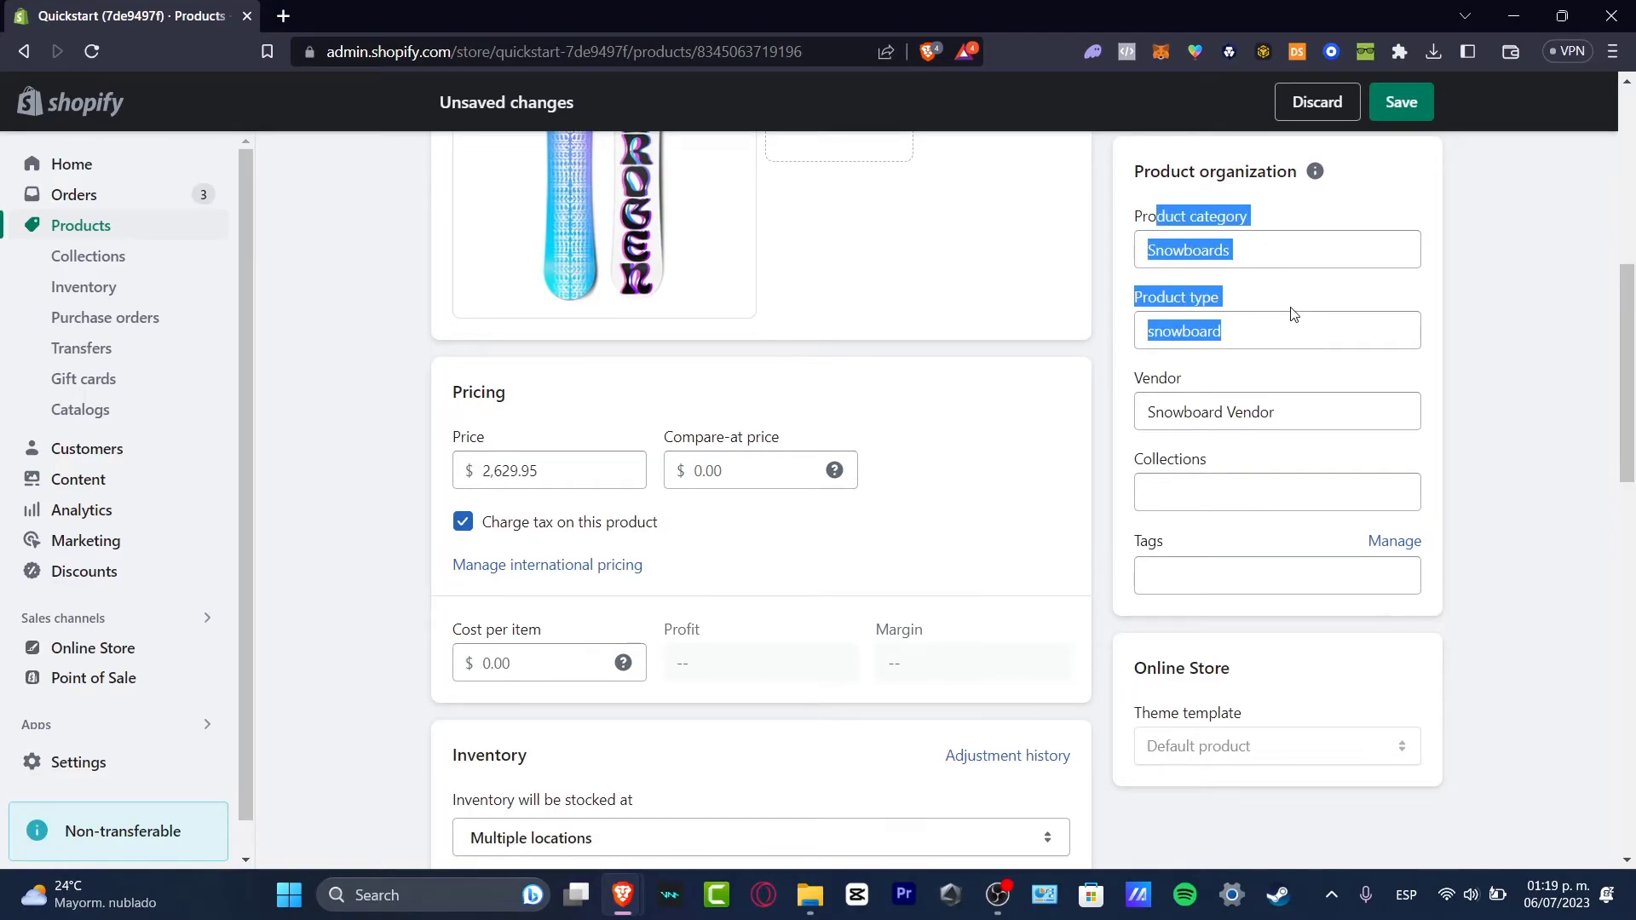
{"action": "left_click", "coordinate": [1401, 103]}
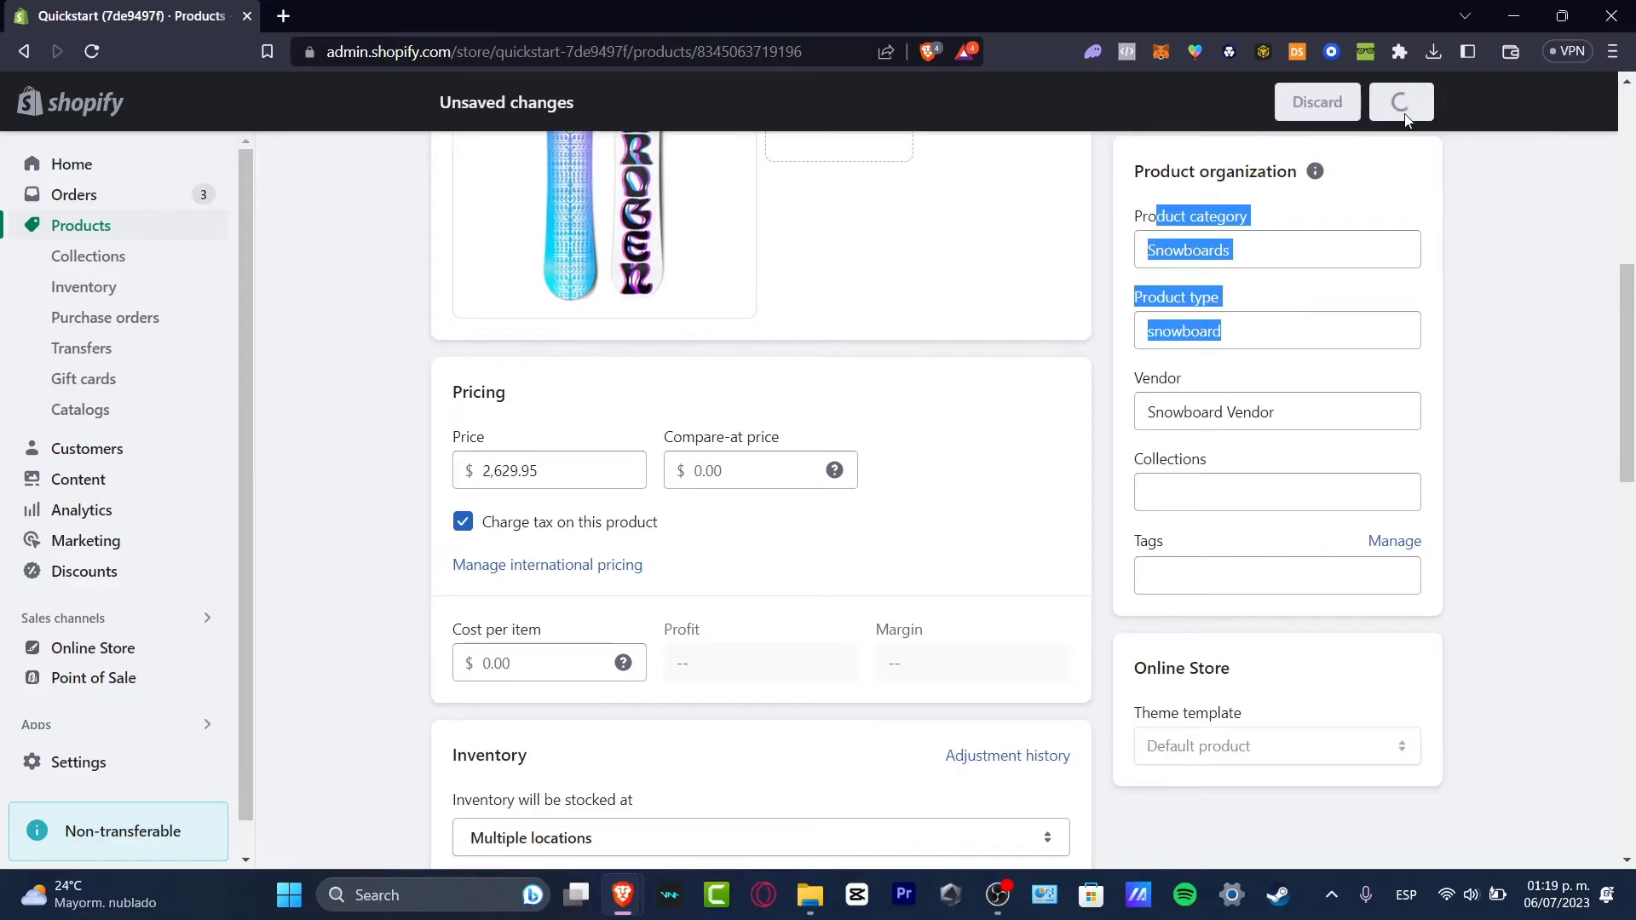
{"action": "left_click", "coordinate": [1401, 102]}
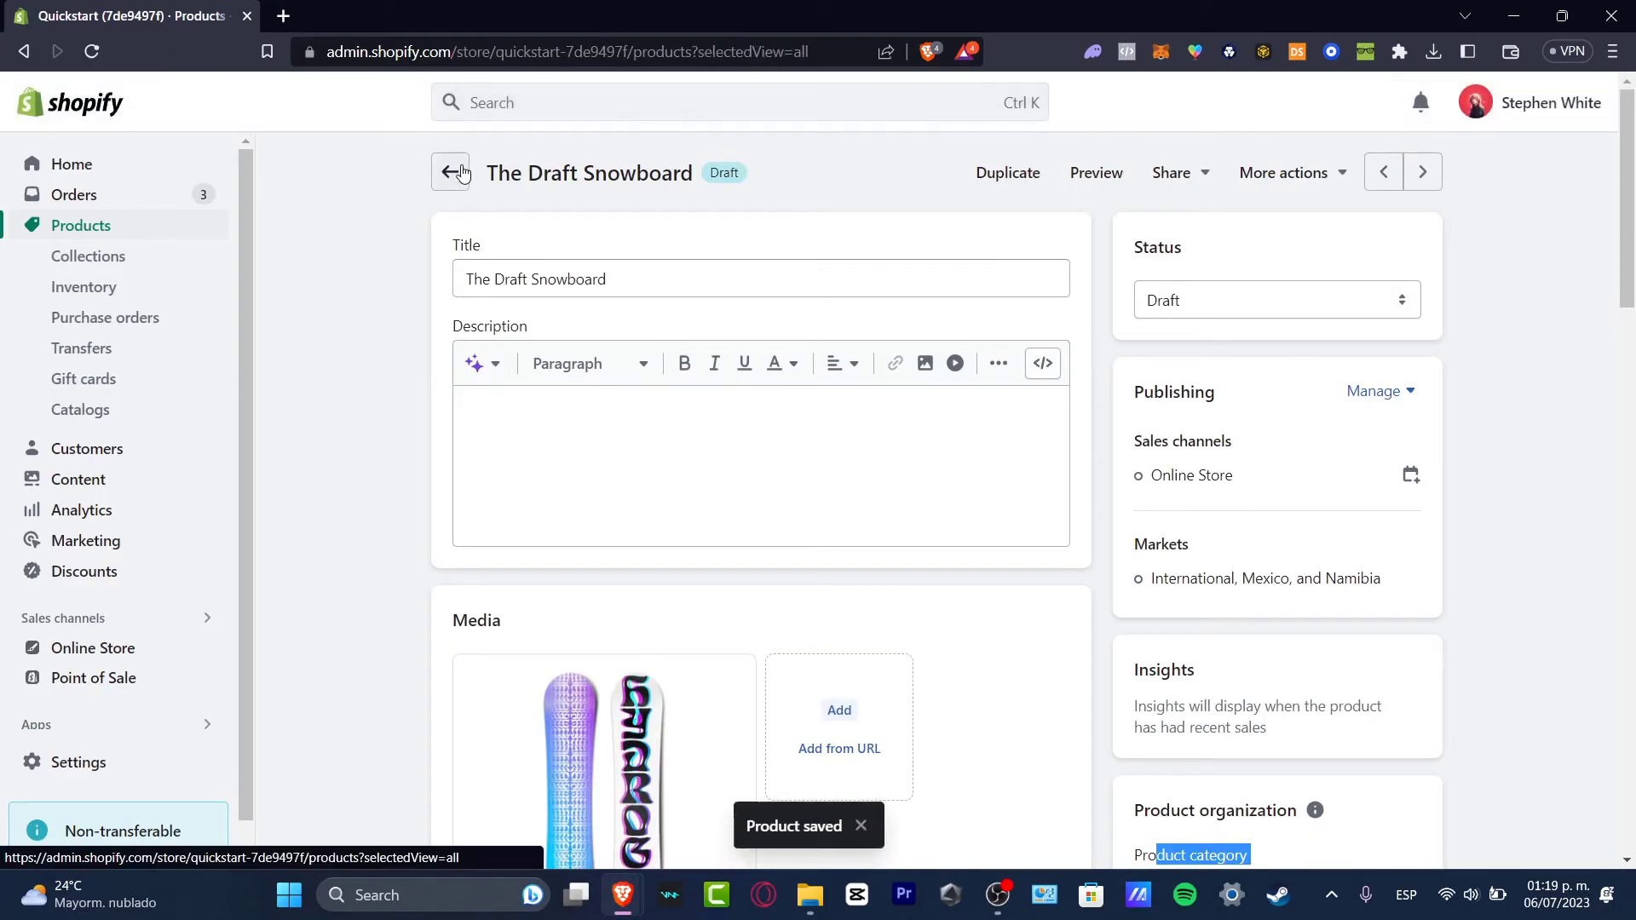
Bulk-select snowboard products and review the extra bulk actions without applying any
{"action": "left_click", "coordinate": [449, 171]}
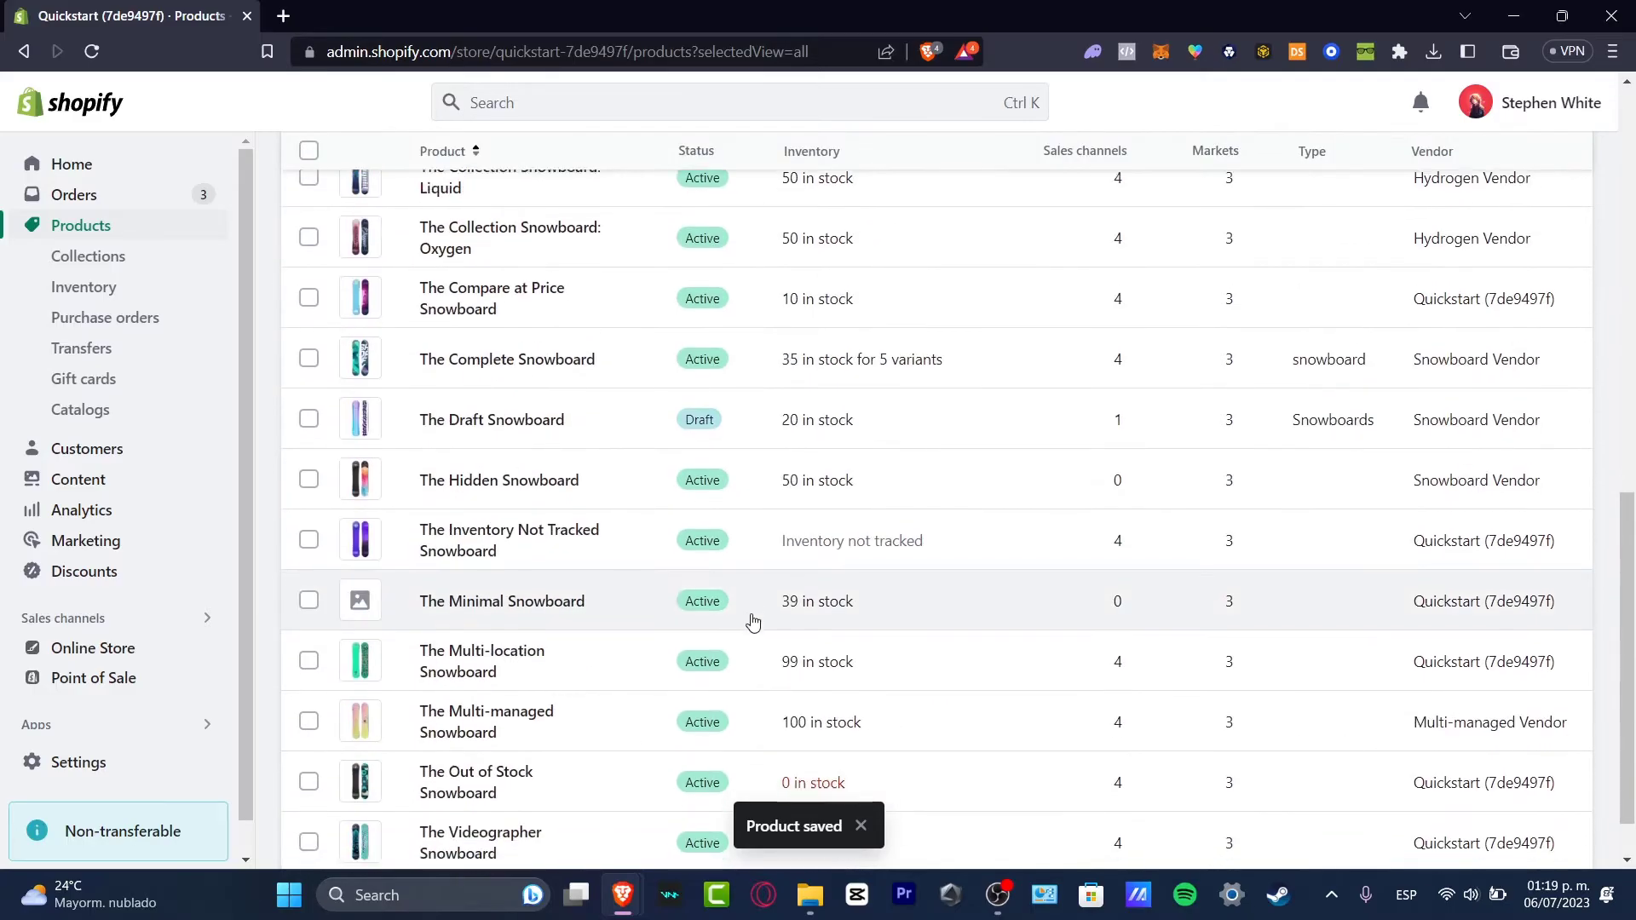
{"action": "left_click", "coordinate": [308, 736]}
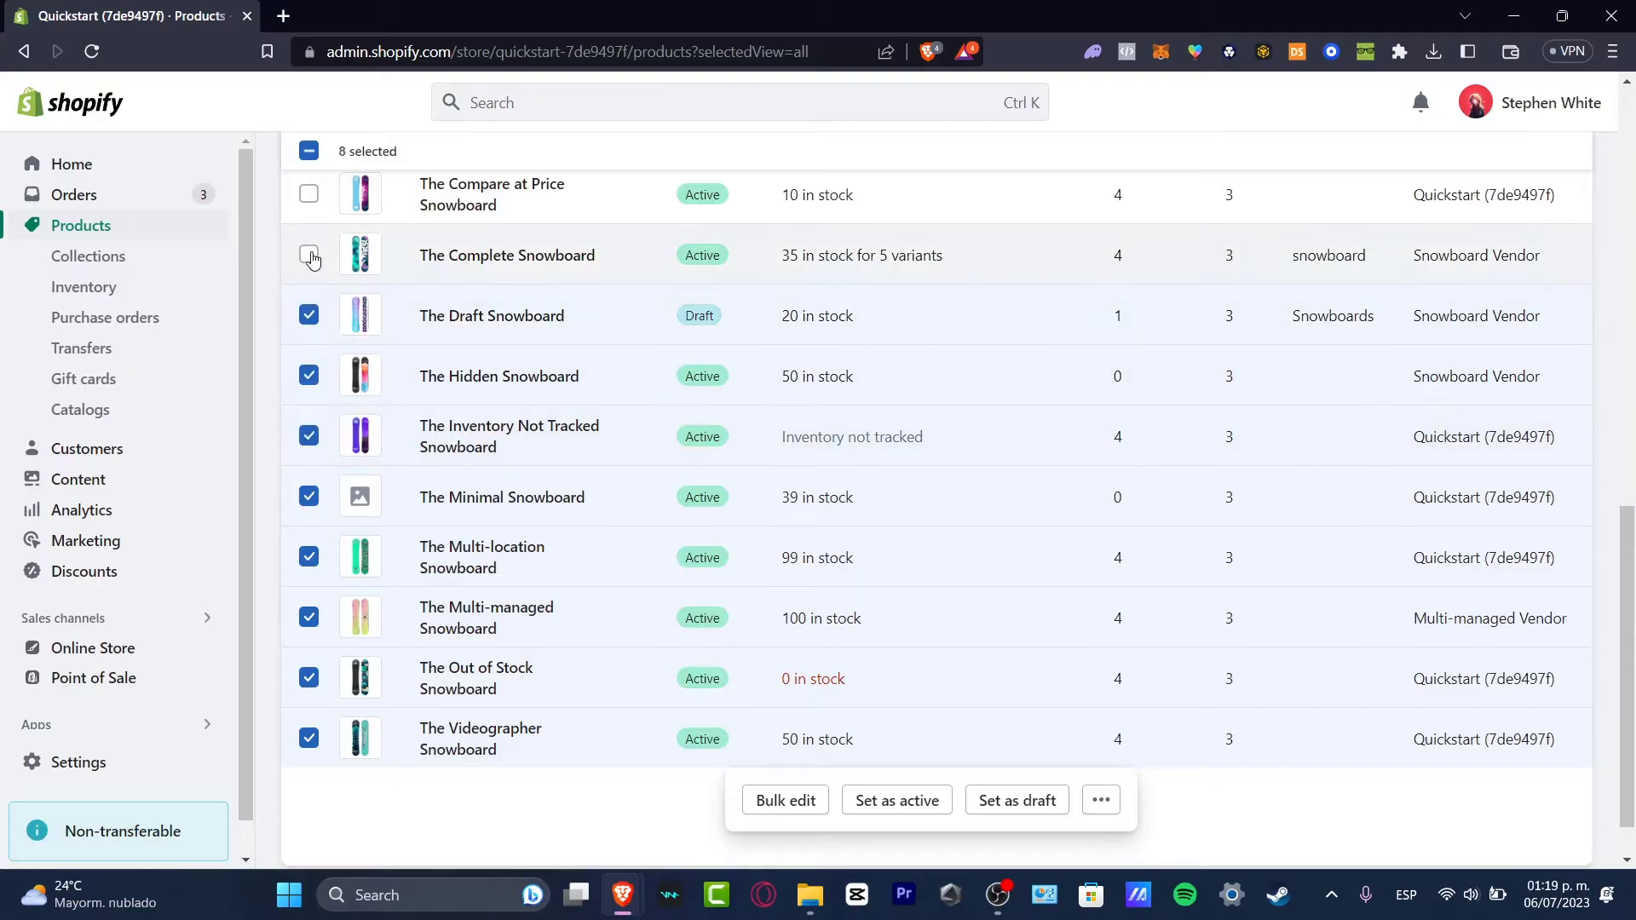
{"action": "left_click", "coordinate": [1101, 800]}
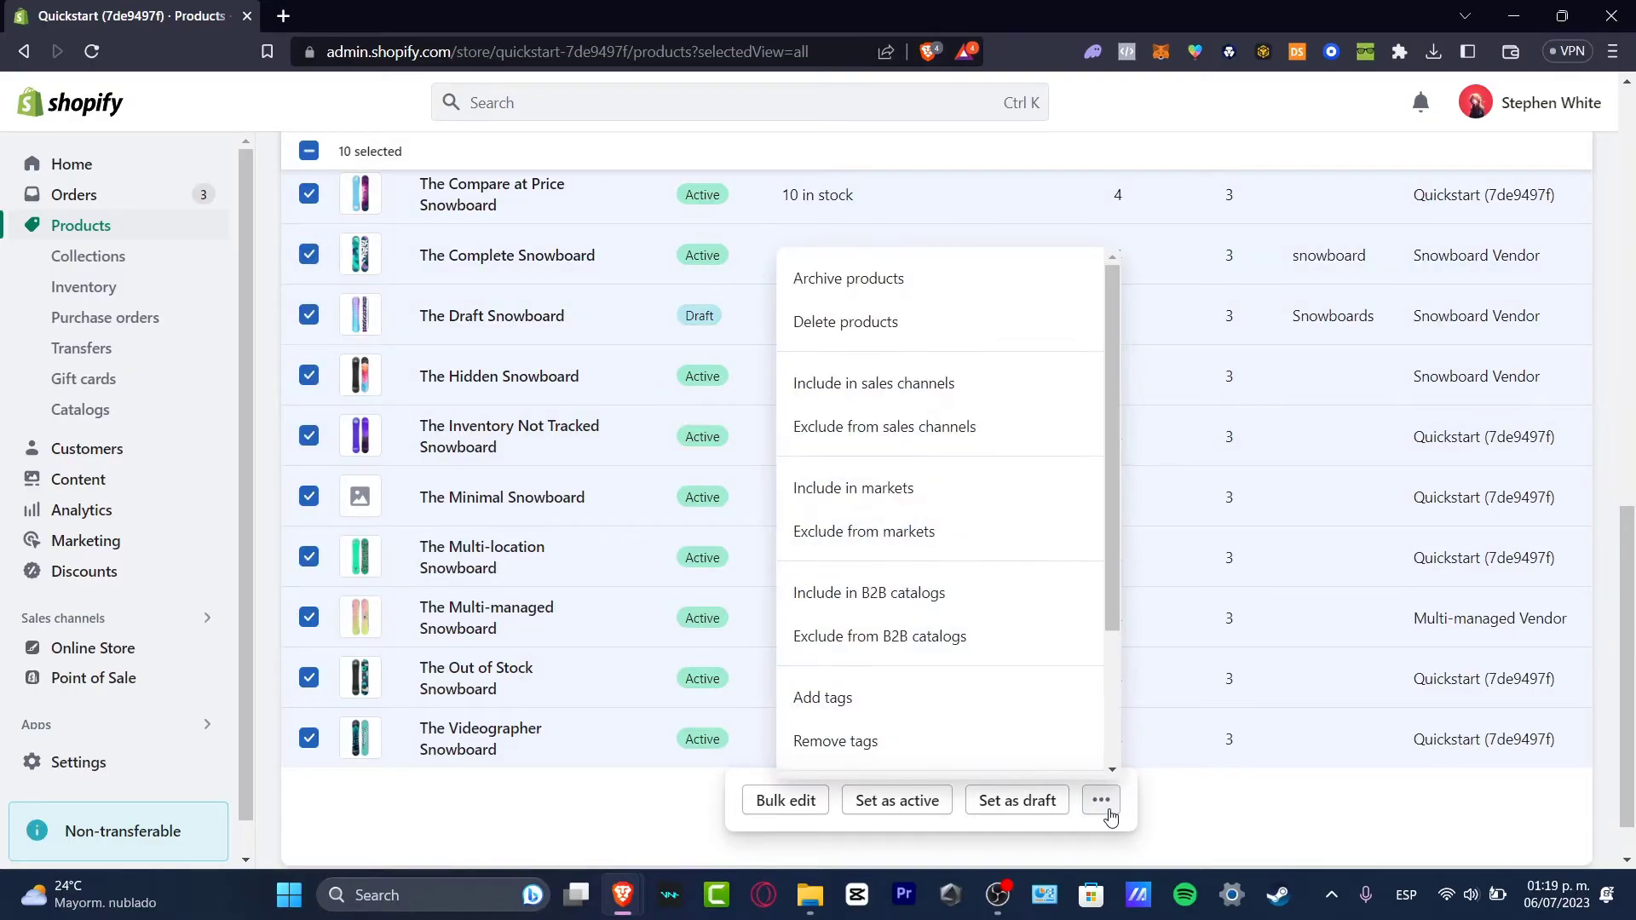
{"action": "mouse_move", "coordinate": [1097, 819]}
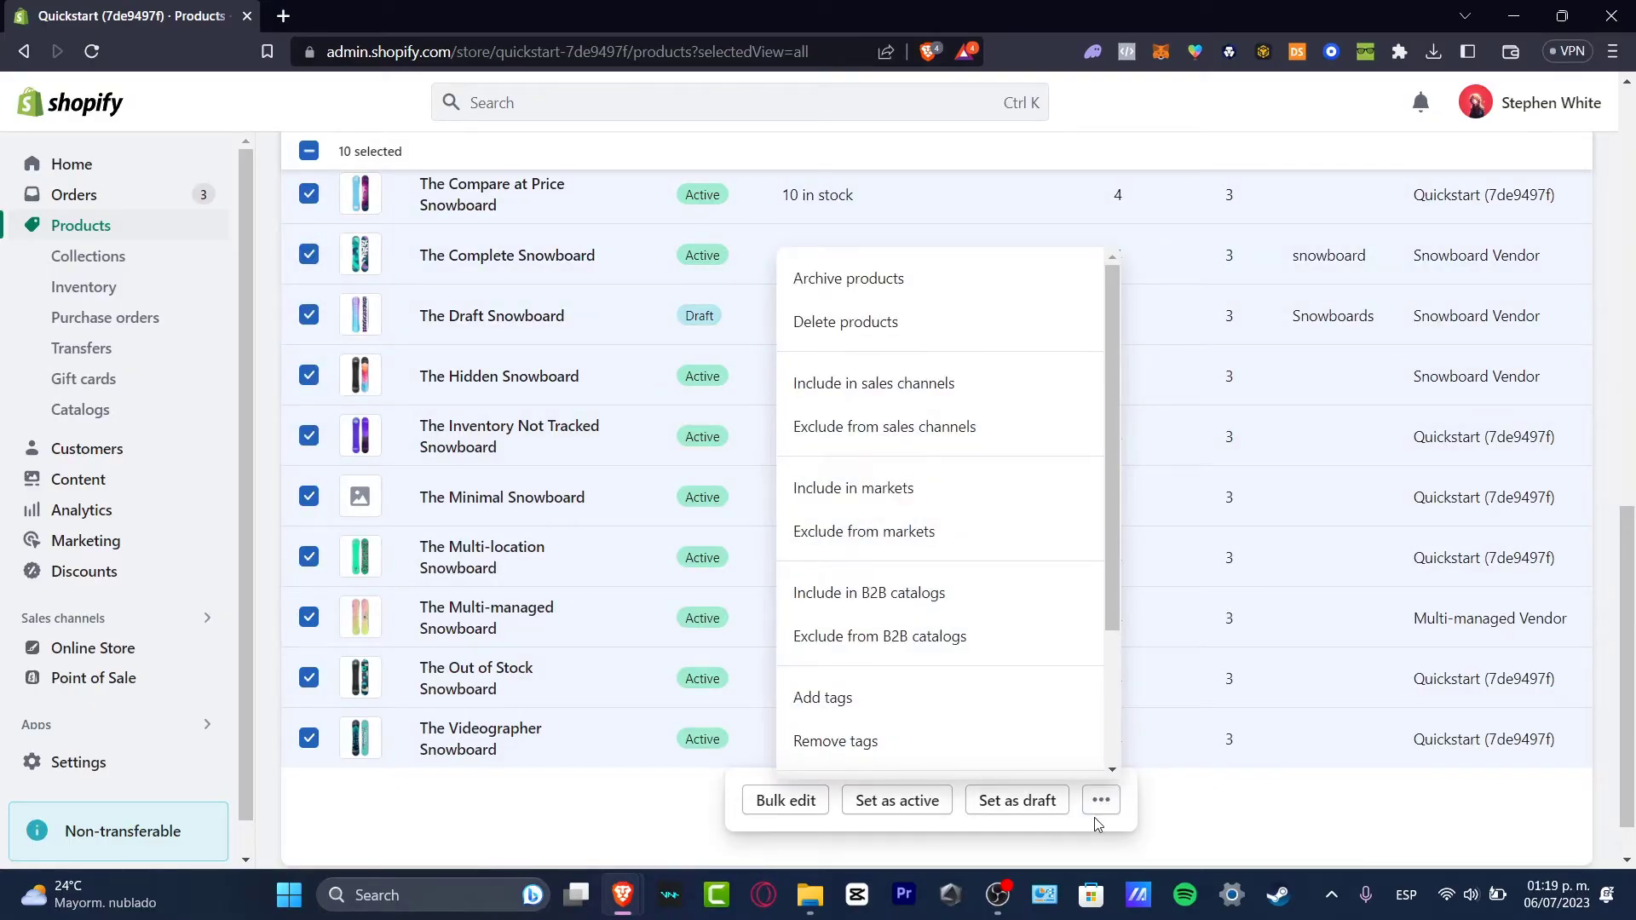
{"action": "mouse_move", "coordinate": [919, 624]}
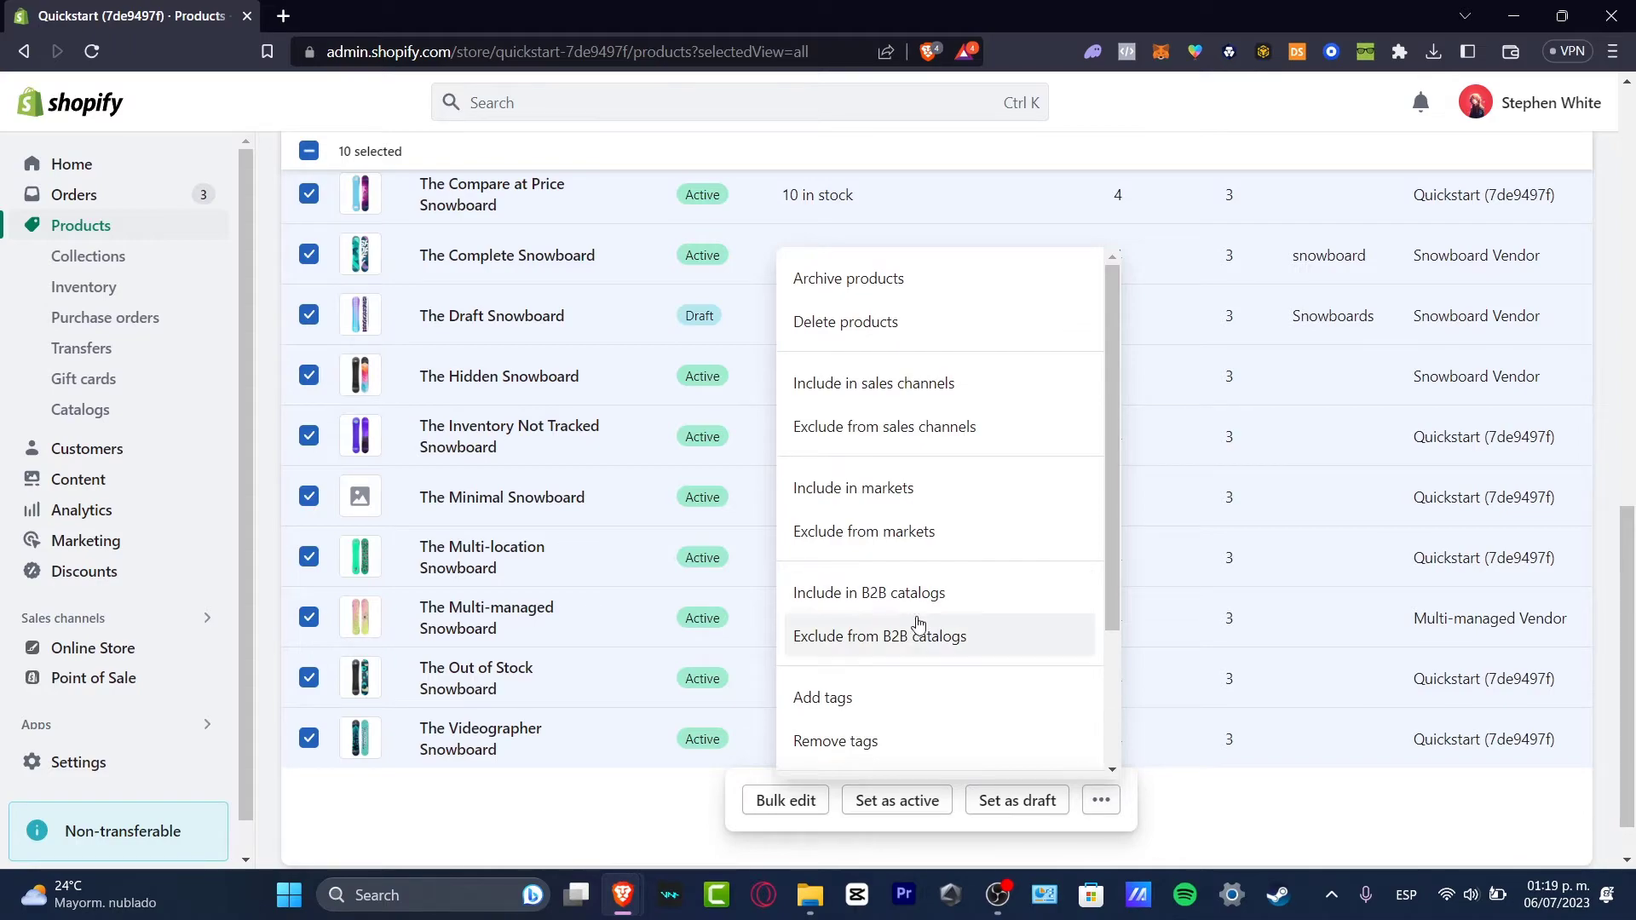
{"action": "mouse_move", "coordinate": [955, 489]}
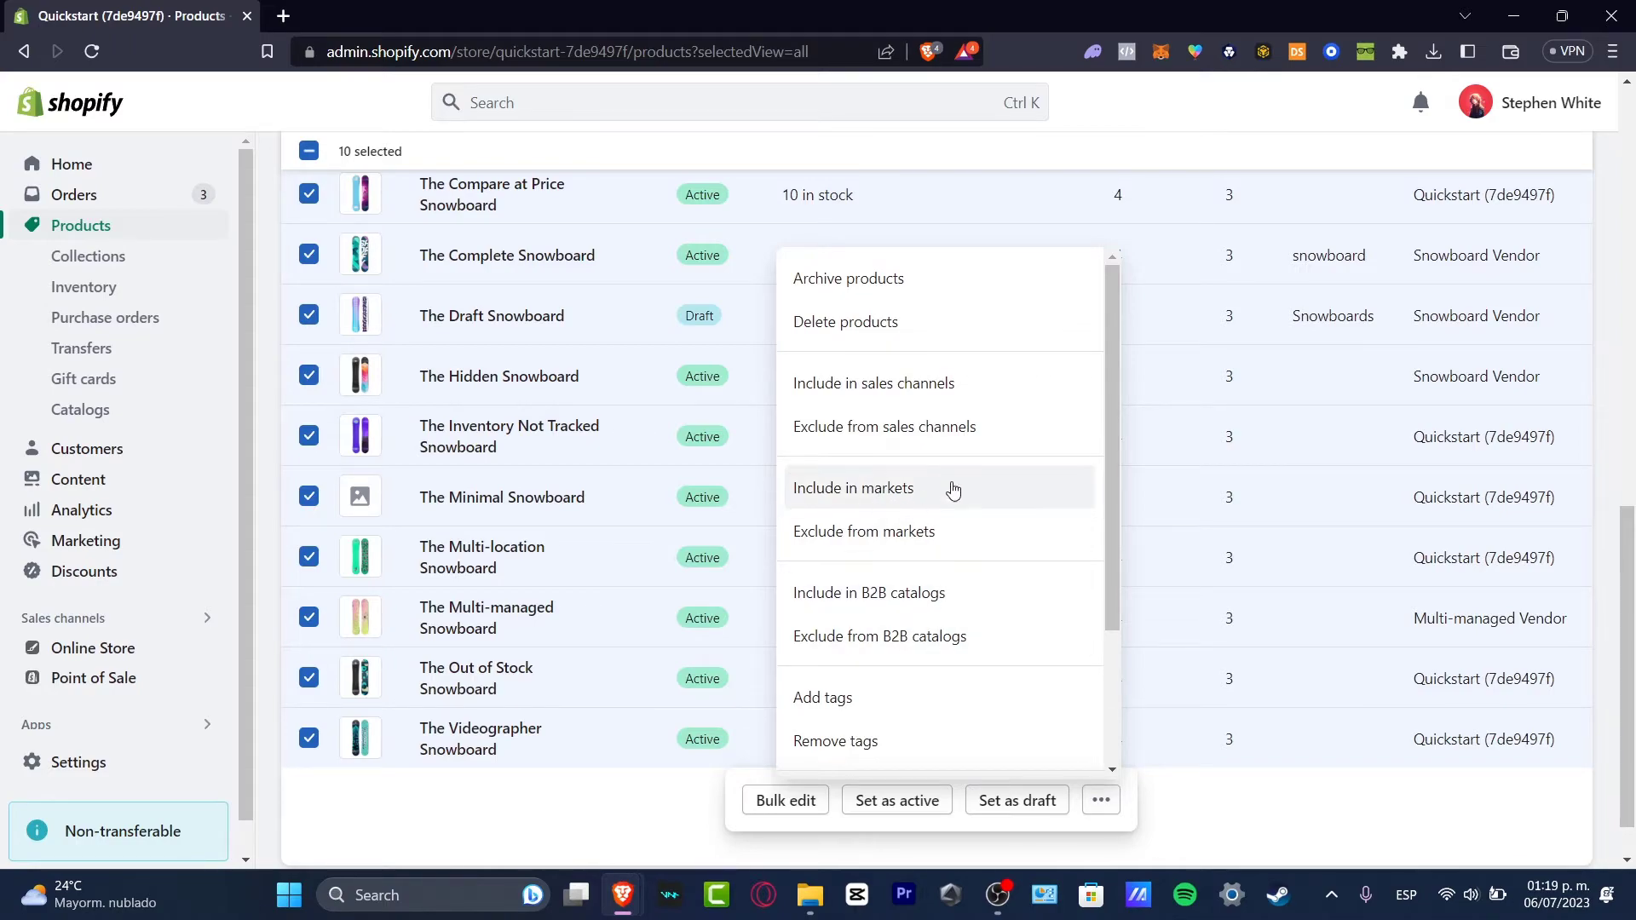
{"action": "scroll", "scroll_direction": "down", "scroll_amount": 3}
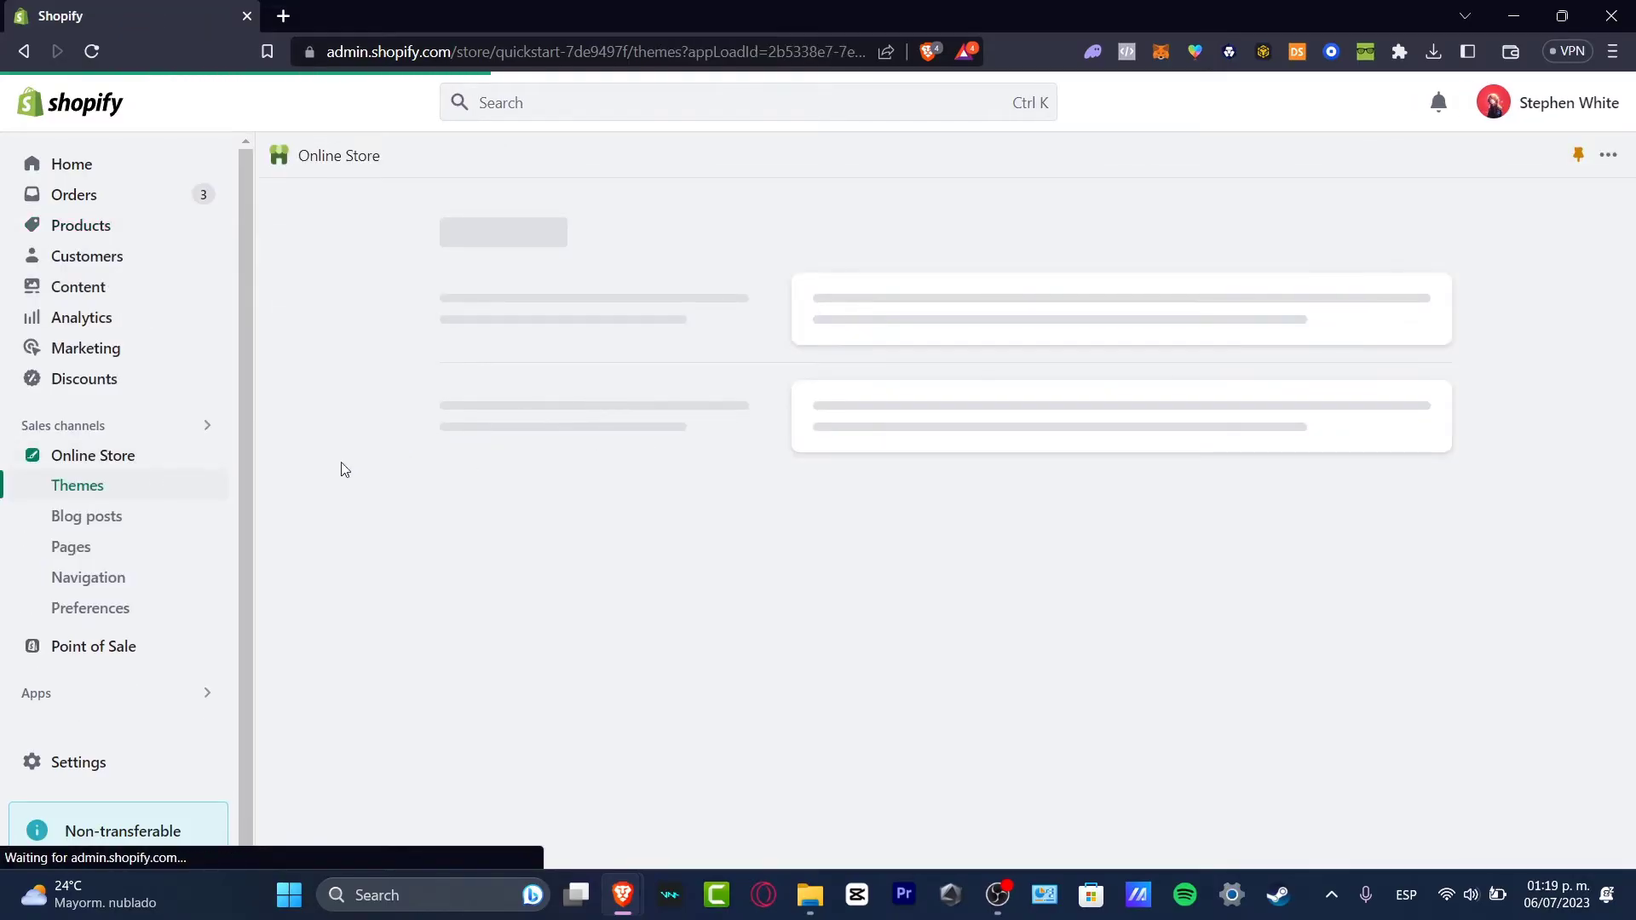
Reach the online store's Navigation section and open the Main menu for editing
{"action": "left_click", "coordinate": [71, 547]}
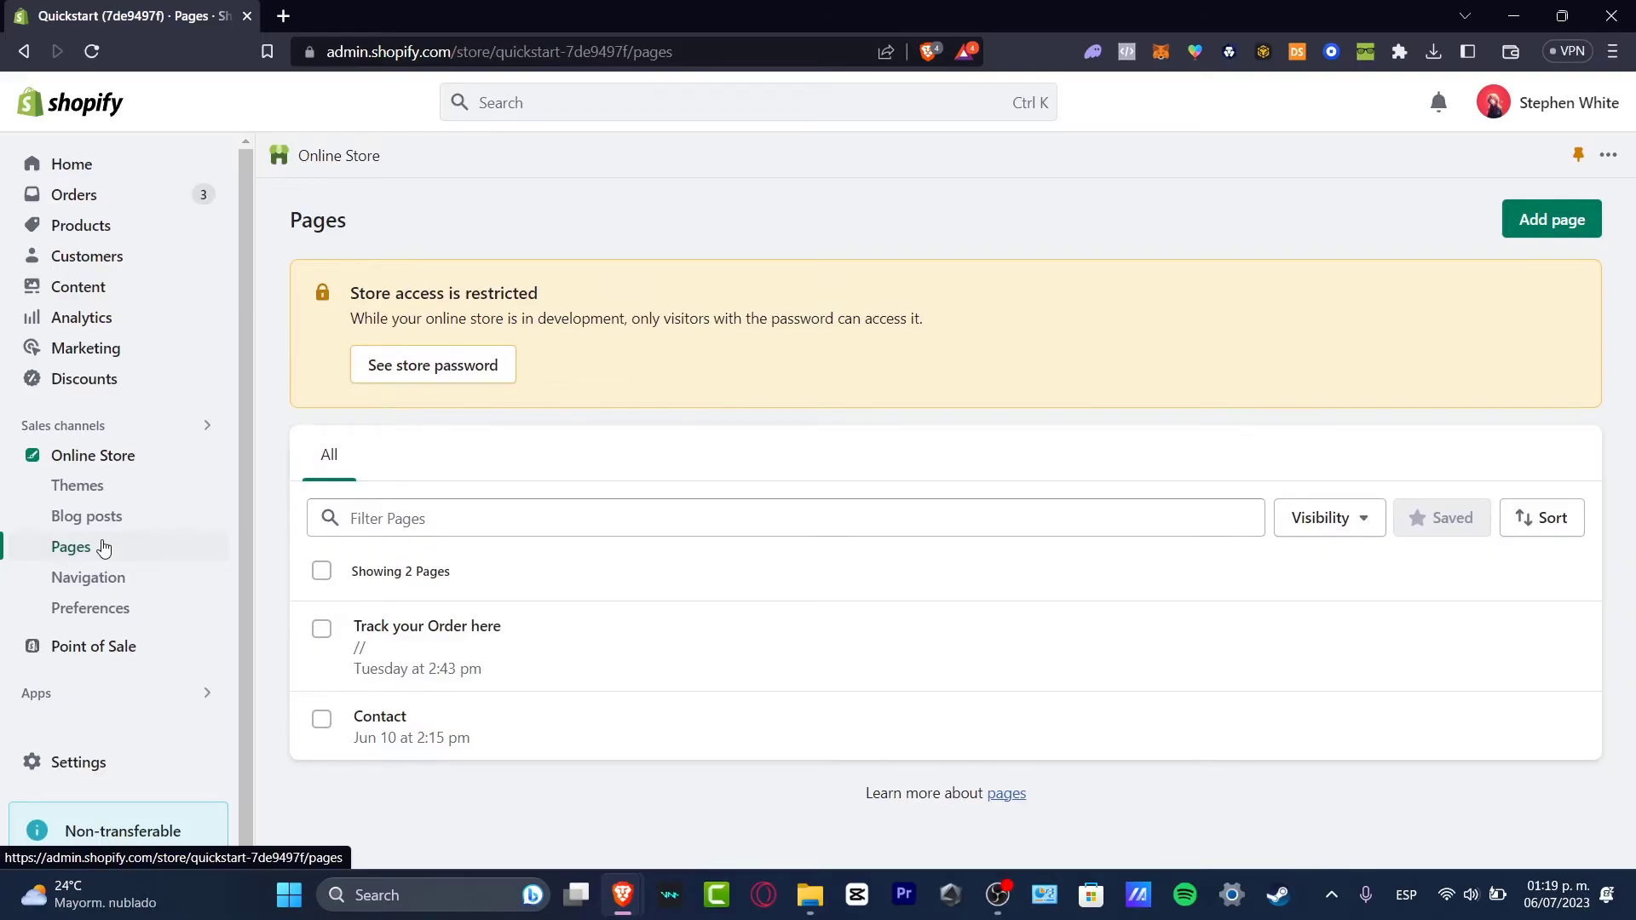
{"action": "mouse_move", "coordinate": [117, 577]}
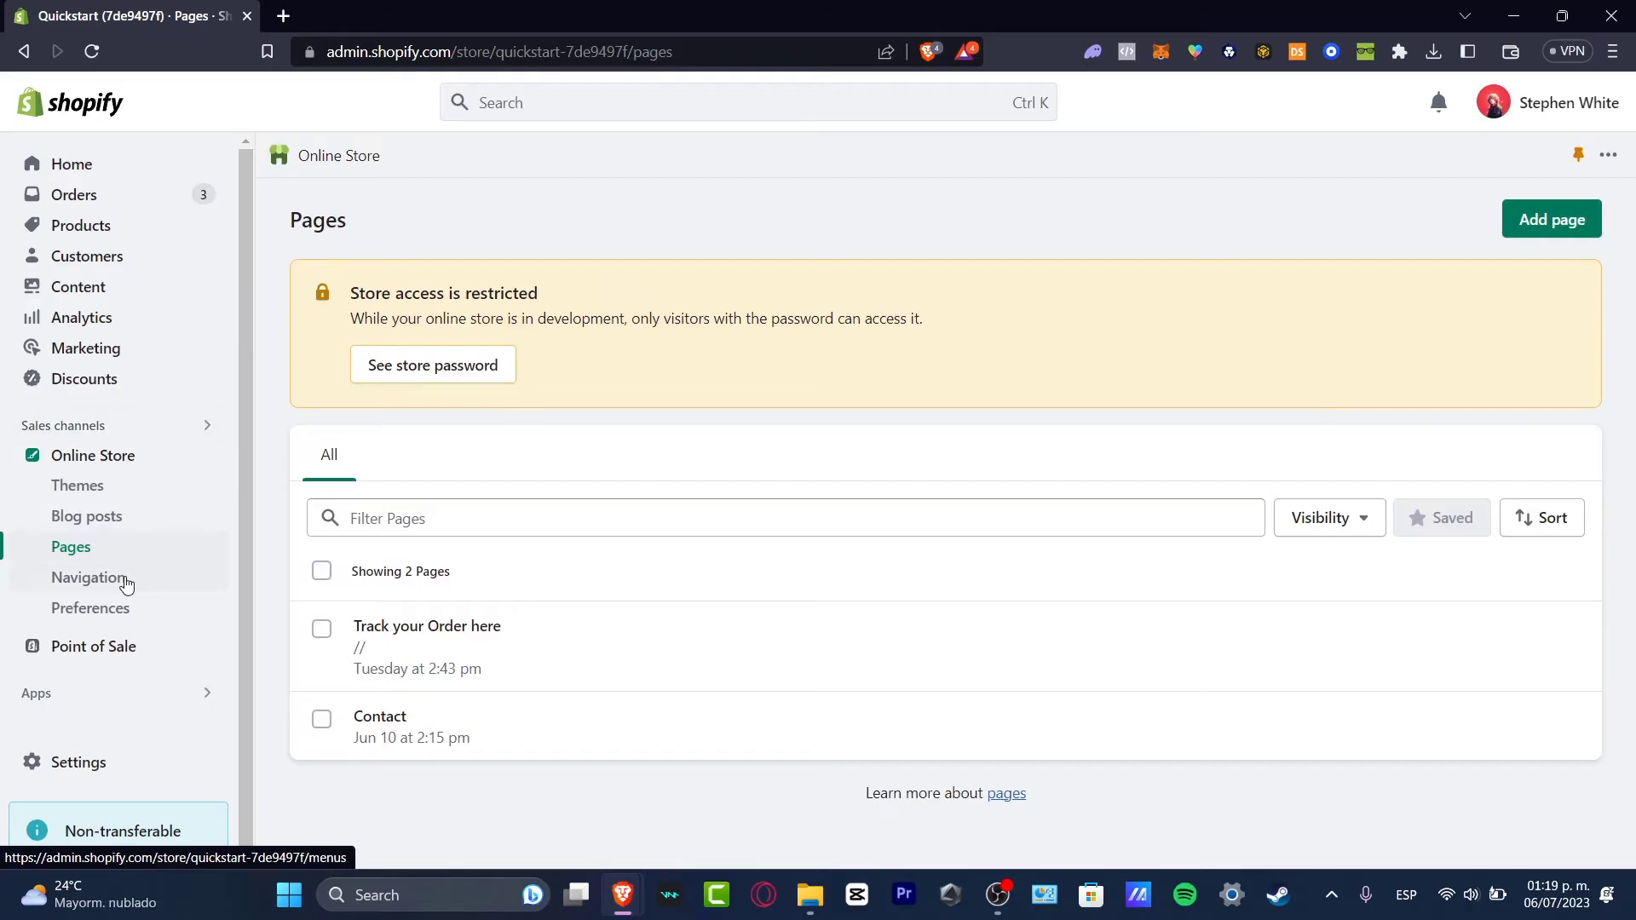
{"action": "left_click", "coordinate": [87, 578]}
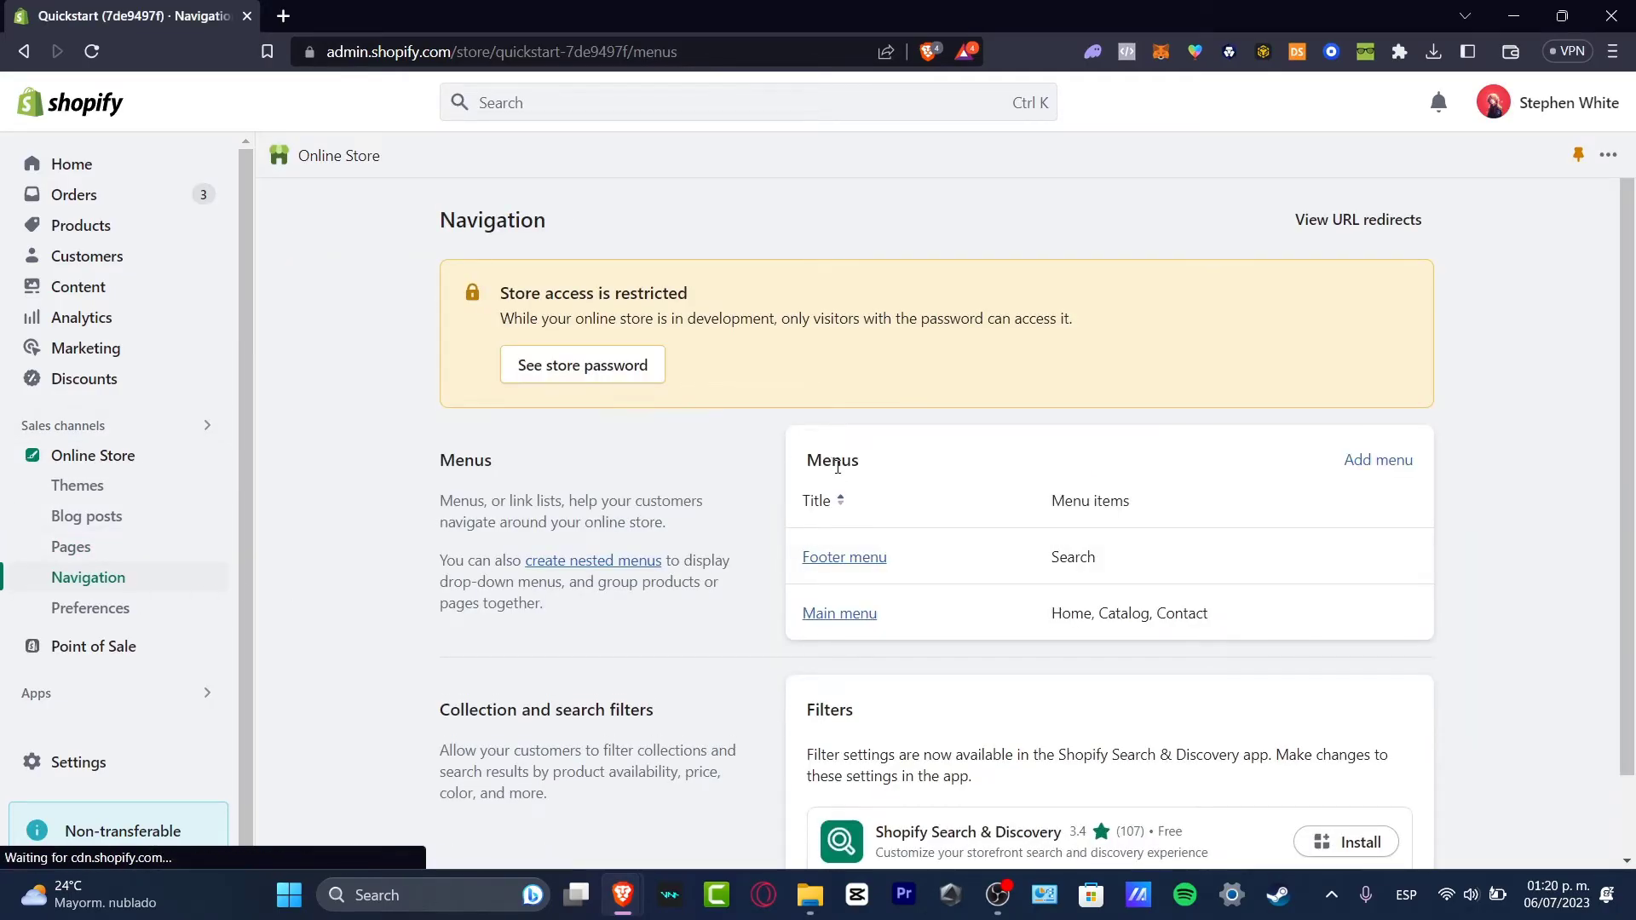
{"action": "mouse_move", "coordinate": [1055, 614]}
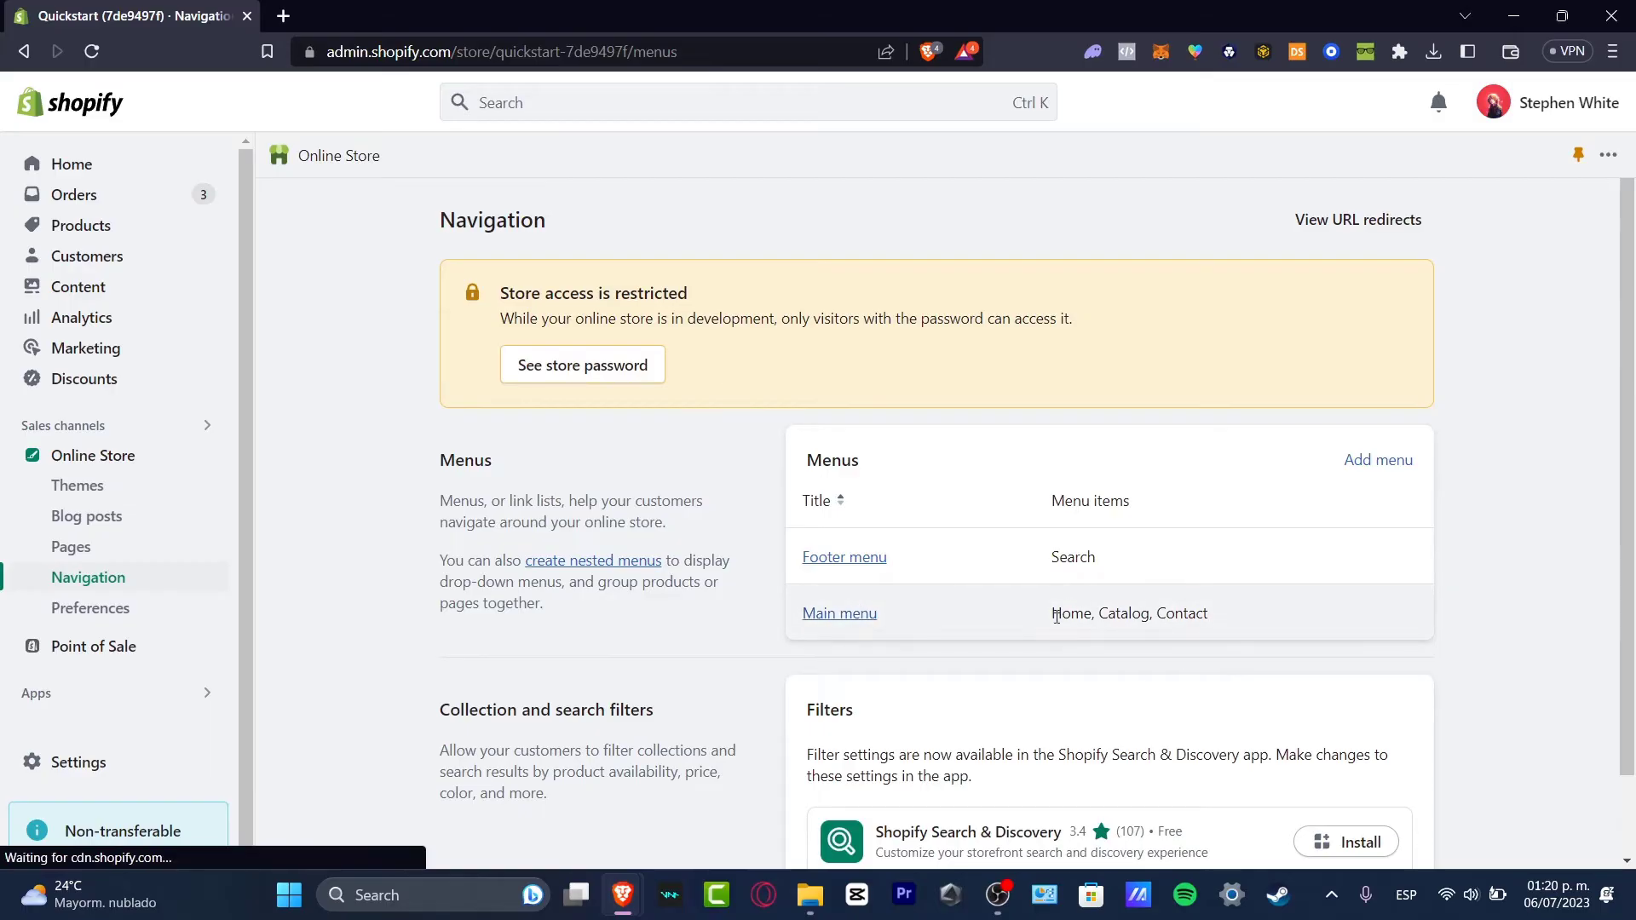
{"action": "mouse_move", "coordinate": [1152, 620]}
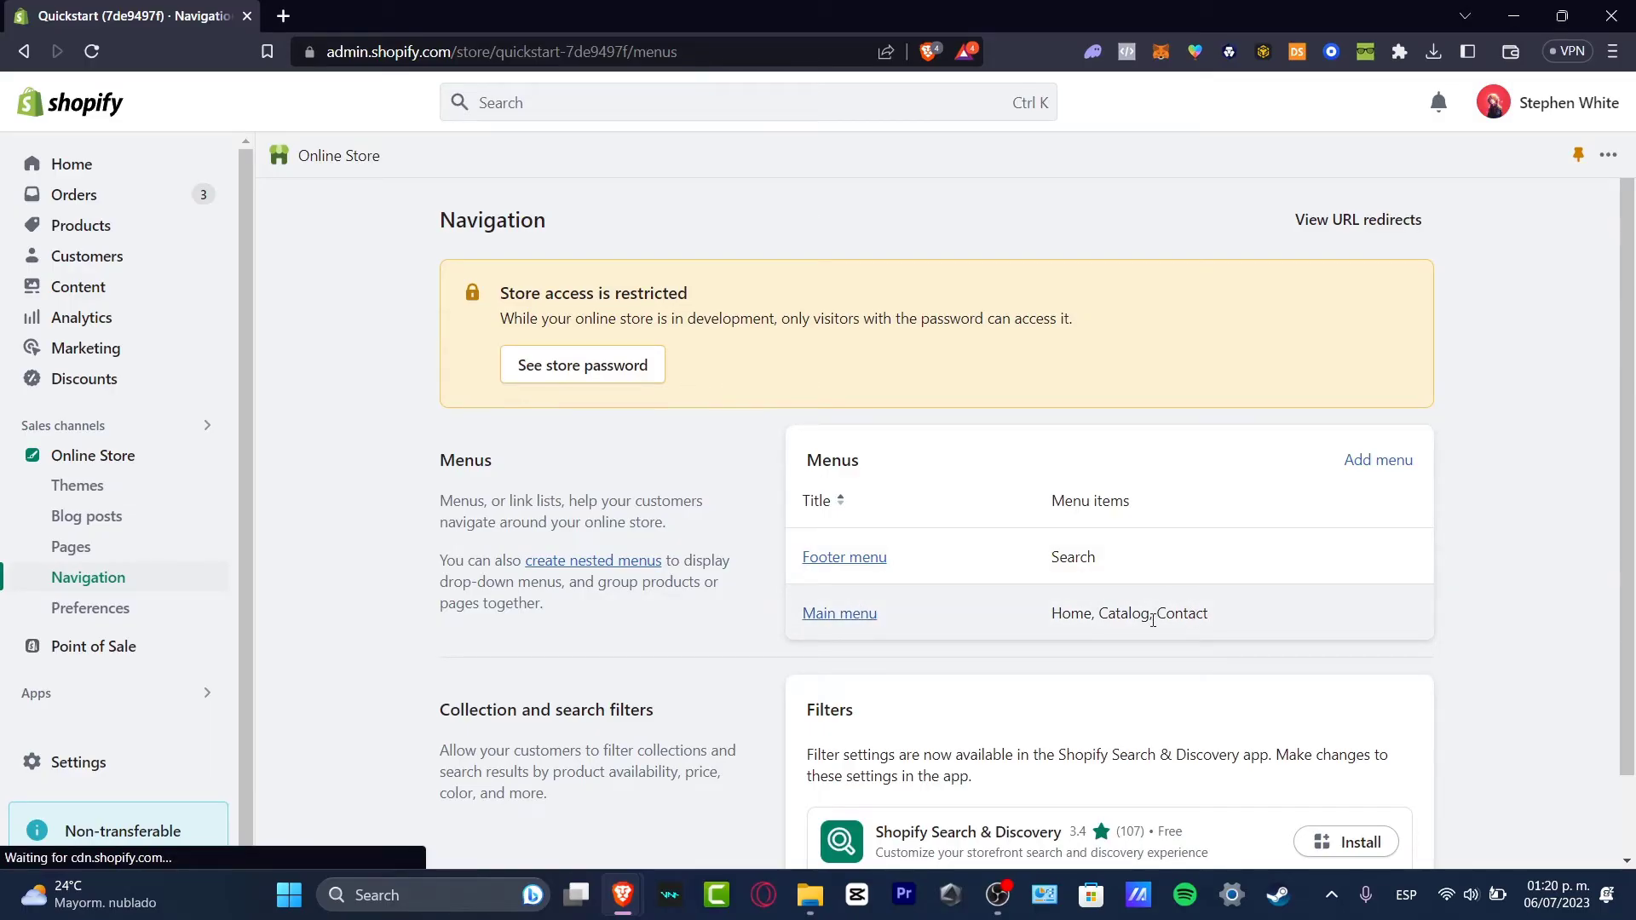
{"action": "left_click", "coordinate": [839, 612]}
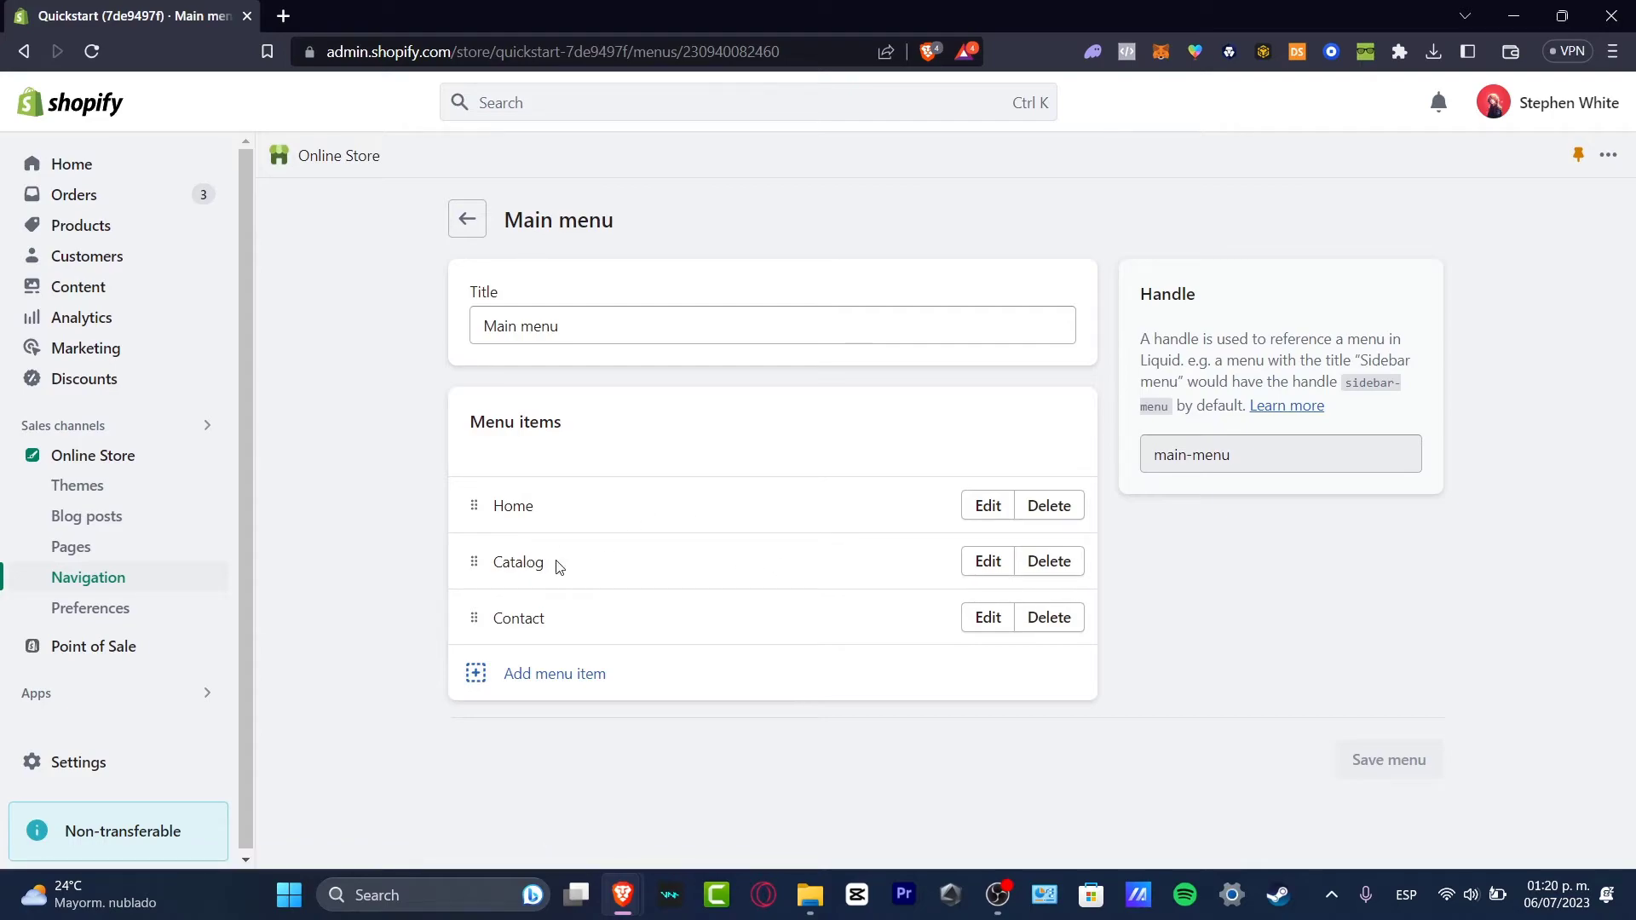
{"action": "double_click", "coordinate": [516, 563]}
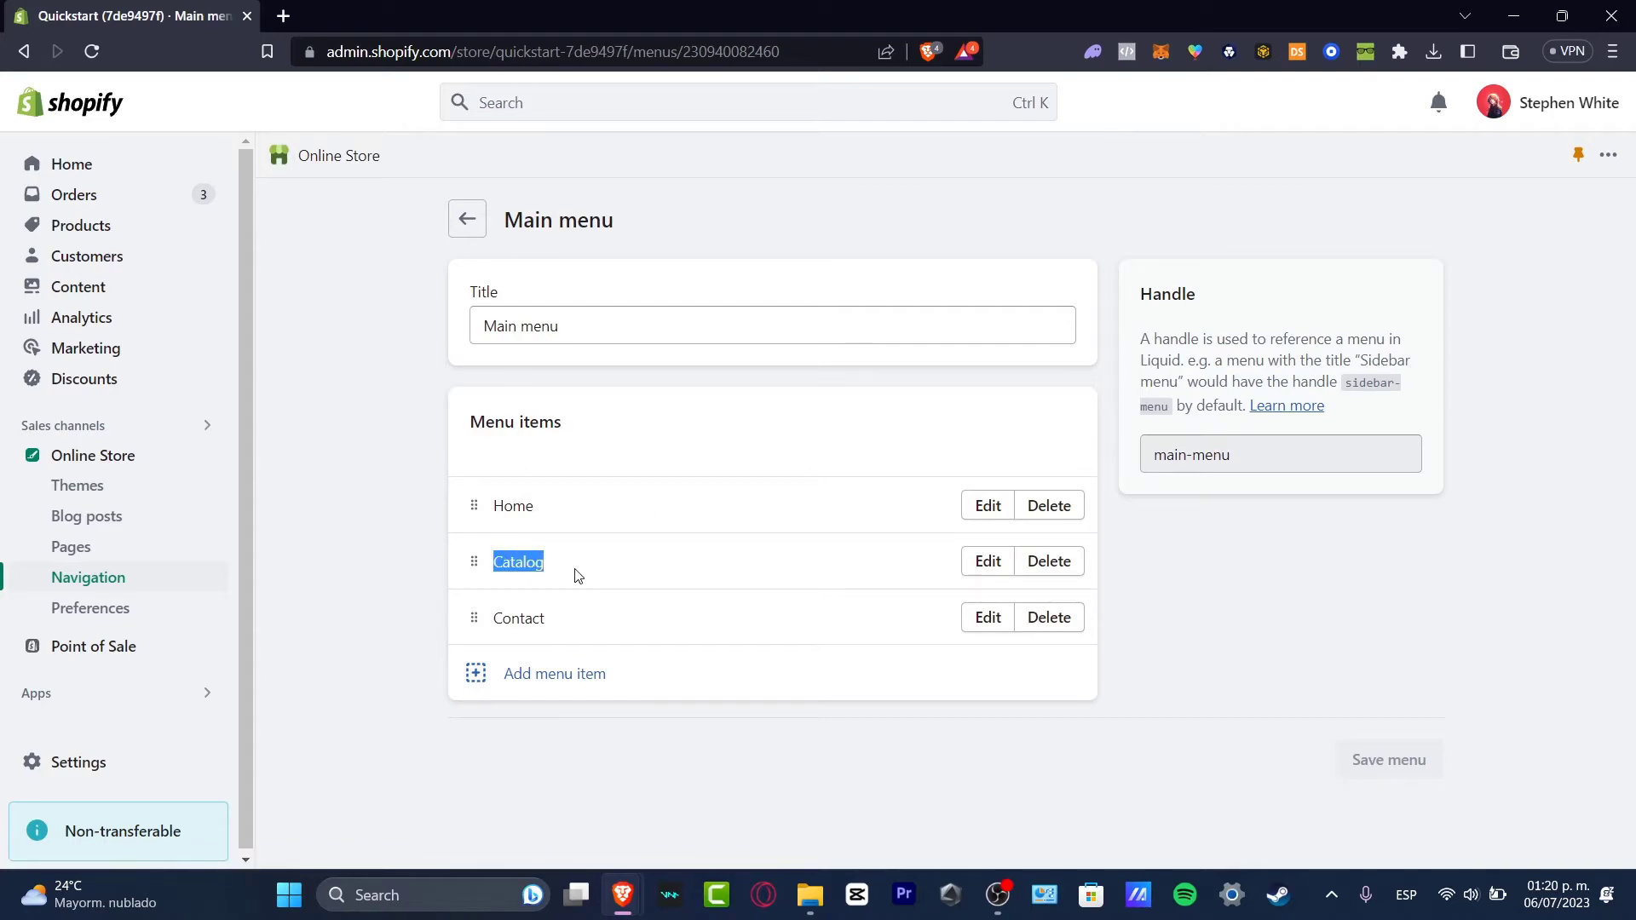
{"action": "mouse_move", "coordinate": [596, 654]}
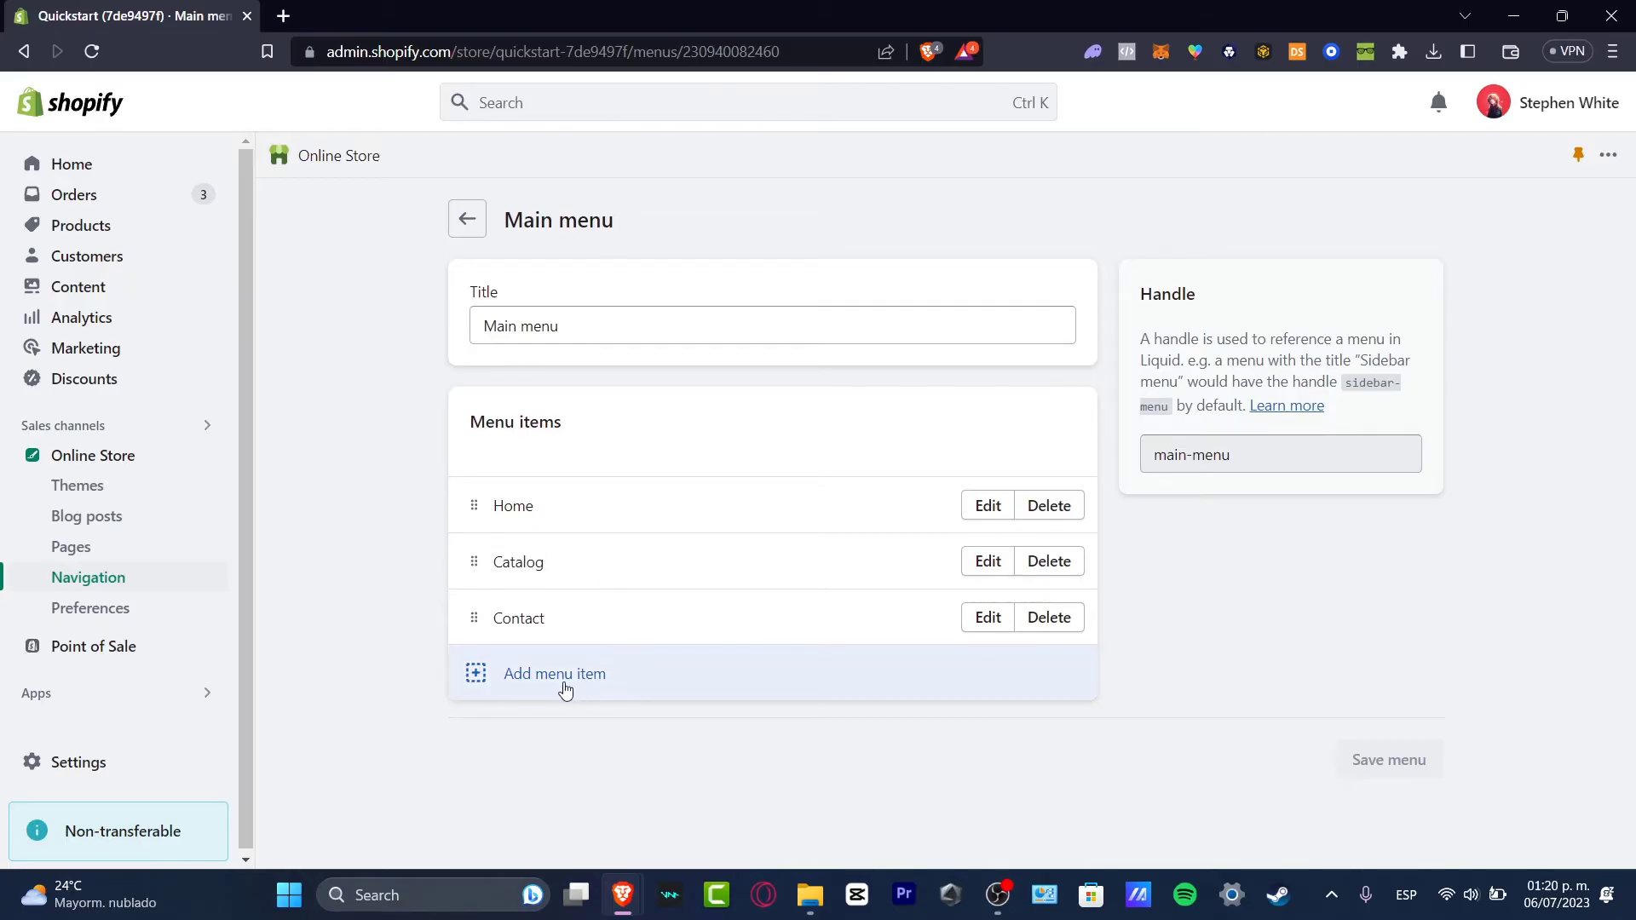
Start a main-menu item named Snowboards and browse Pages for its link target
{"action": "left_click", "coordinate": [554, 675]}
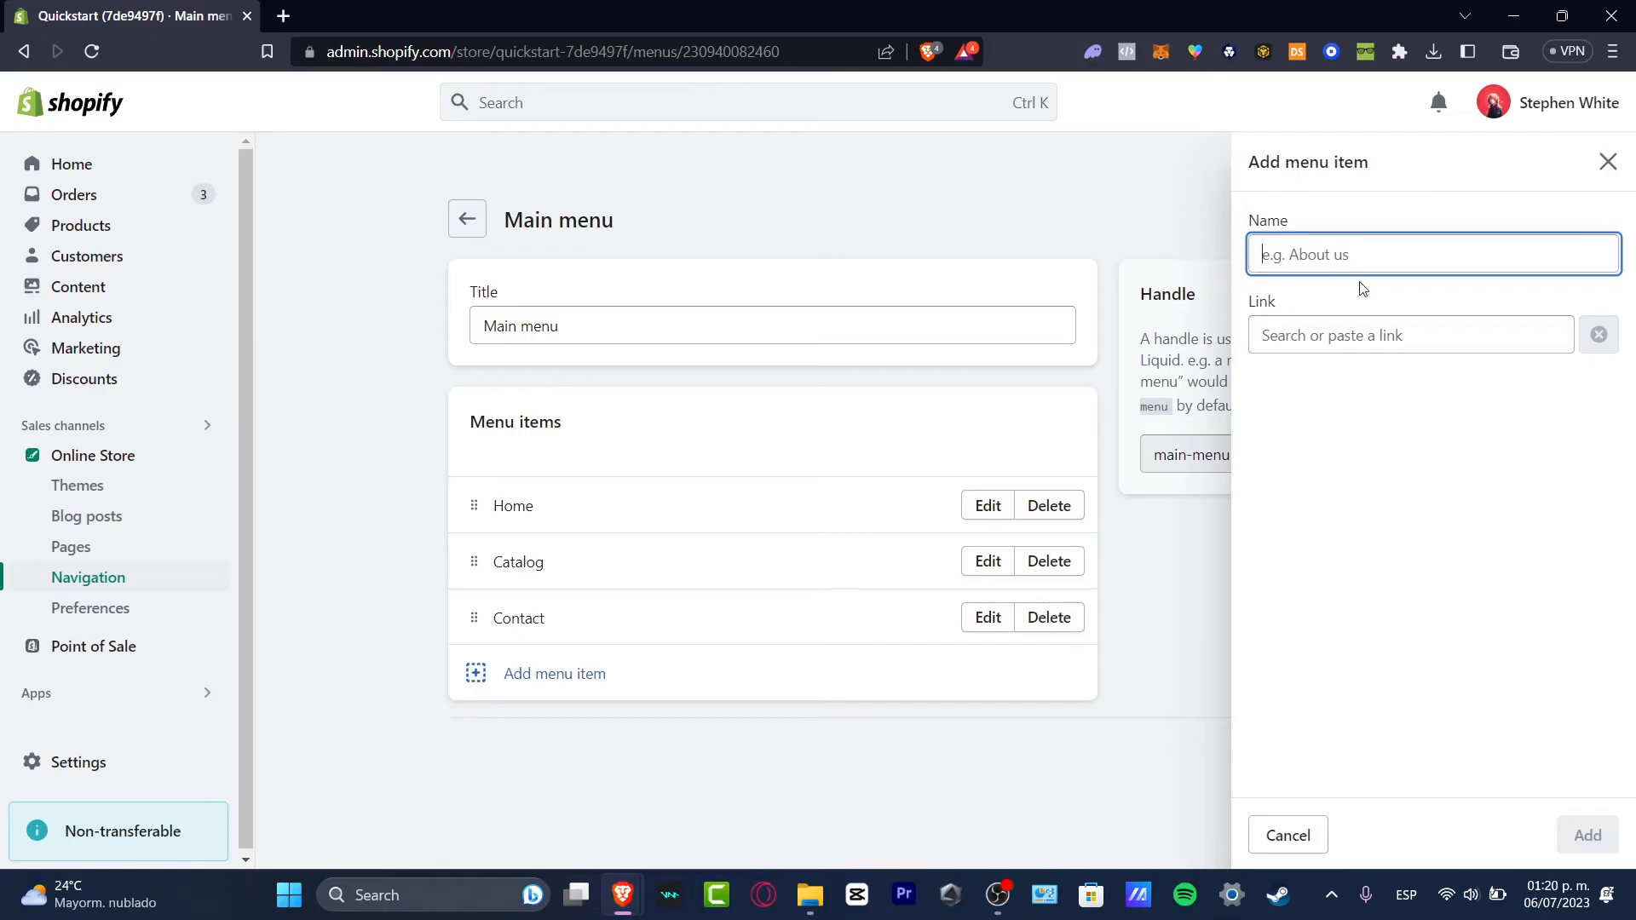
{"action": "type", "text": "Snowboards"}
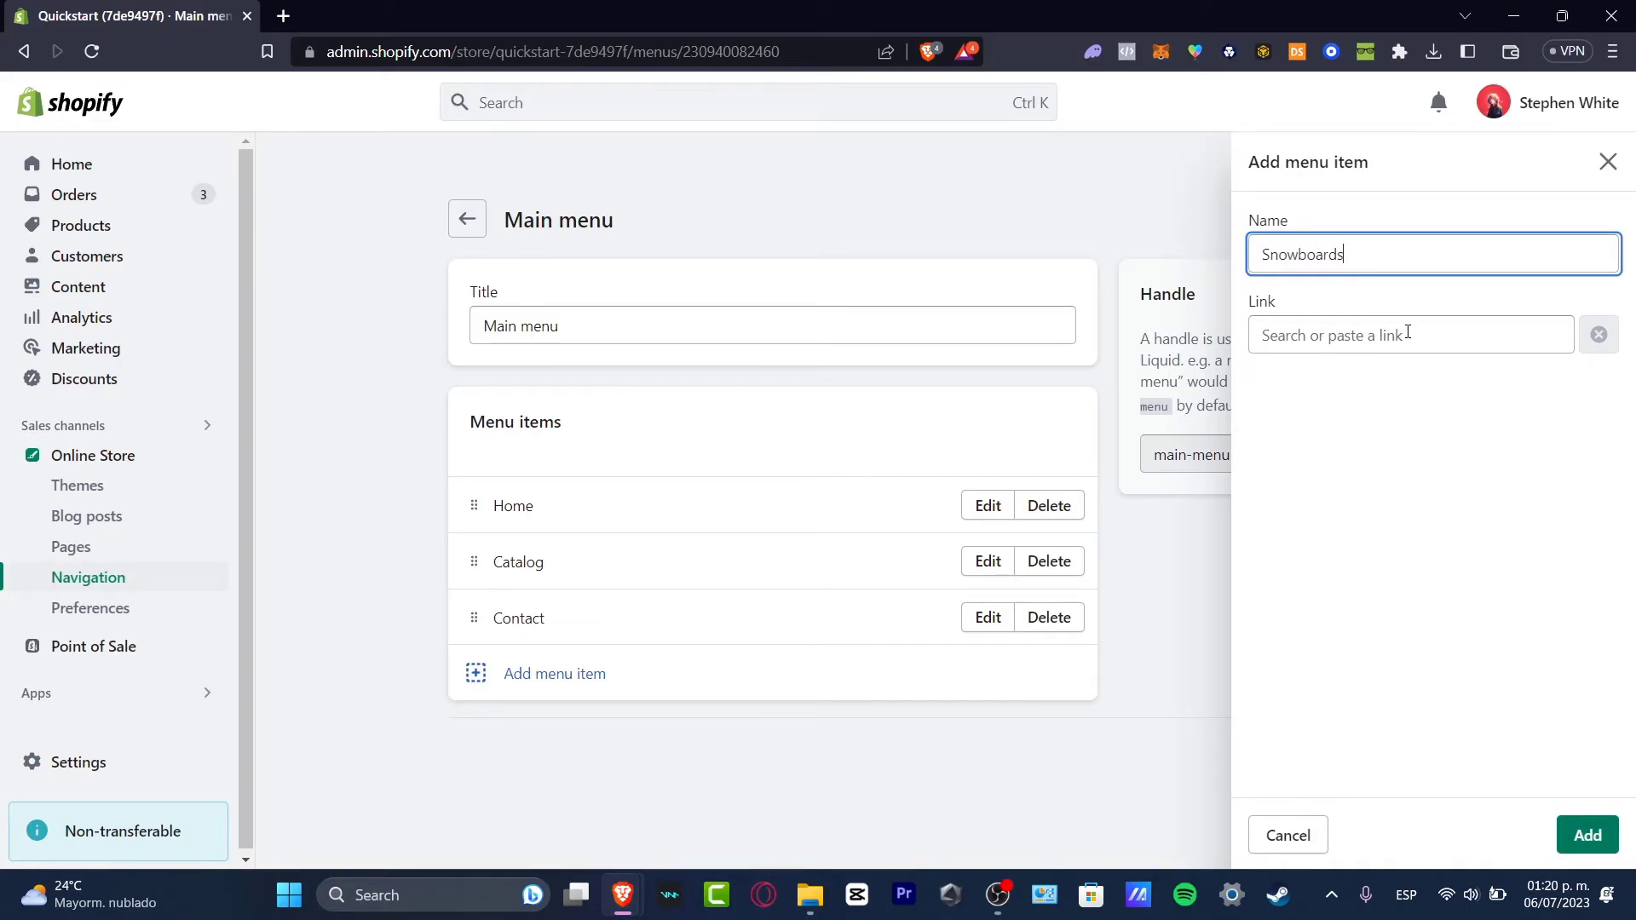
{"action": "left_click", "coordinate": [1411, 334]}
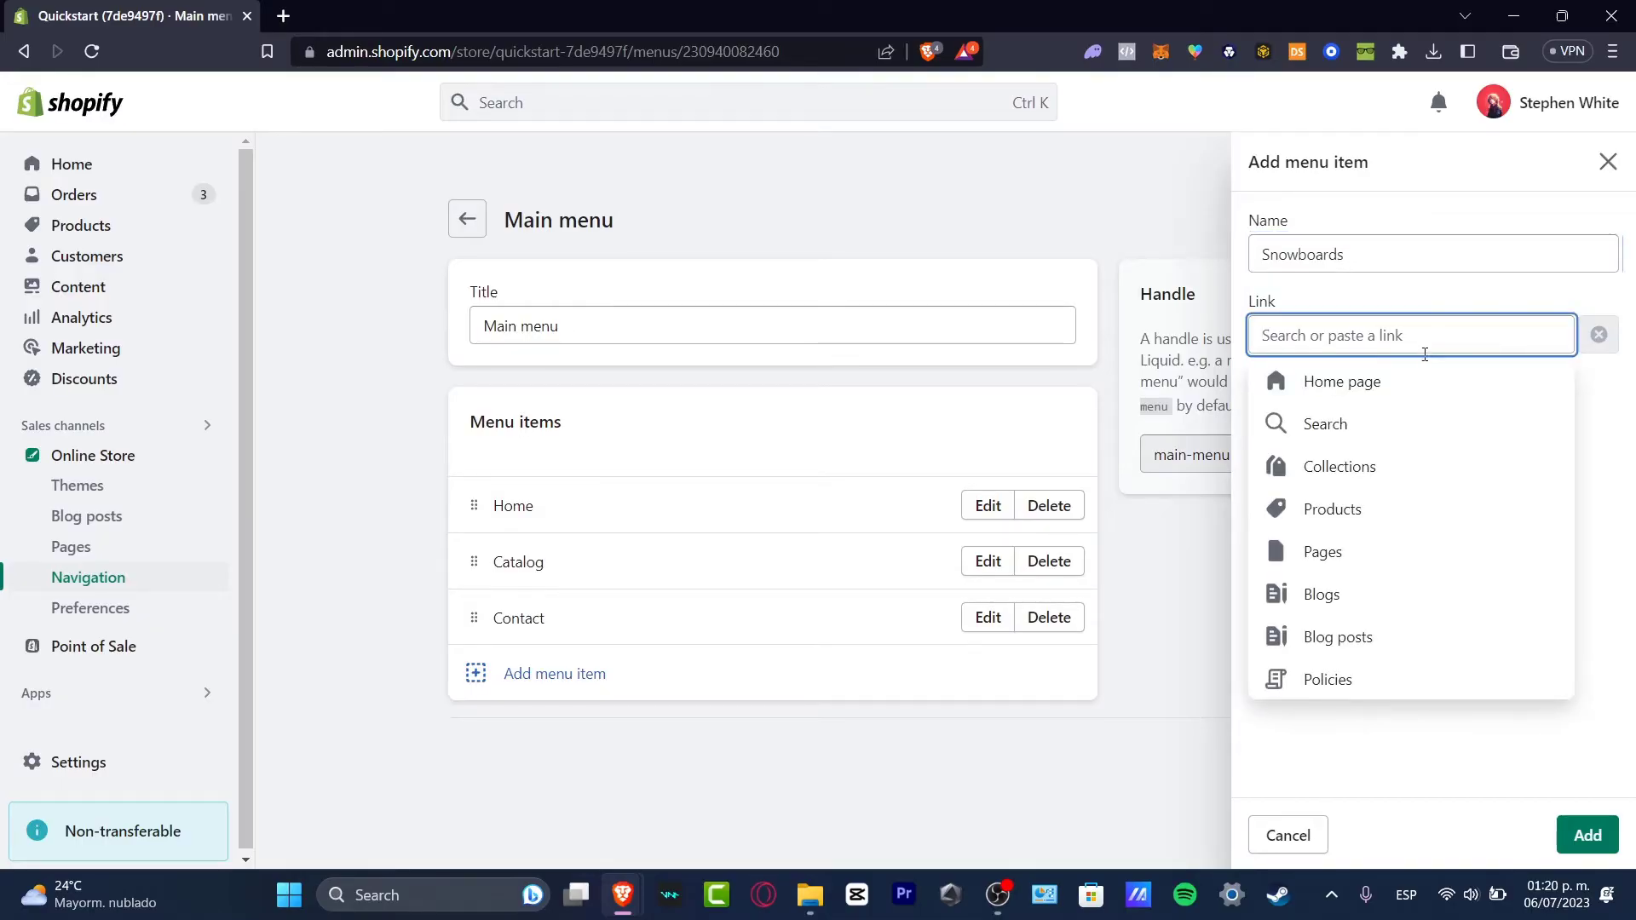
{"action": "left_click", "coordinate": [1323, 552]}
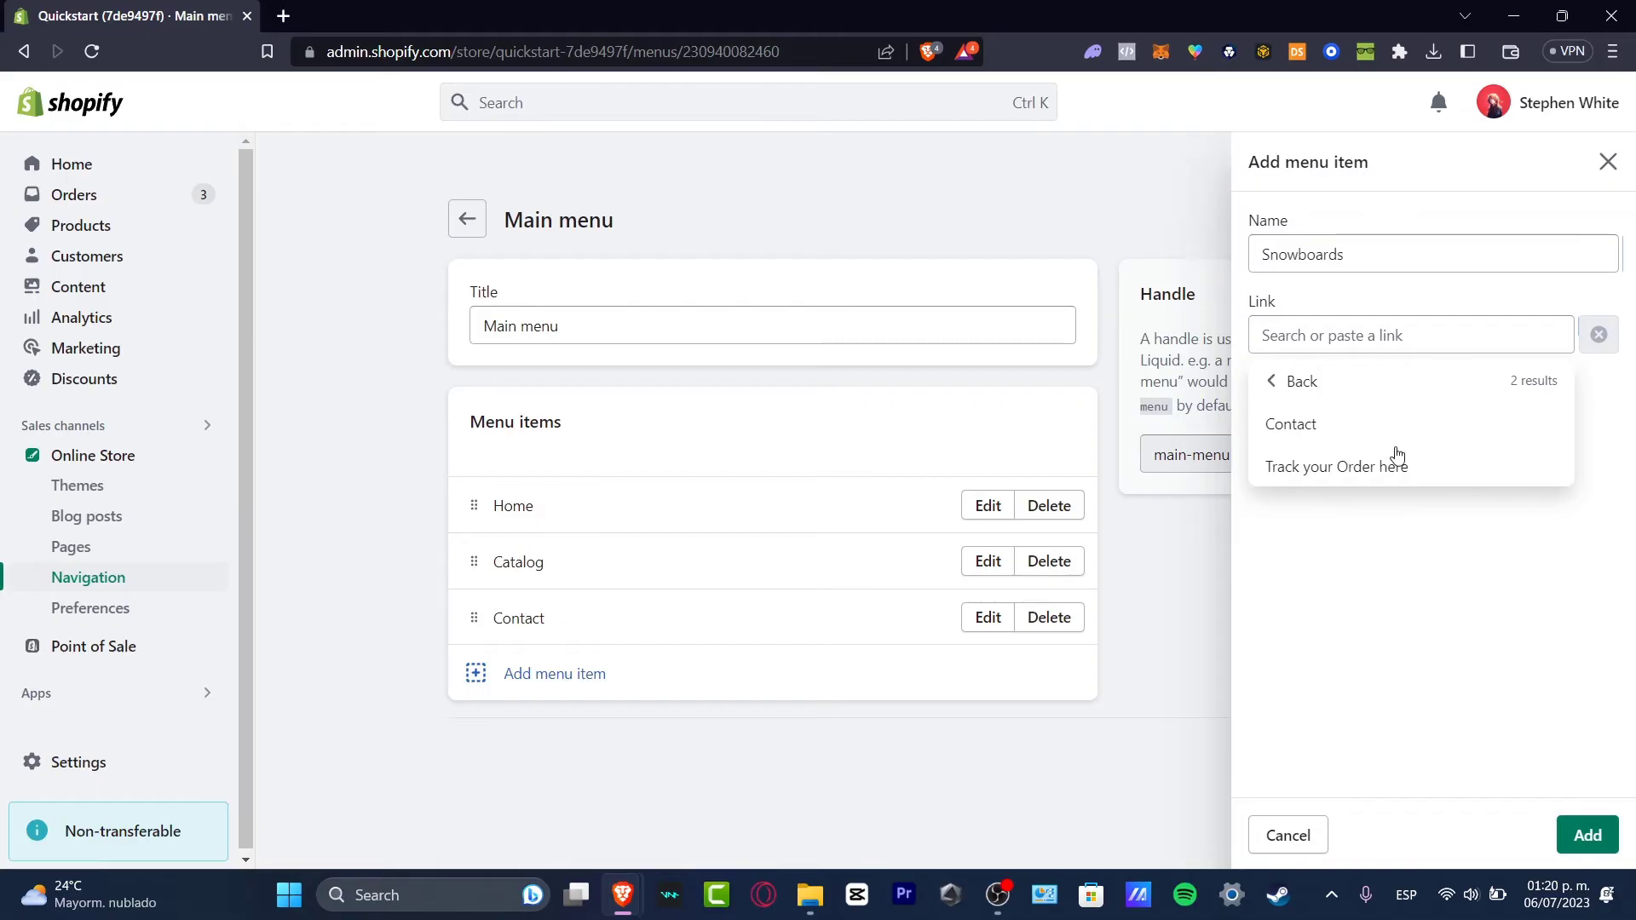
{"action": "mouse_move", "coordinate": [171, 513]}
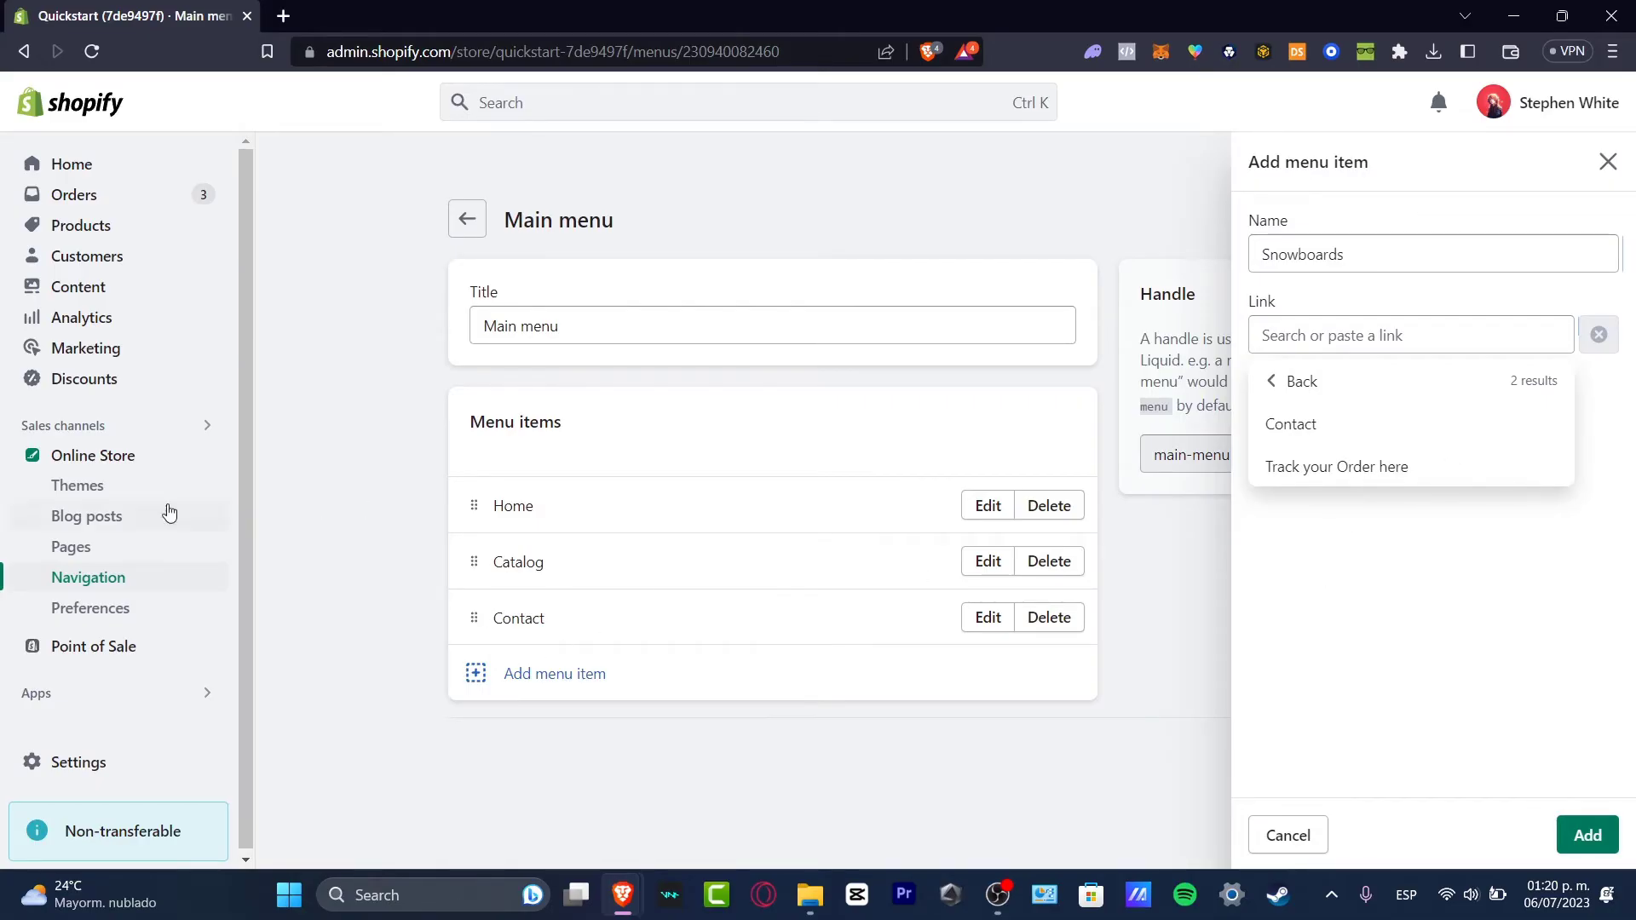
{"action": "mouse_move", "coordinate": [1635, 620]}
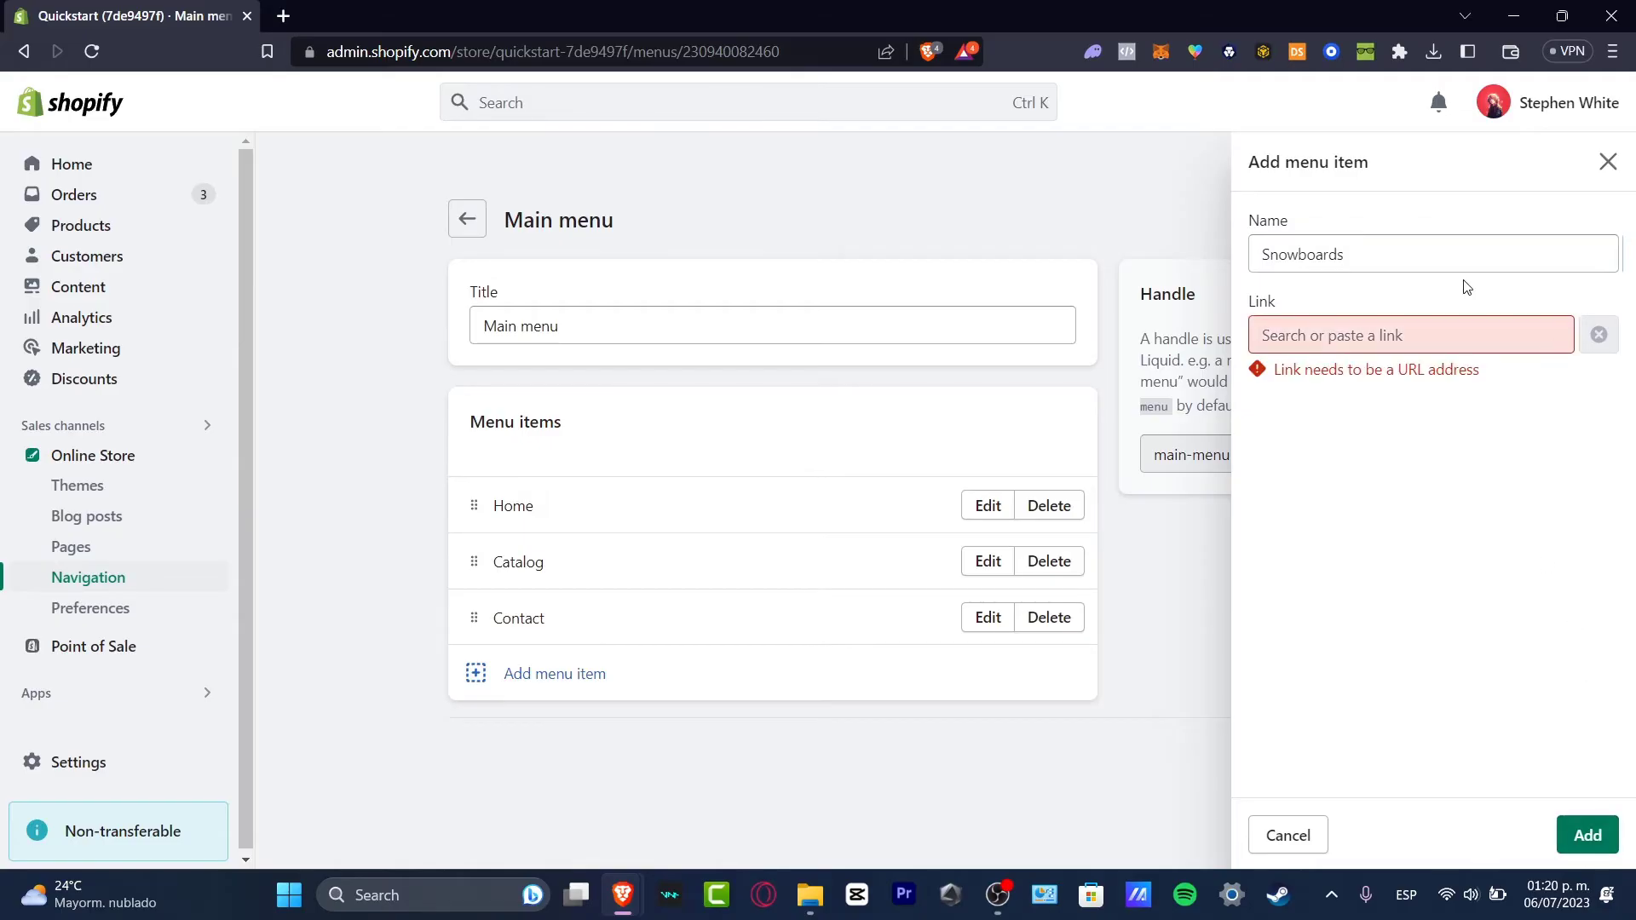
{"action": "left_click", "coordinate": [1411, 334]}
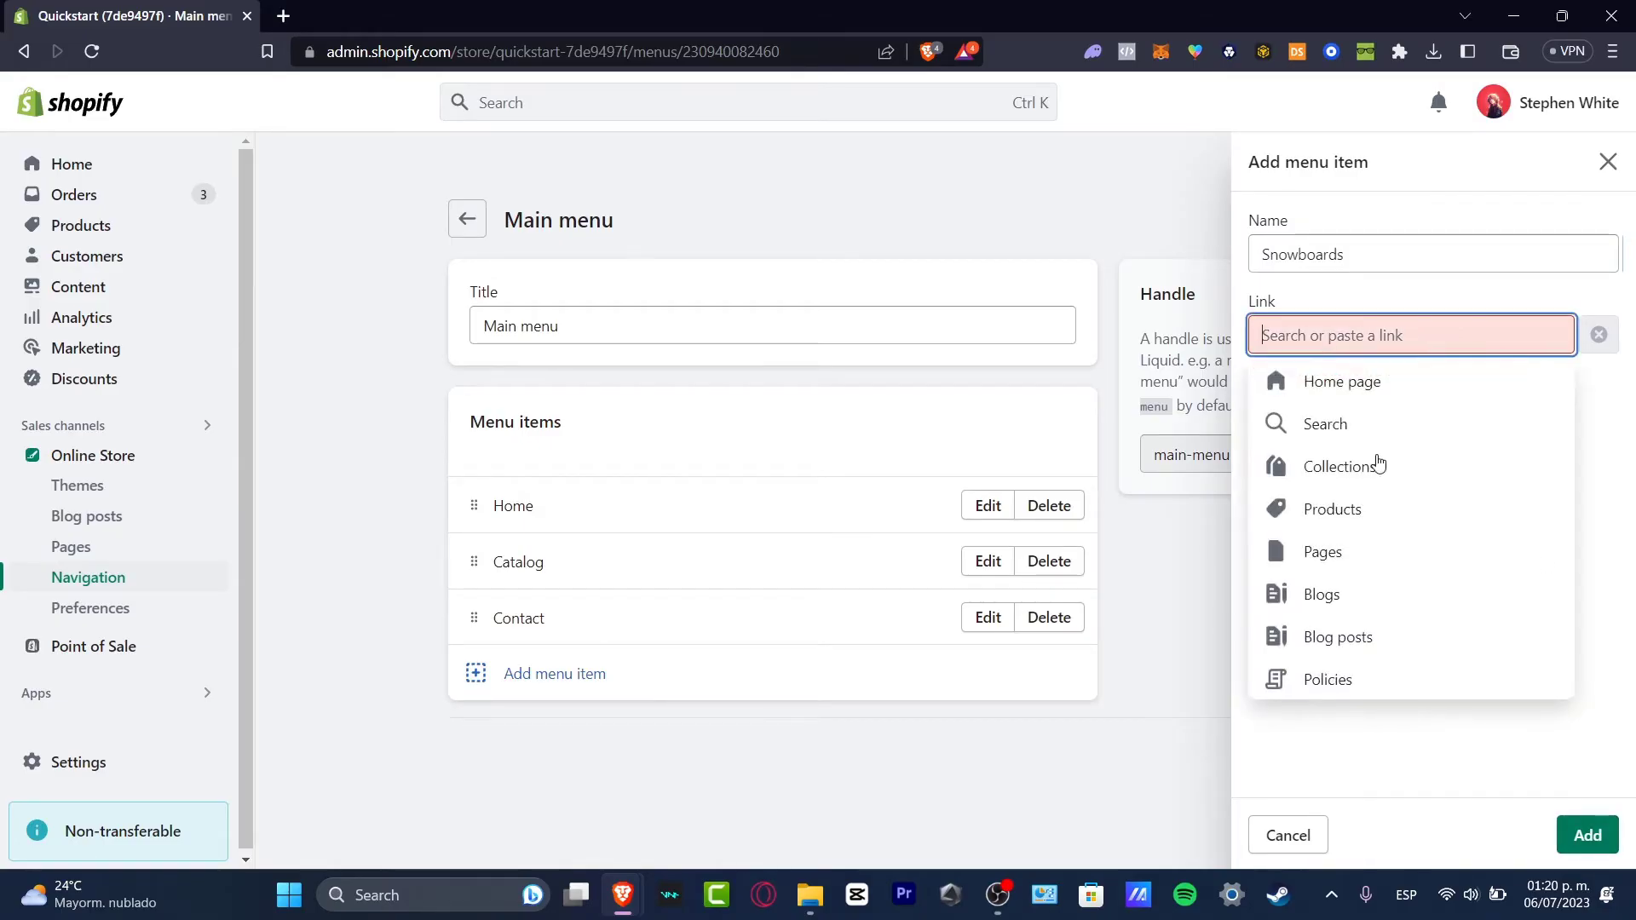
{"action": "mouse_move", "coordinate": [1401, 392]}
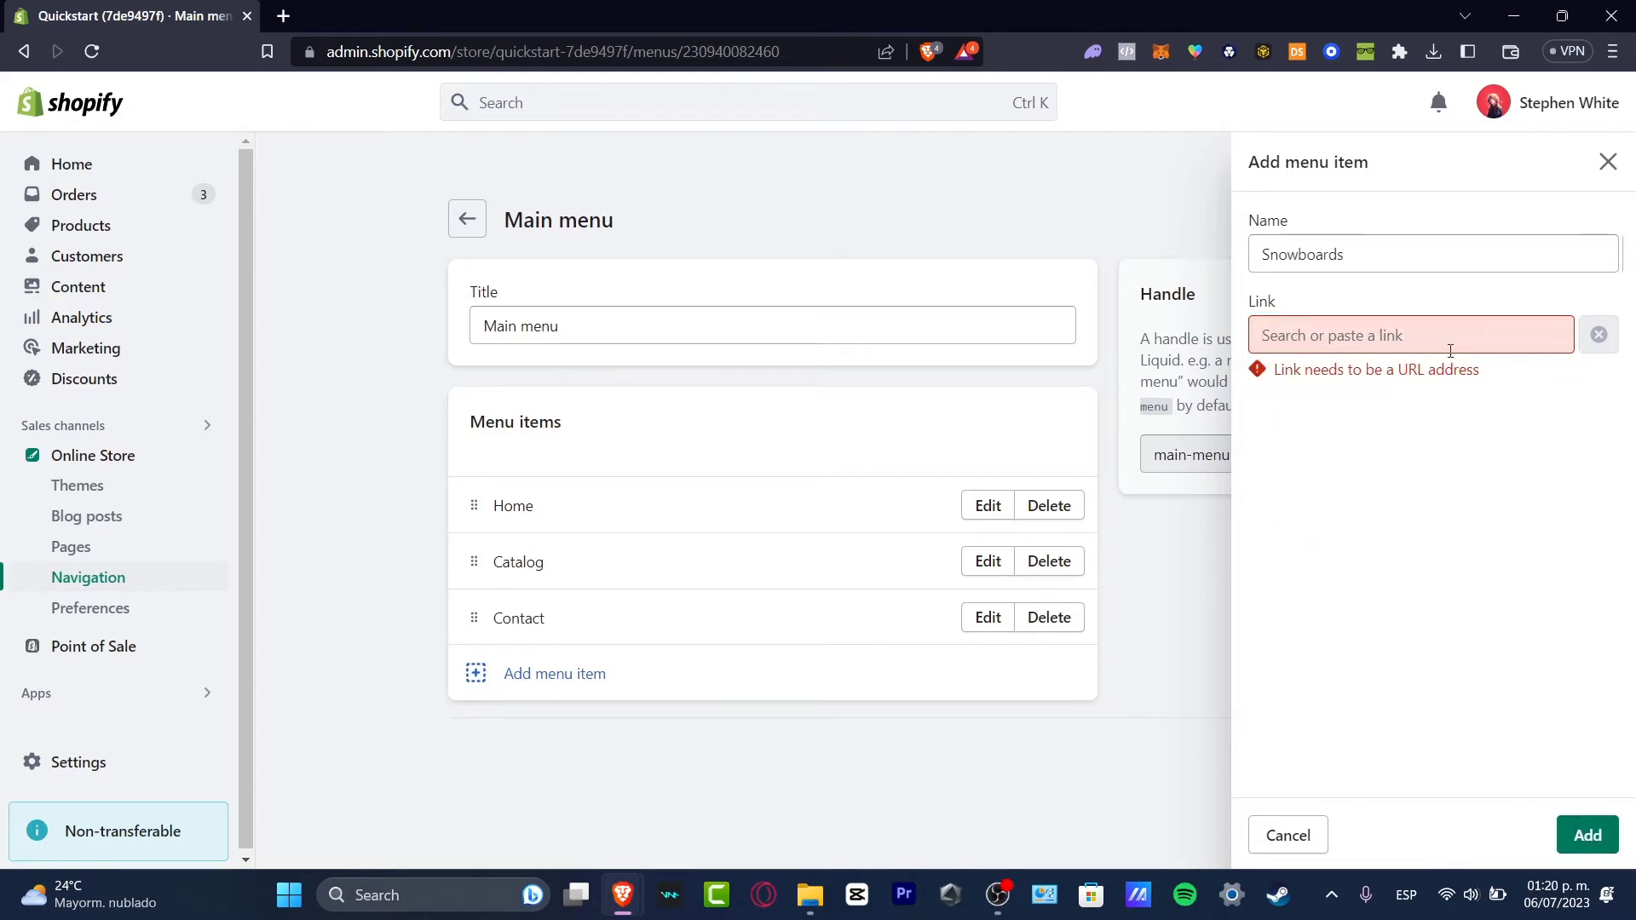
Discard the unfinished menu item and create an empty store page titled Snowboards
{"action": "left_click", "coordinate": [1288, 835]}
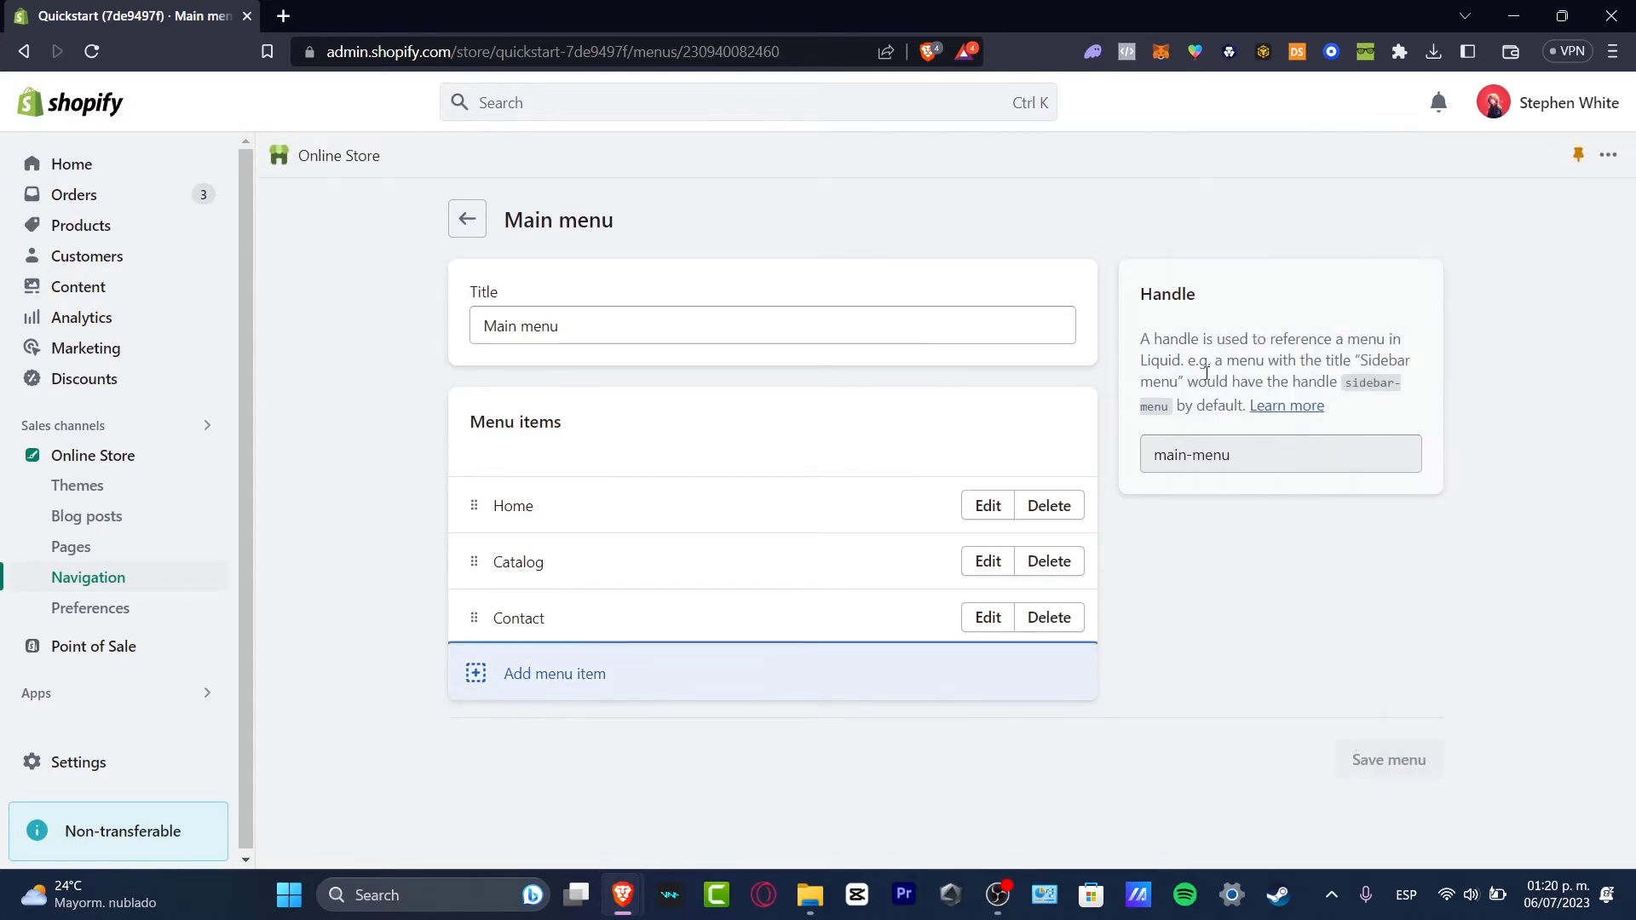
{"action": "left_click", "coordinate": [72, 545]}
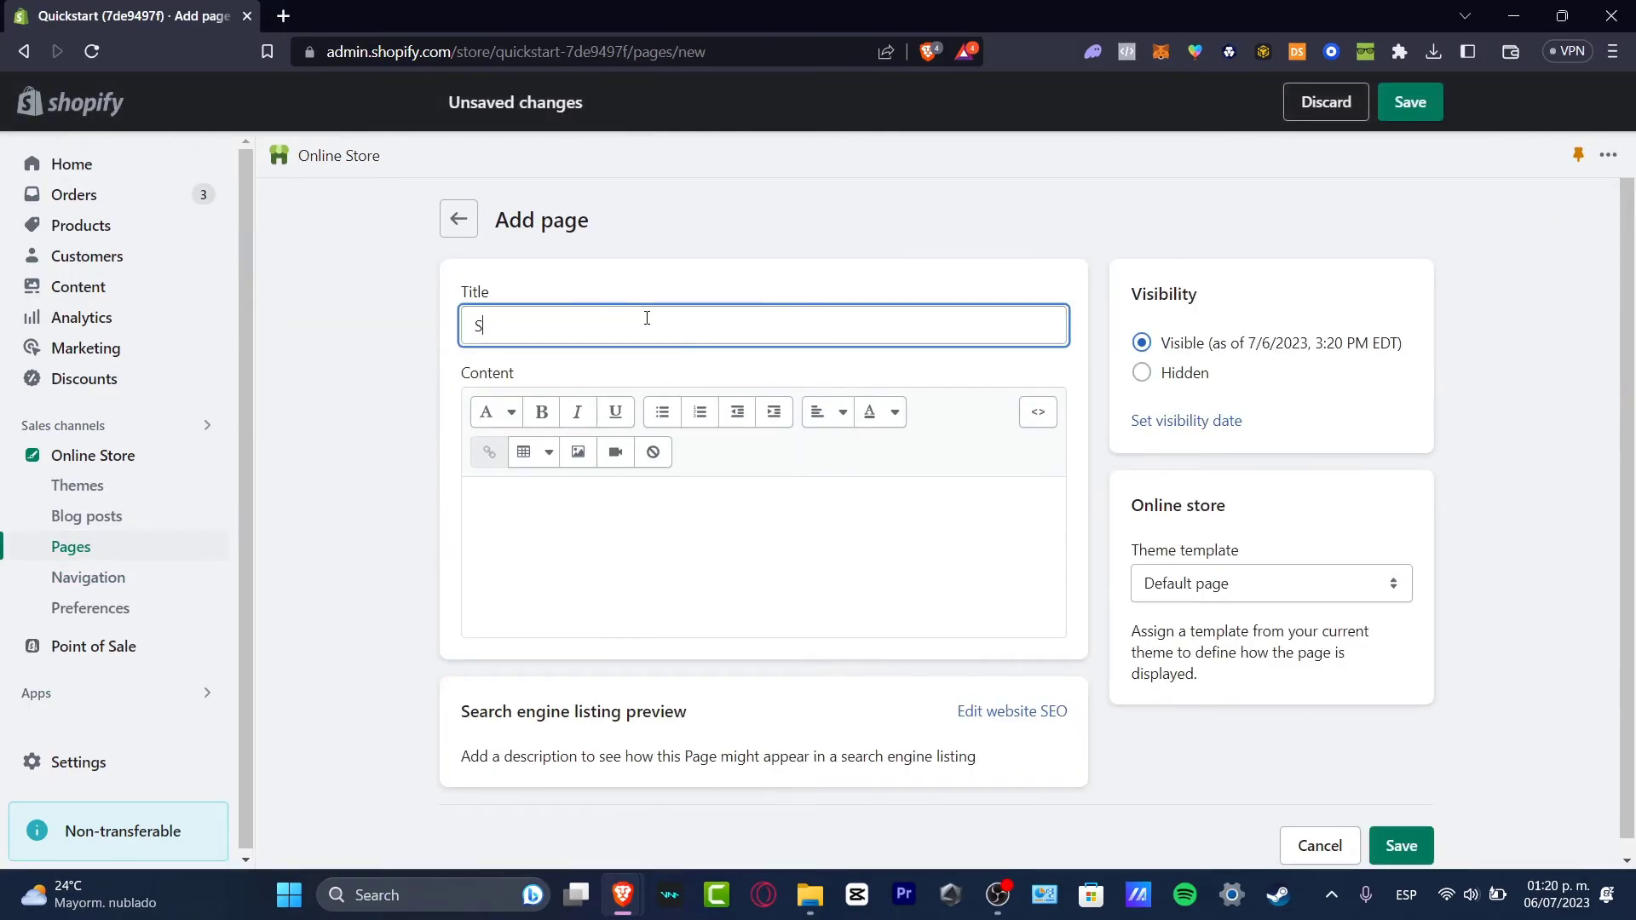
{"action": "type", "text": "Snowboards"}
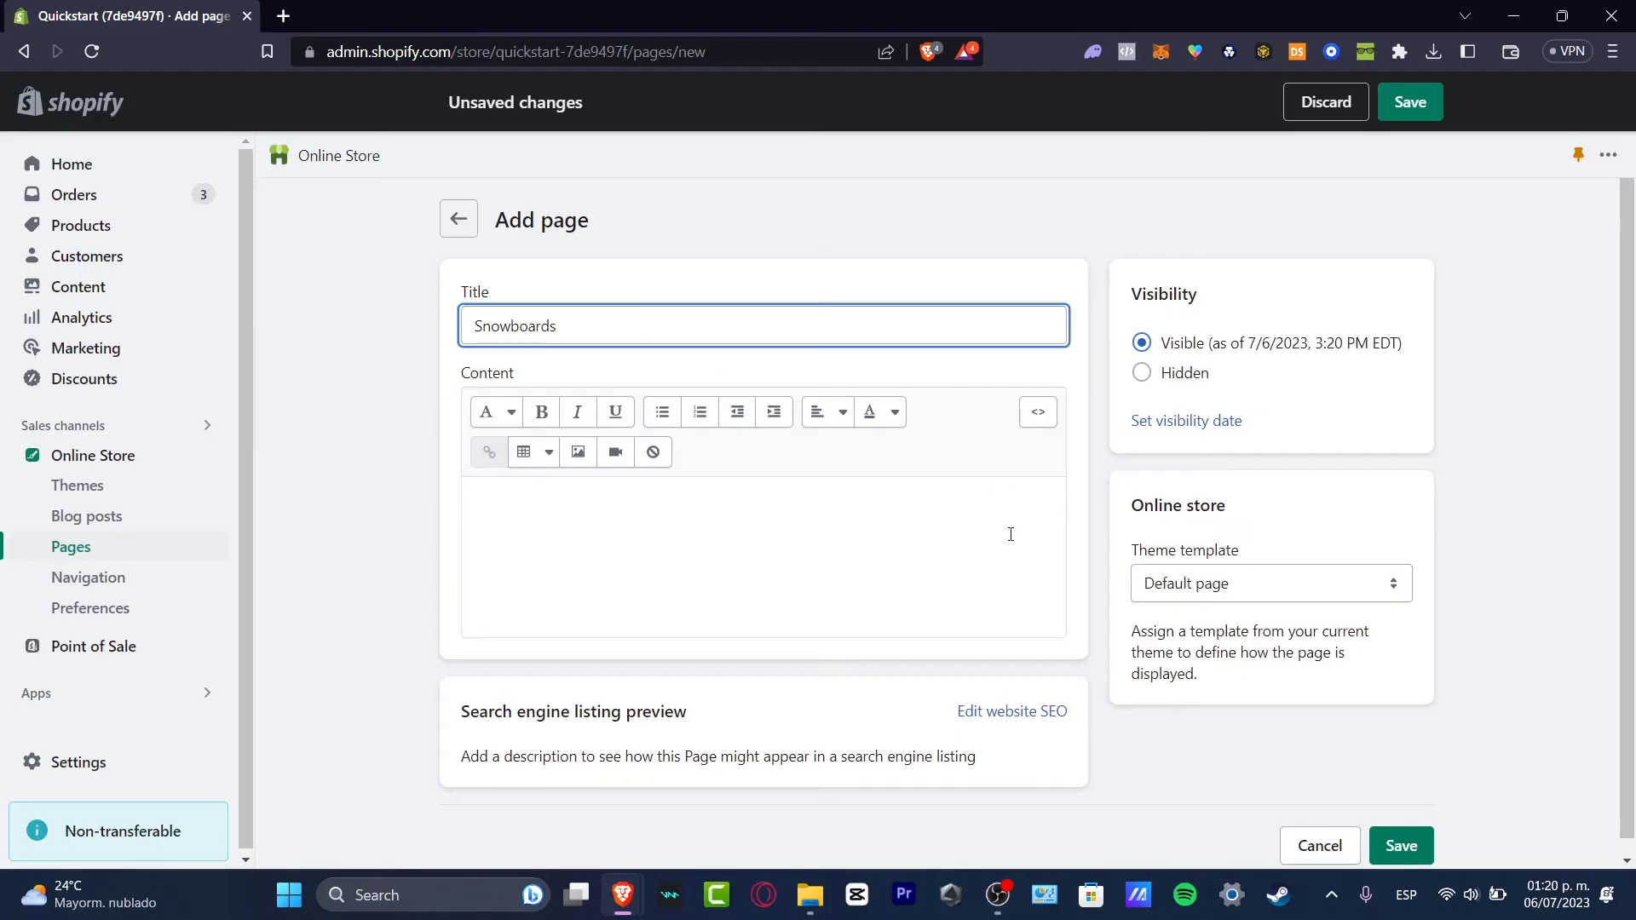
{"action": "left_click", "coordinate": [855, 494]}
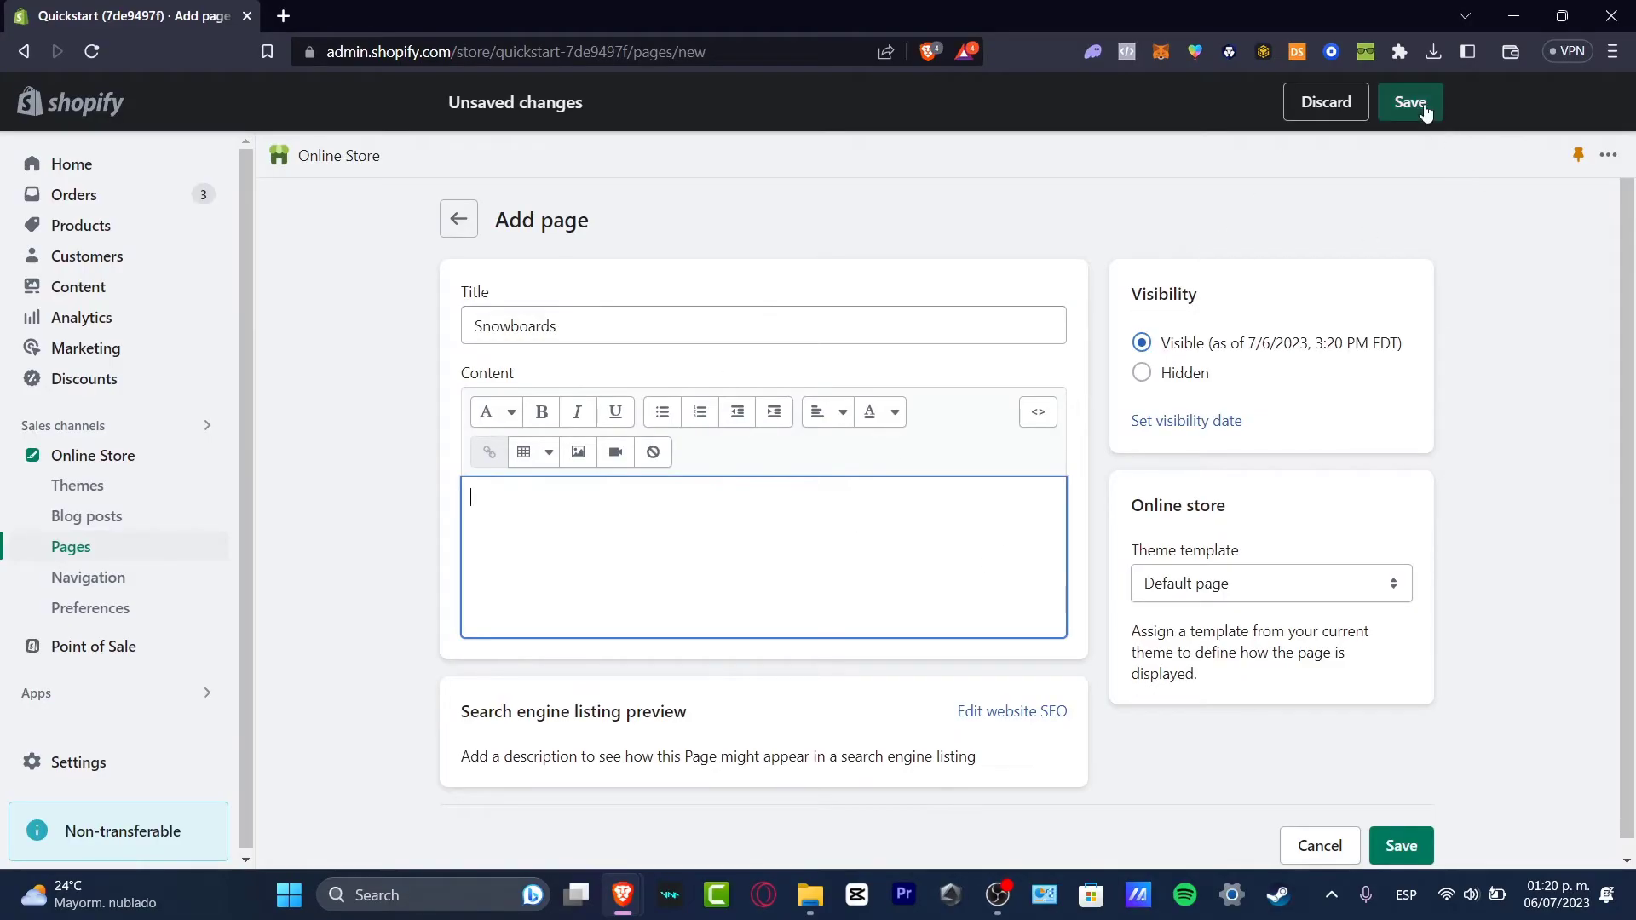
{"action": "left_click", "coordinate": [1409, 103]}
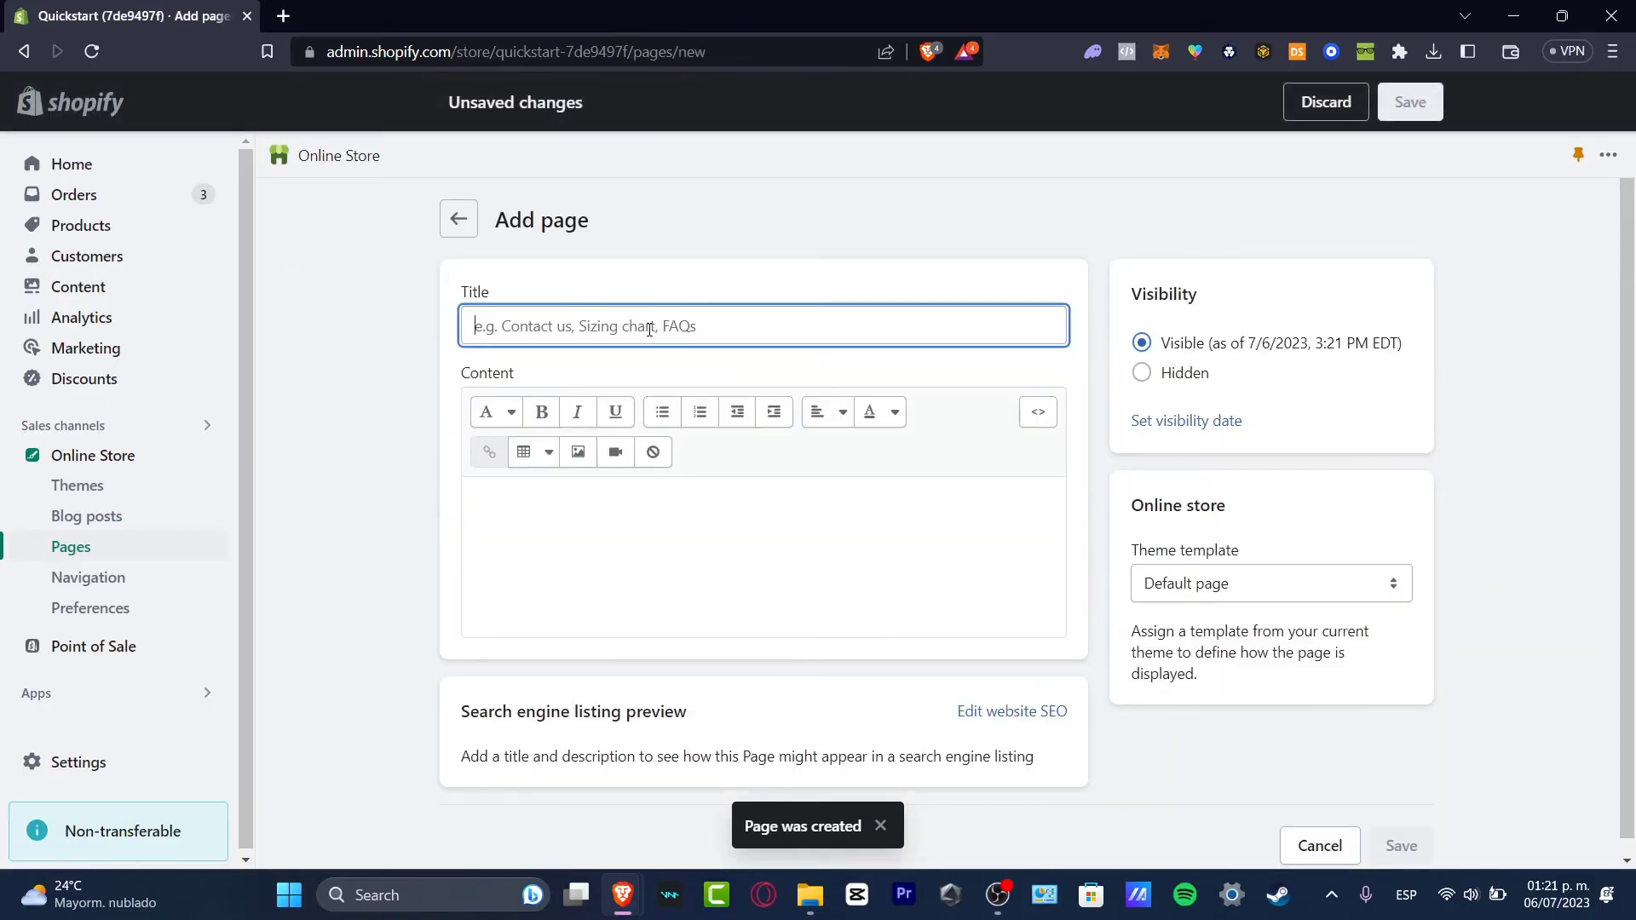
Create a second empty store page titled Supplies
{"action": "type", "text": "Supplies"}
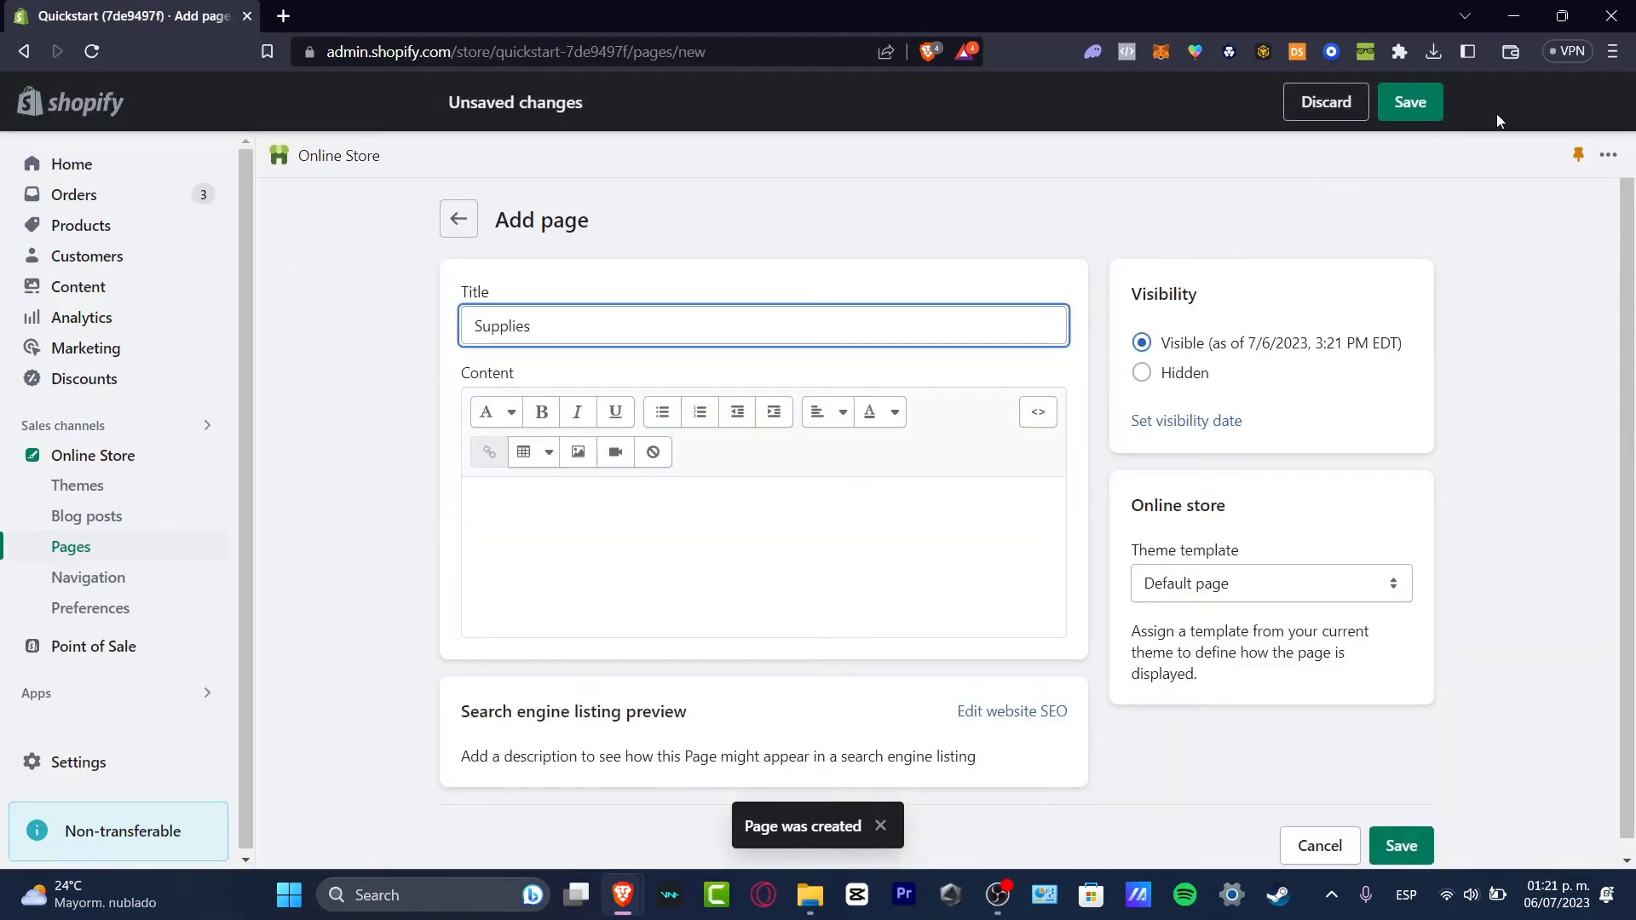
{"action": "left_click", "coordinate": [1411, 103]}
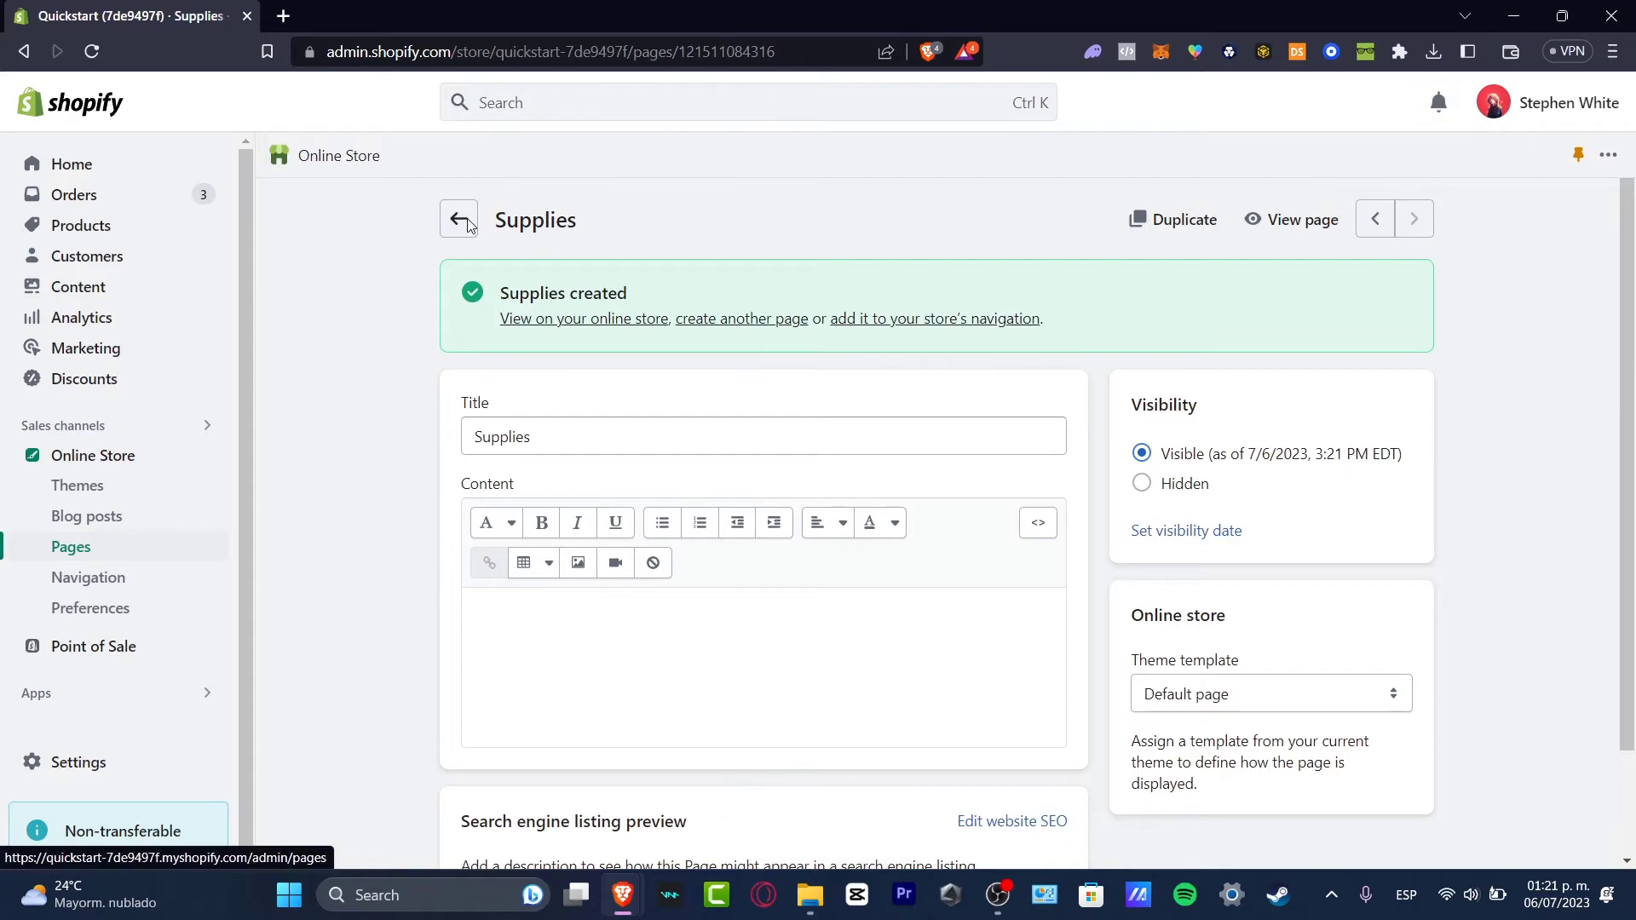
Add a Snowboard item to the main menu linked to the Snowboards page
{"action": "left_click", "coordinate": [89, 578]}
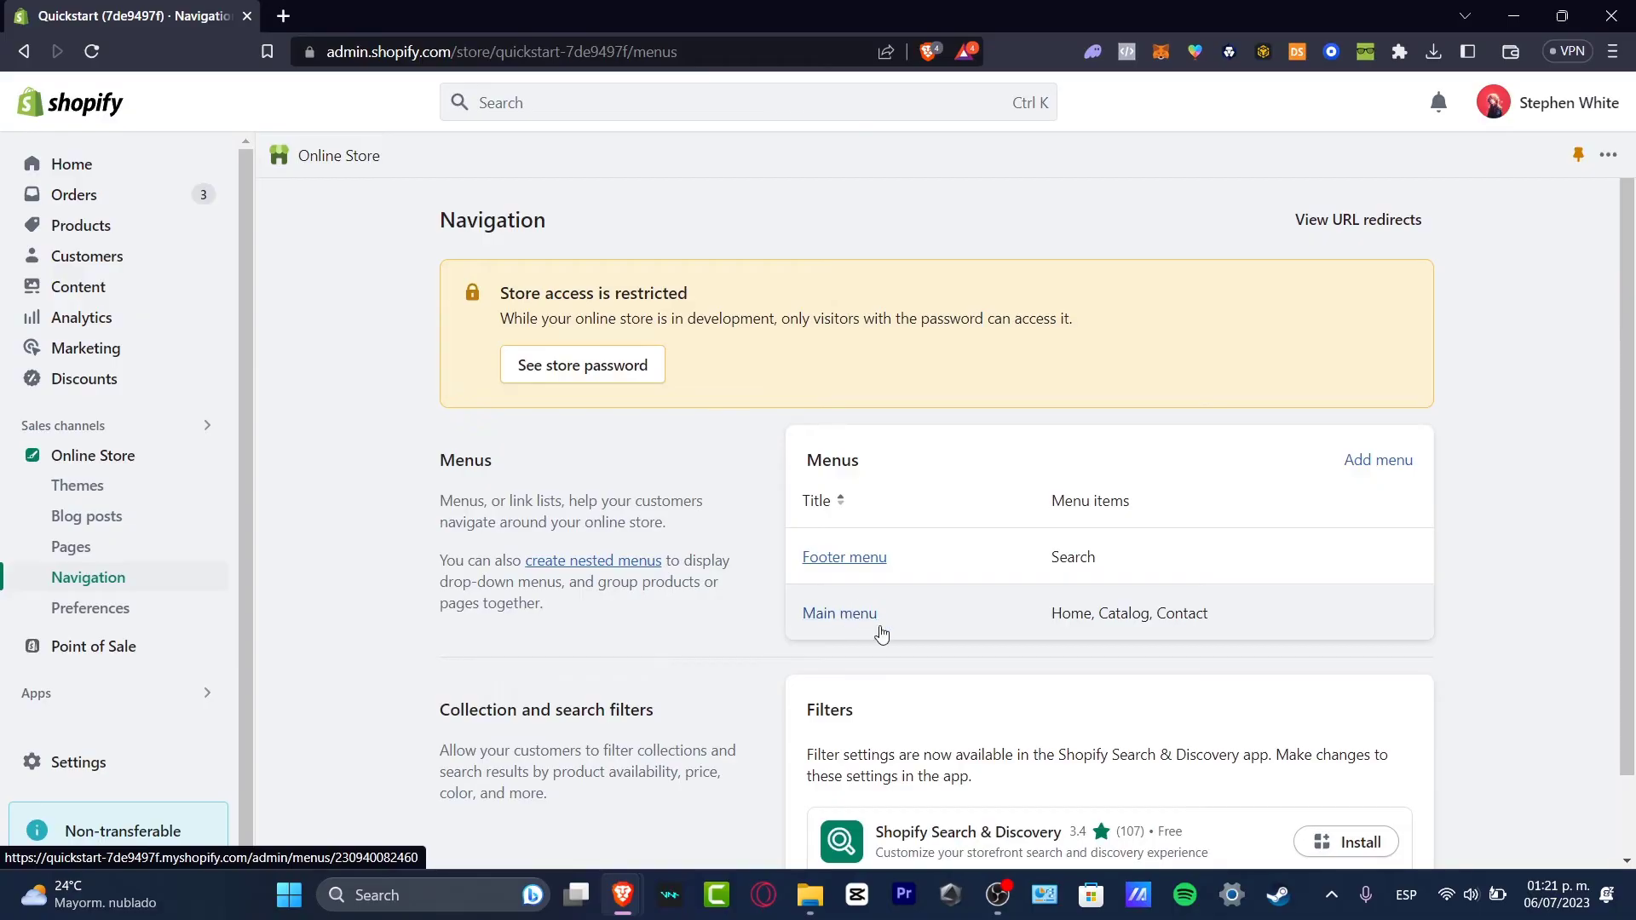
{"action": "left_click", "coordinate": [839, 614]}
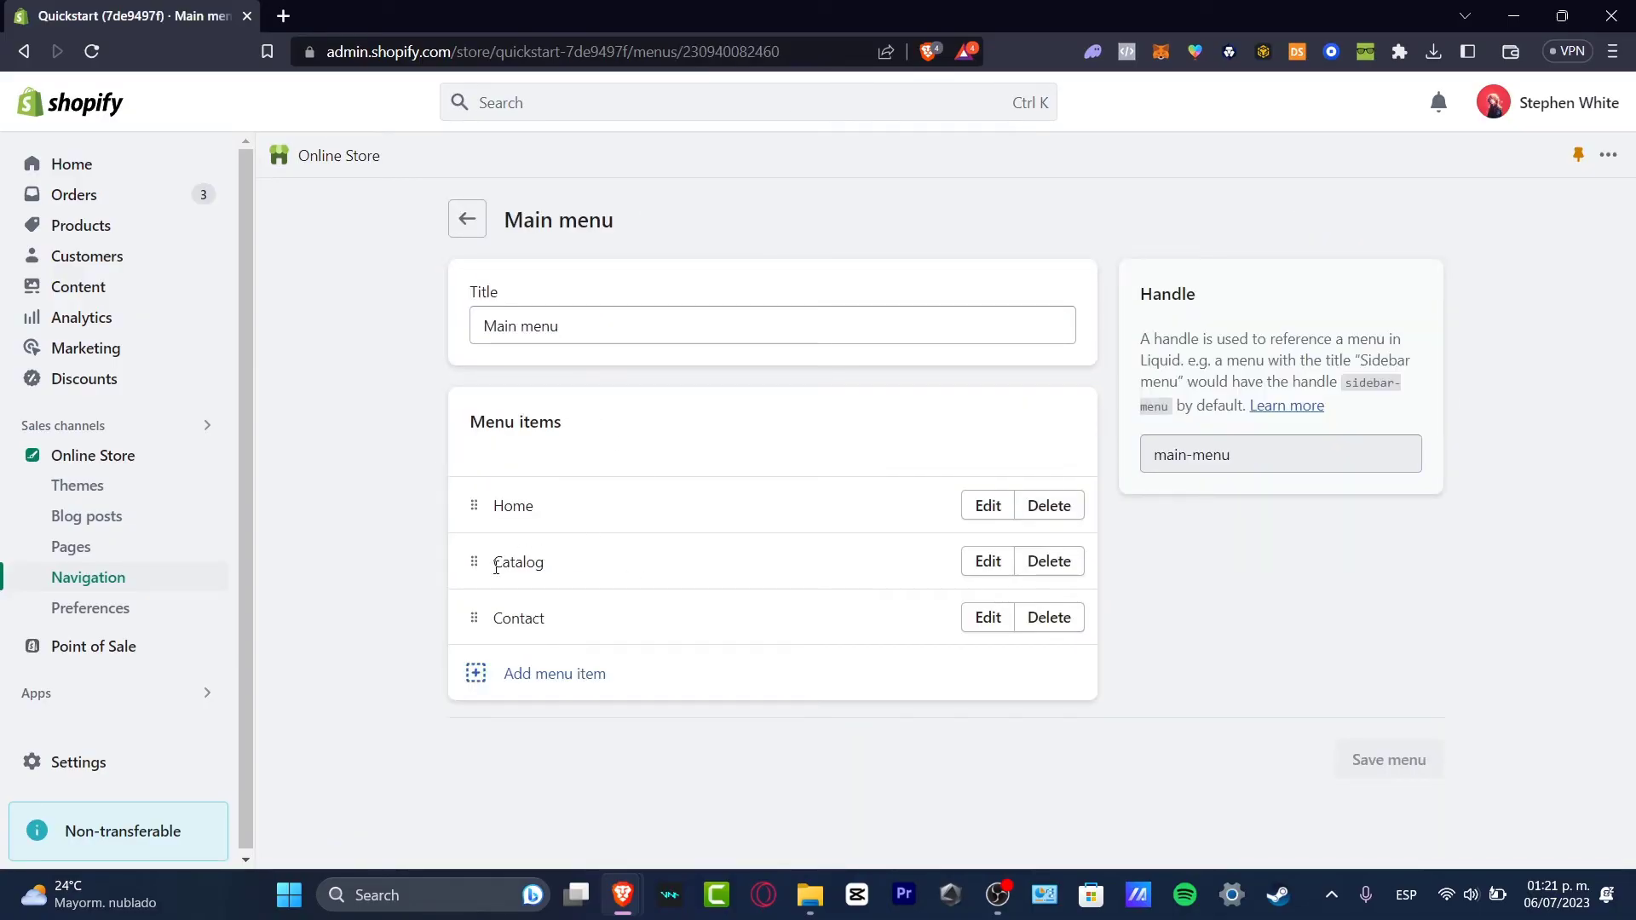
{"action": "mouse_move", "coordinate": [576, 675]}
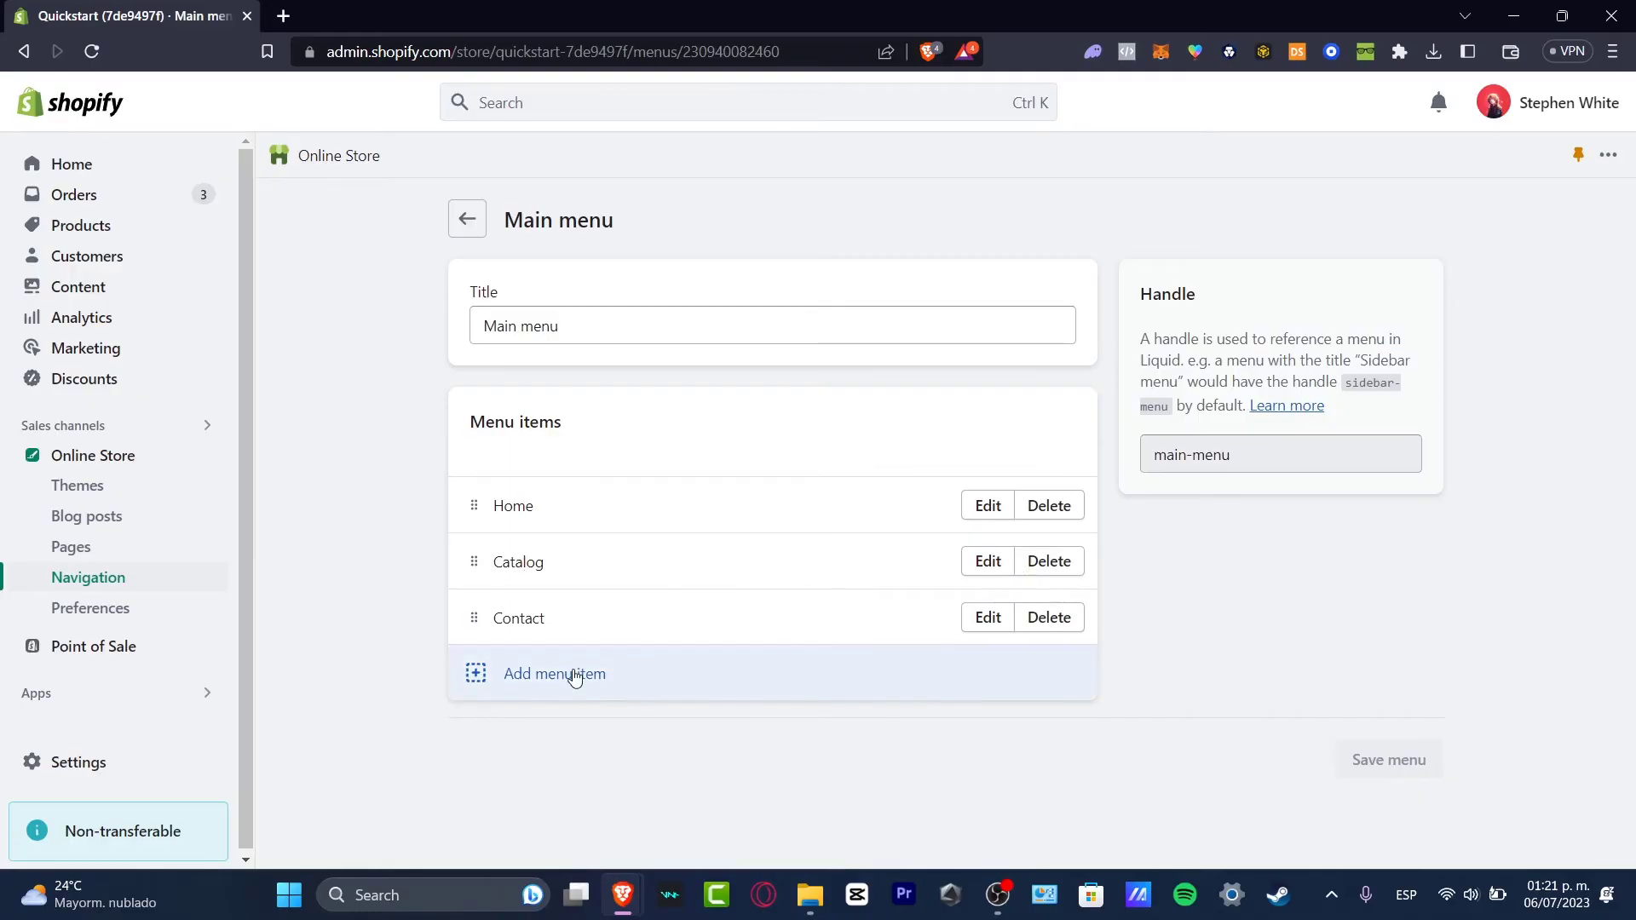
{"action": "left_click", "coordinate": [556, 673]}
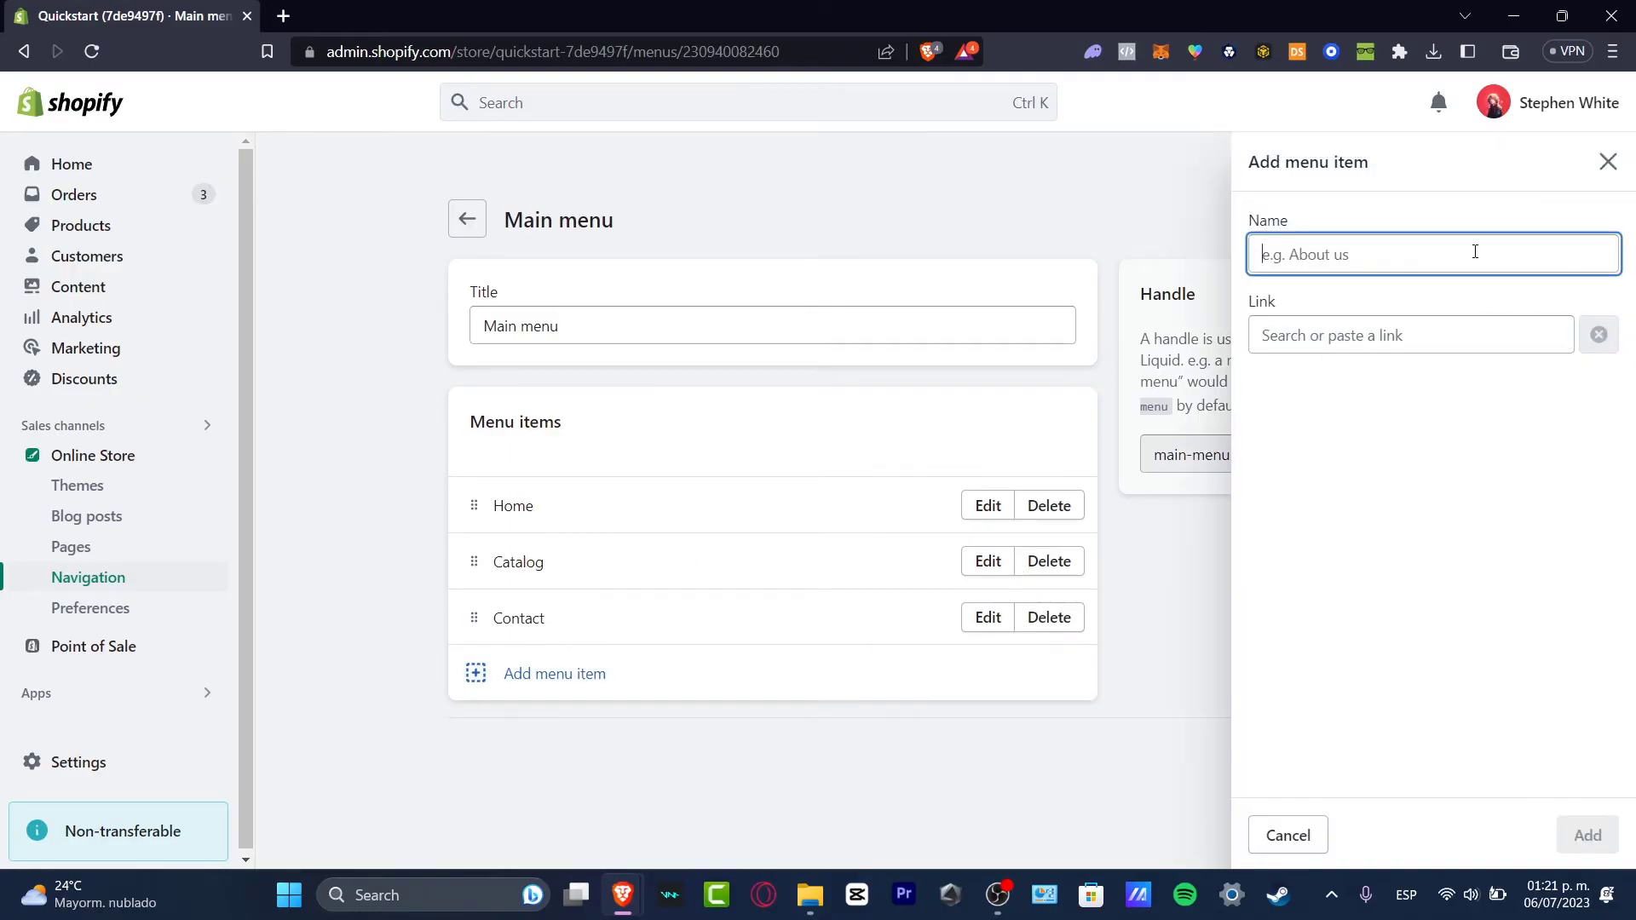
{"action": "mouse_move", "coordinate": [1394, 249]}
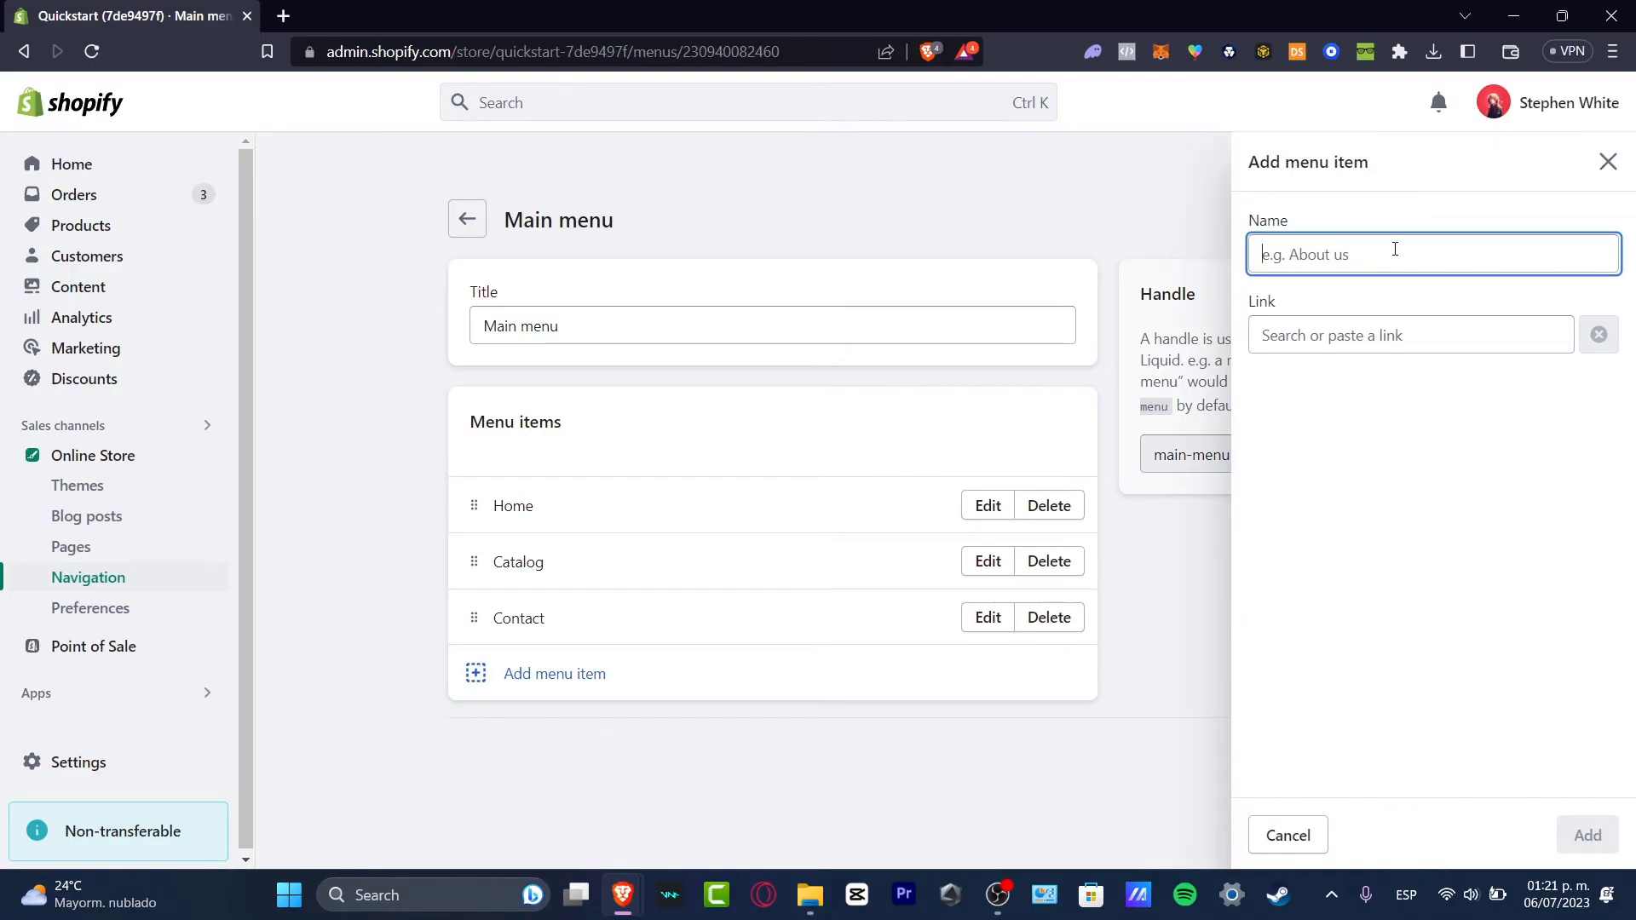
{"action": "type", "text": "Snow"}
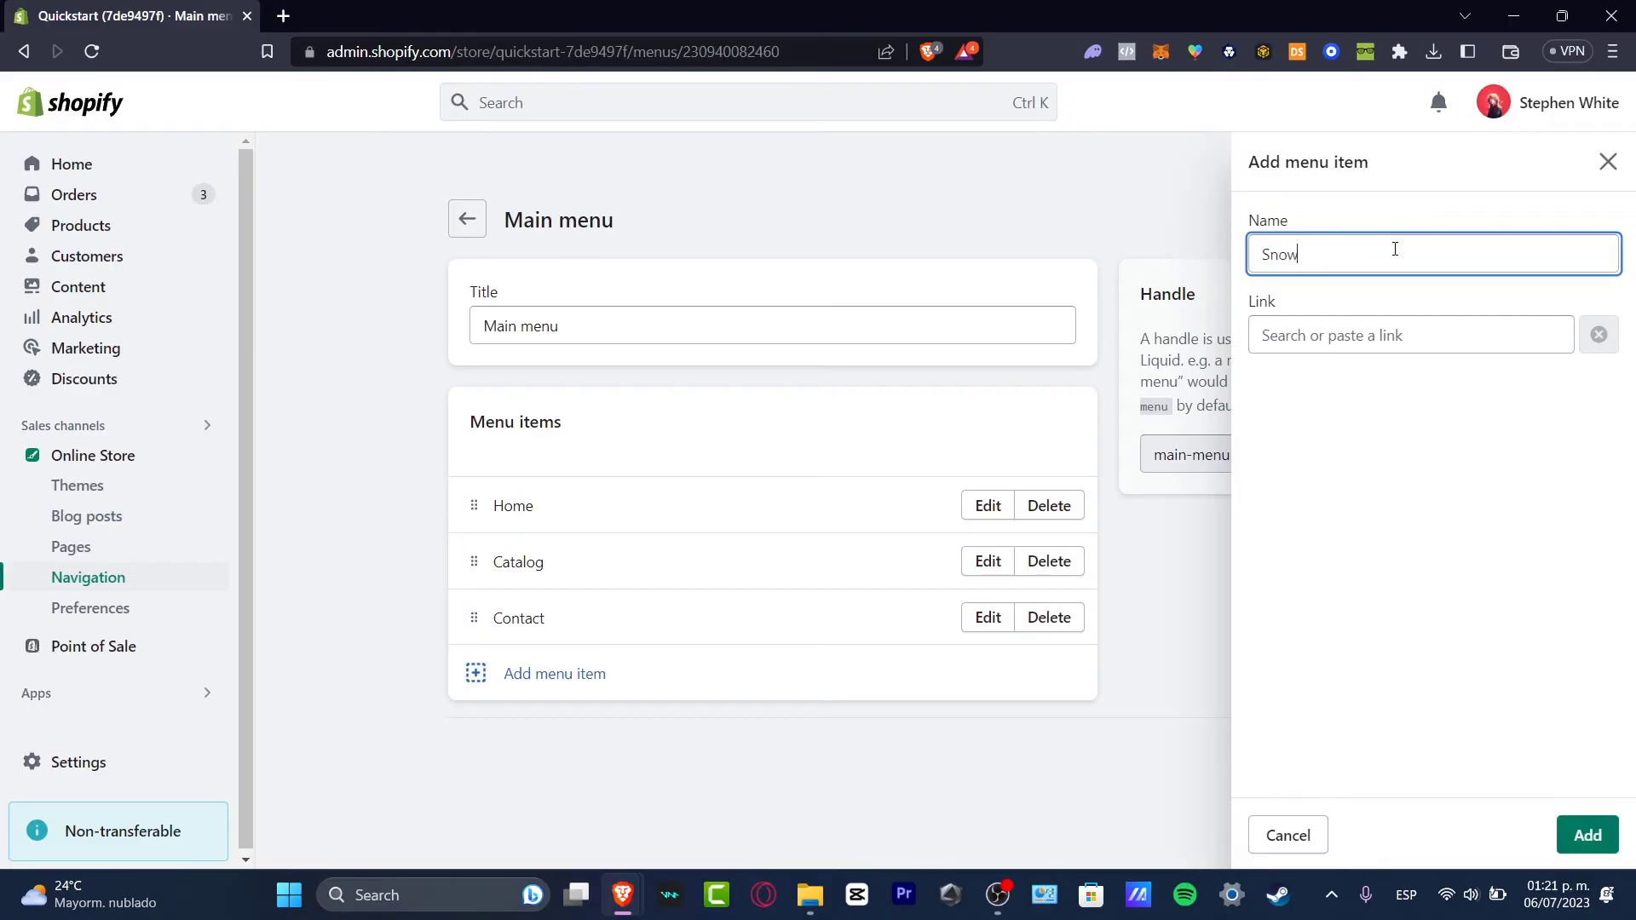
{"action": "left_click", "coordinate": [1411, 334]}
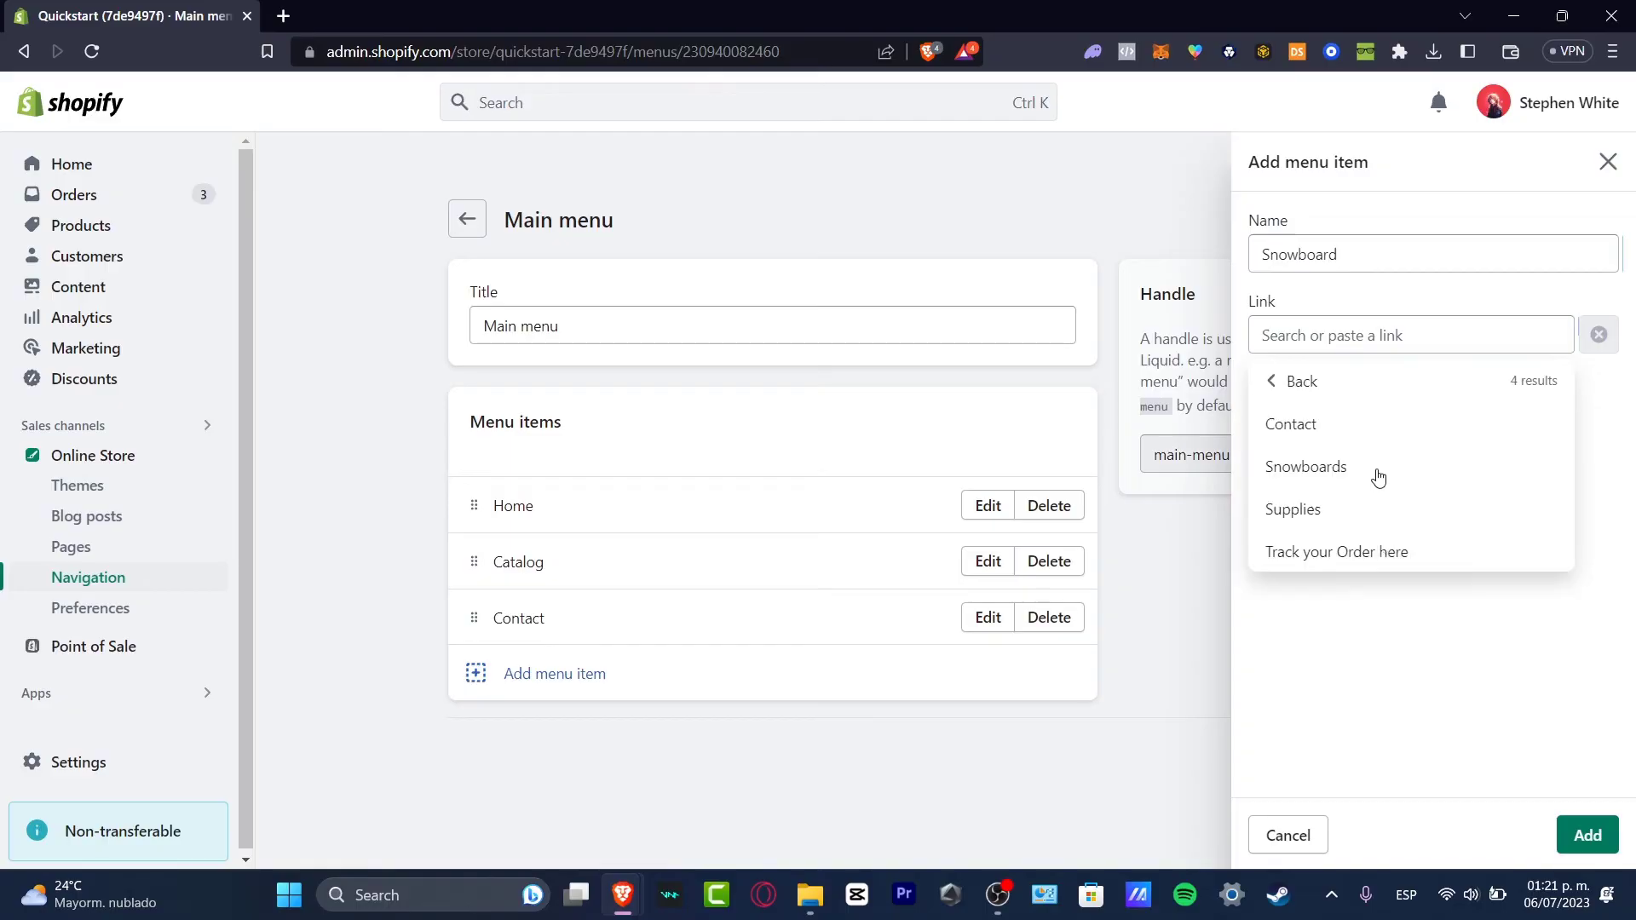
{"action": "left_click", "coordinate": [1306, 467]}
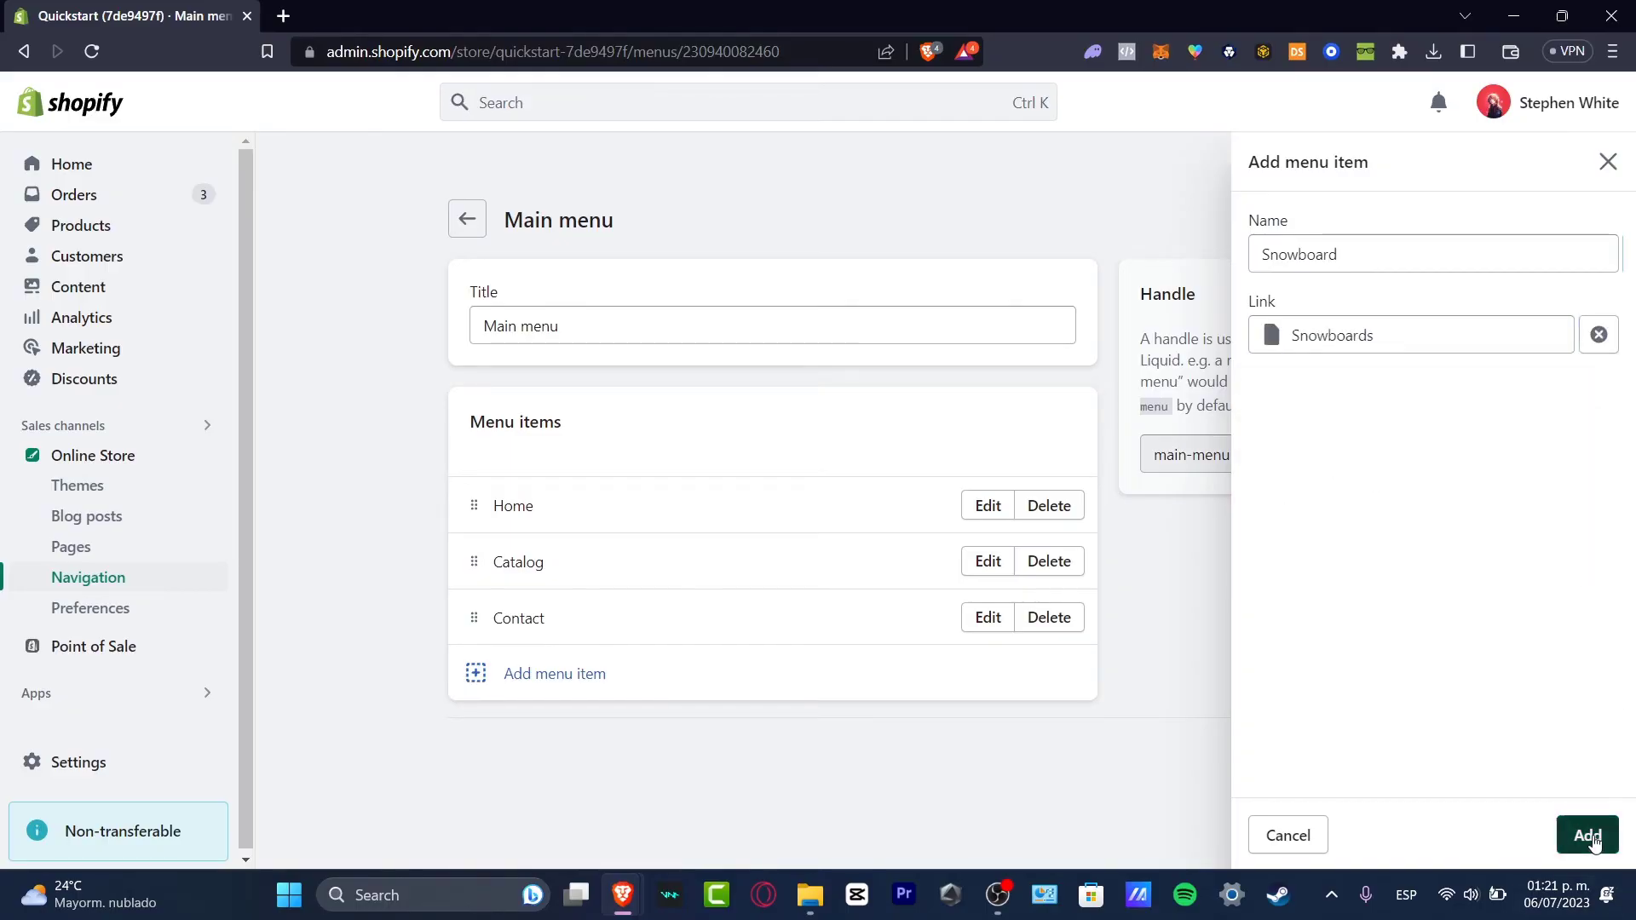
{"action": "left_click", "coordinate": [1588, 835]}
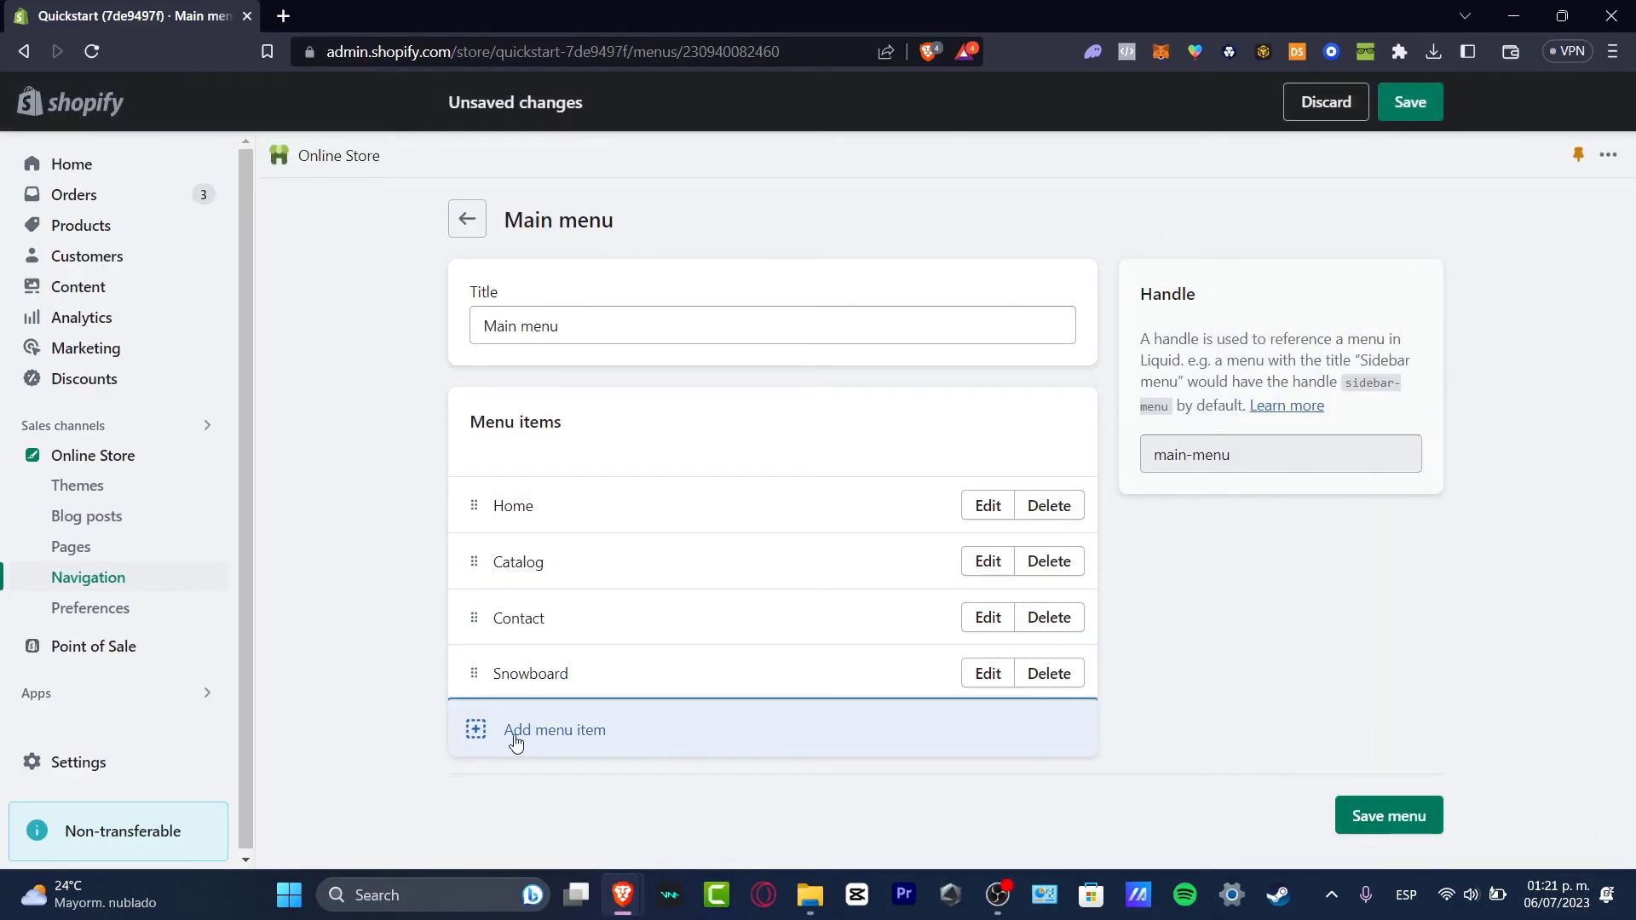
Add a Supplies item, nest Snowboard and Supplies under Catalog, and save the menu
{"action": "left_click", "coordinate": [556, 729]}
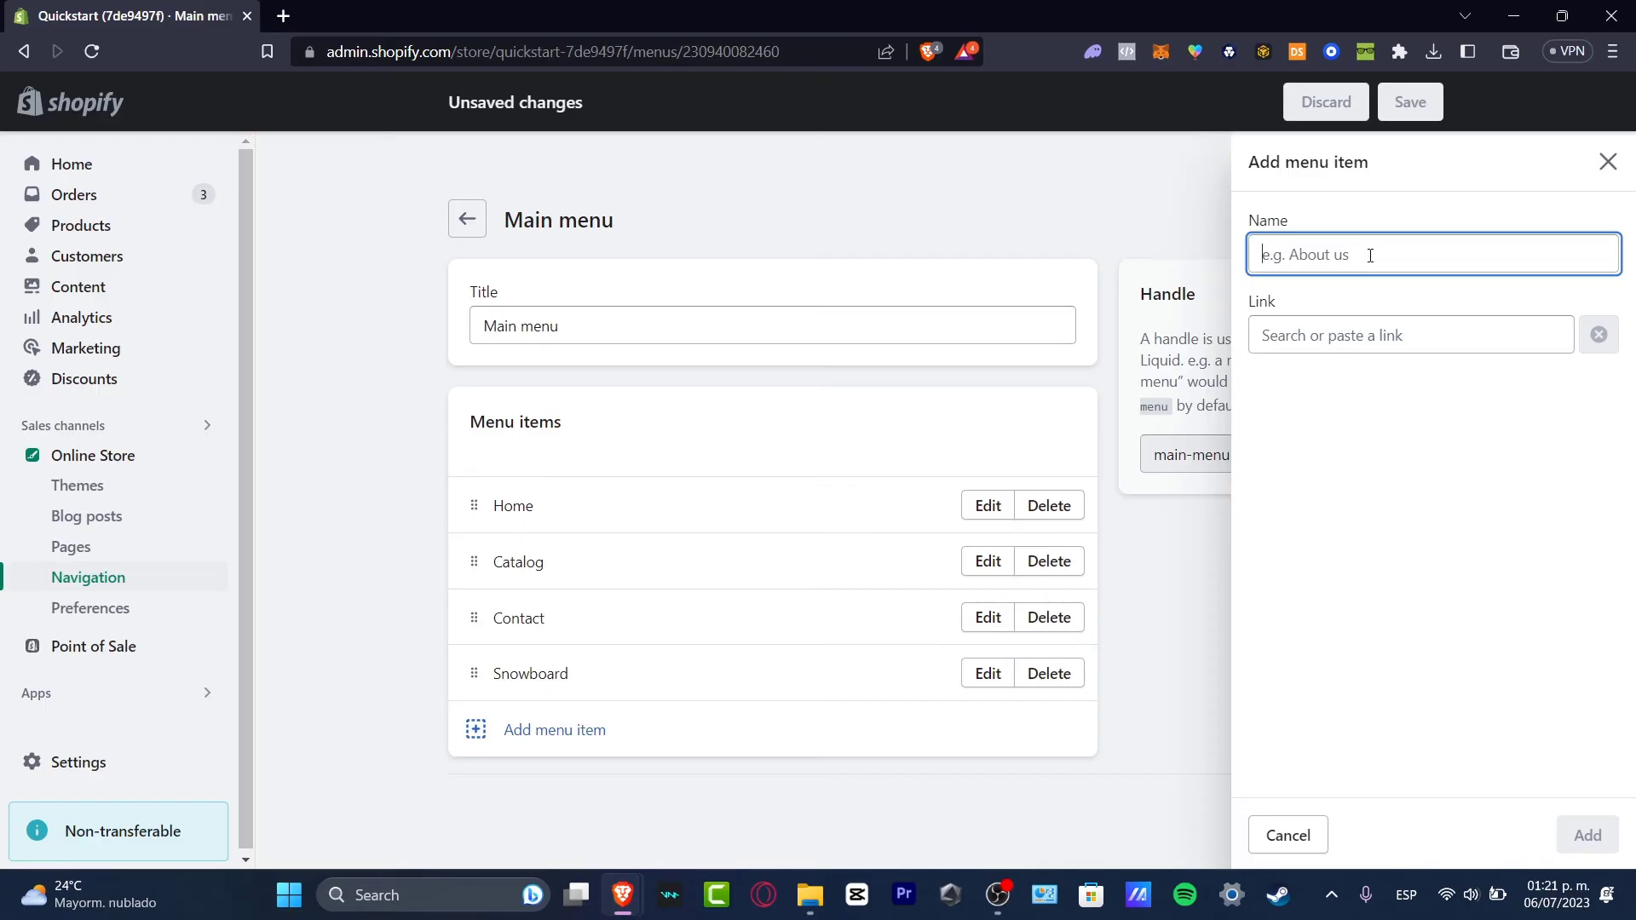
{"action": "type", "text": "Supp"}
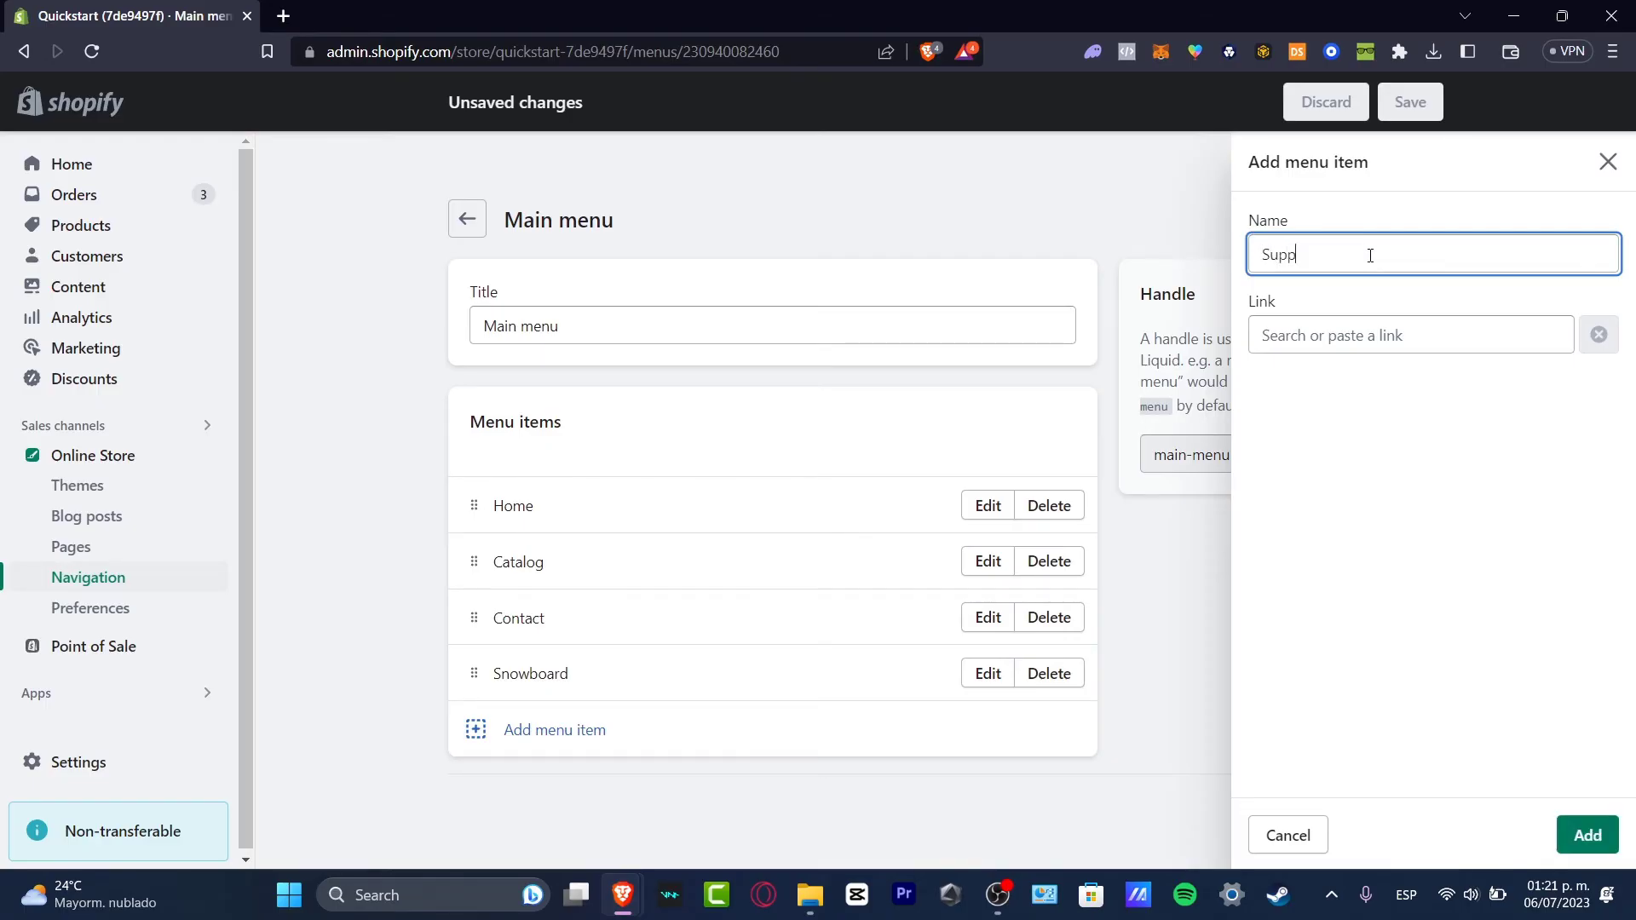
{"action": "left_click", "coordinate": [1411, 334]}
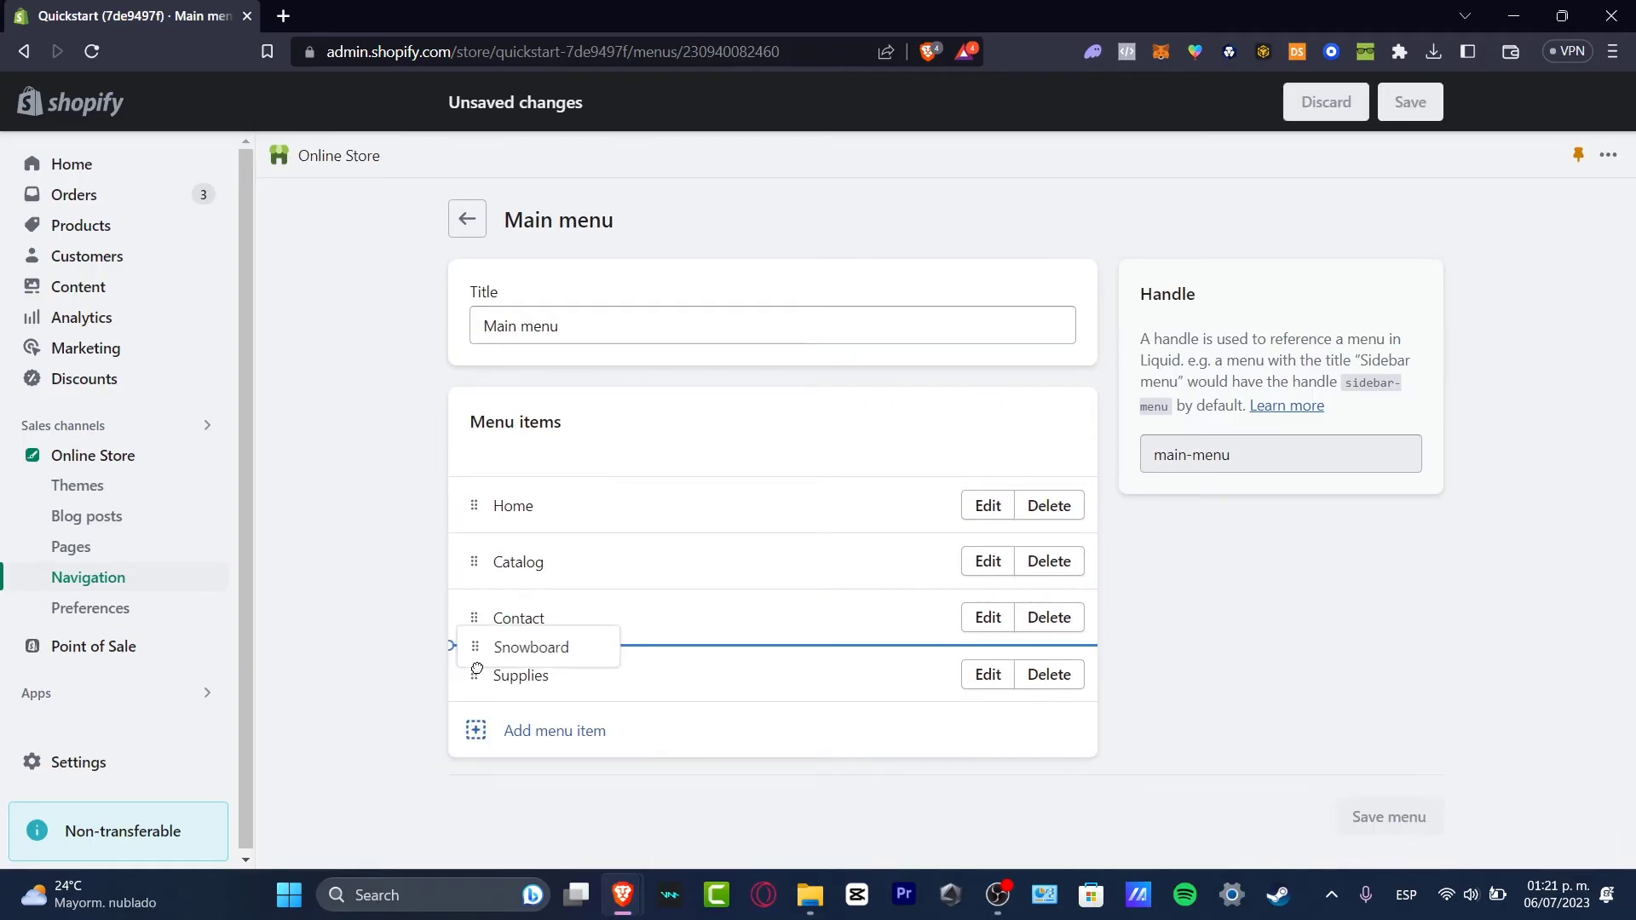
{"action": "left_click_drag", "start_coordinate": [532, 648], "coordinate": [540, 547]}
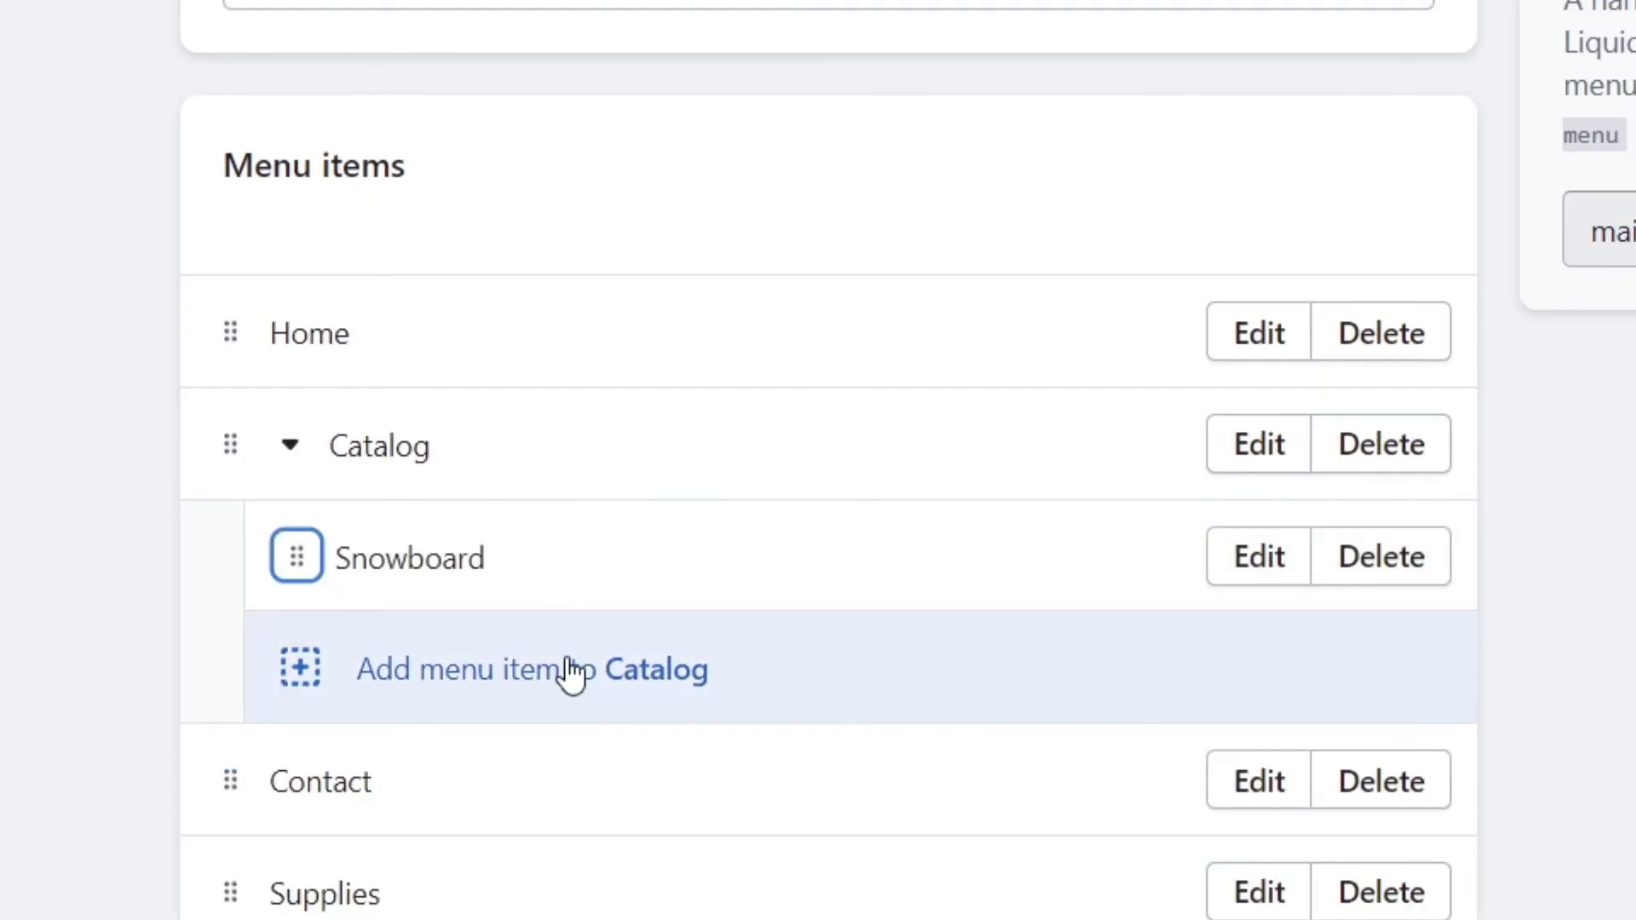
{"action": "mouse_move", "coordinate": [247, 450]}
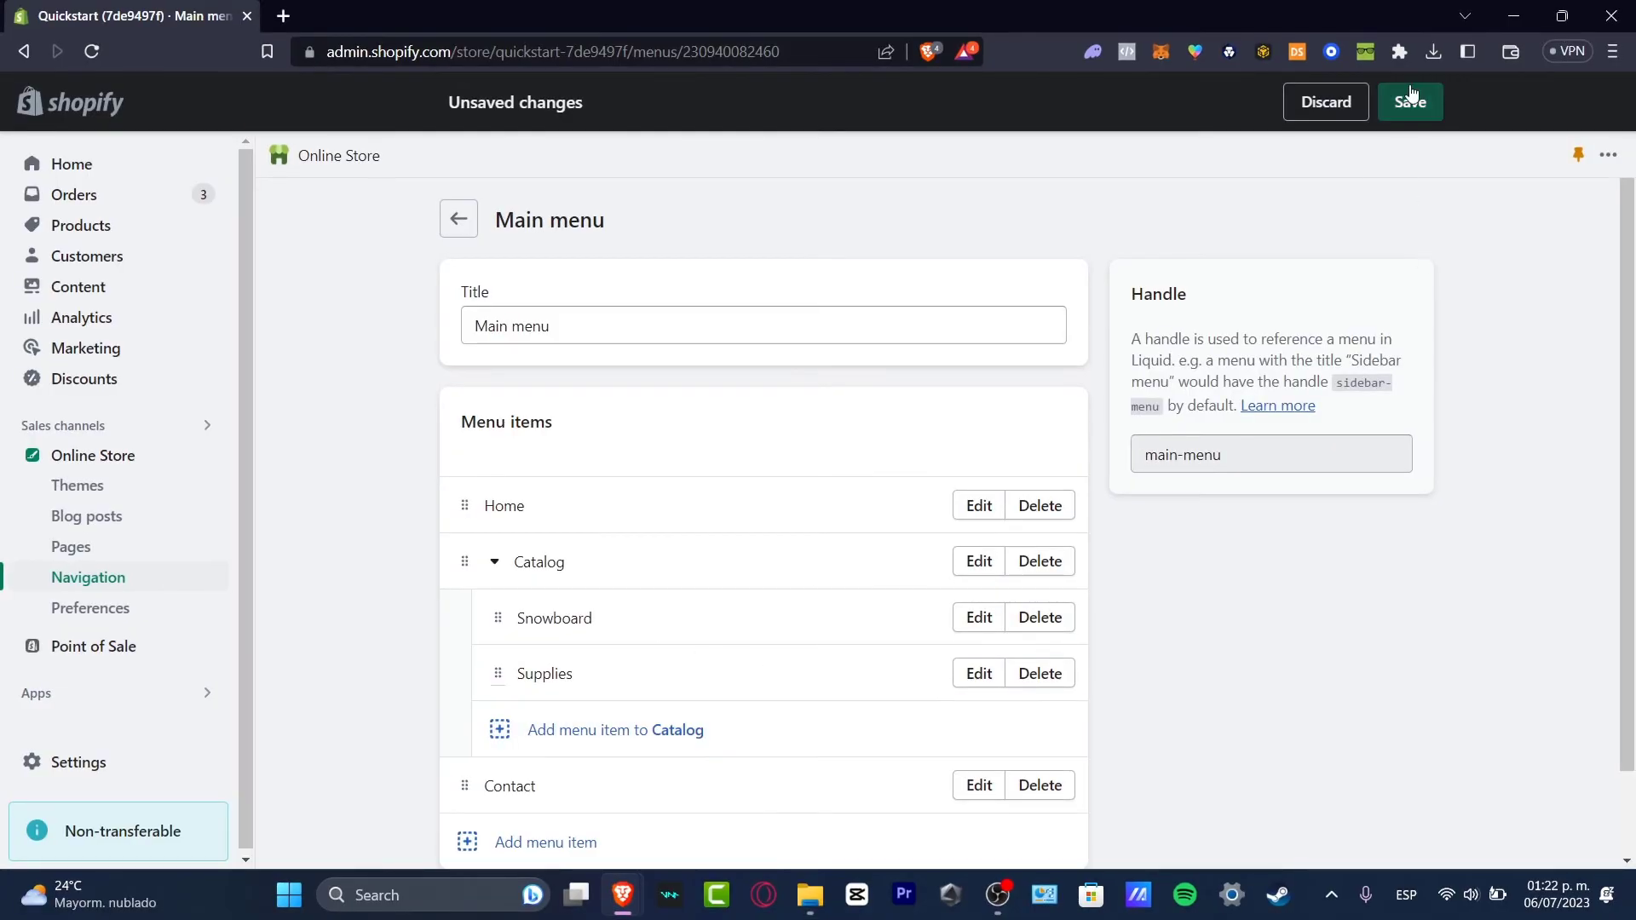
{"action": "left_click", "coordinate": [1411, 102]}
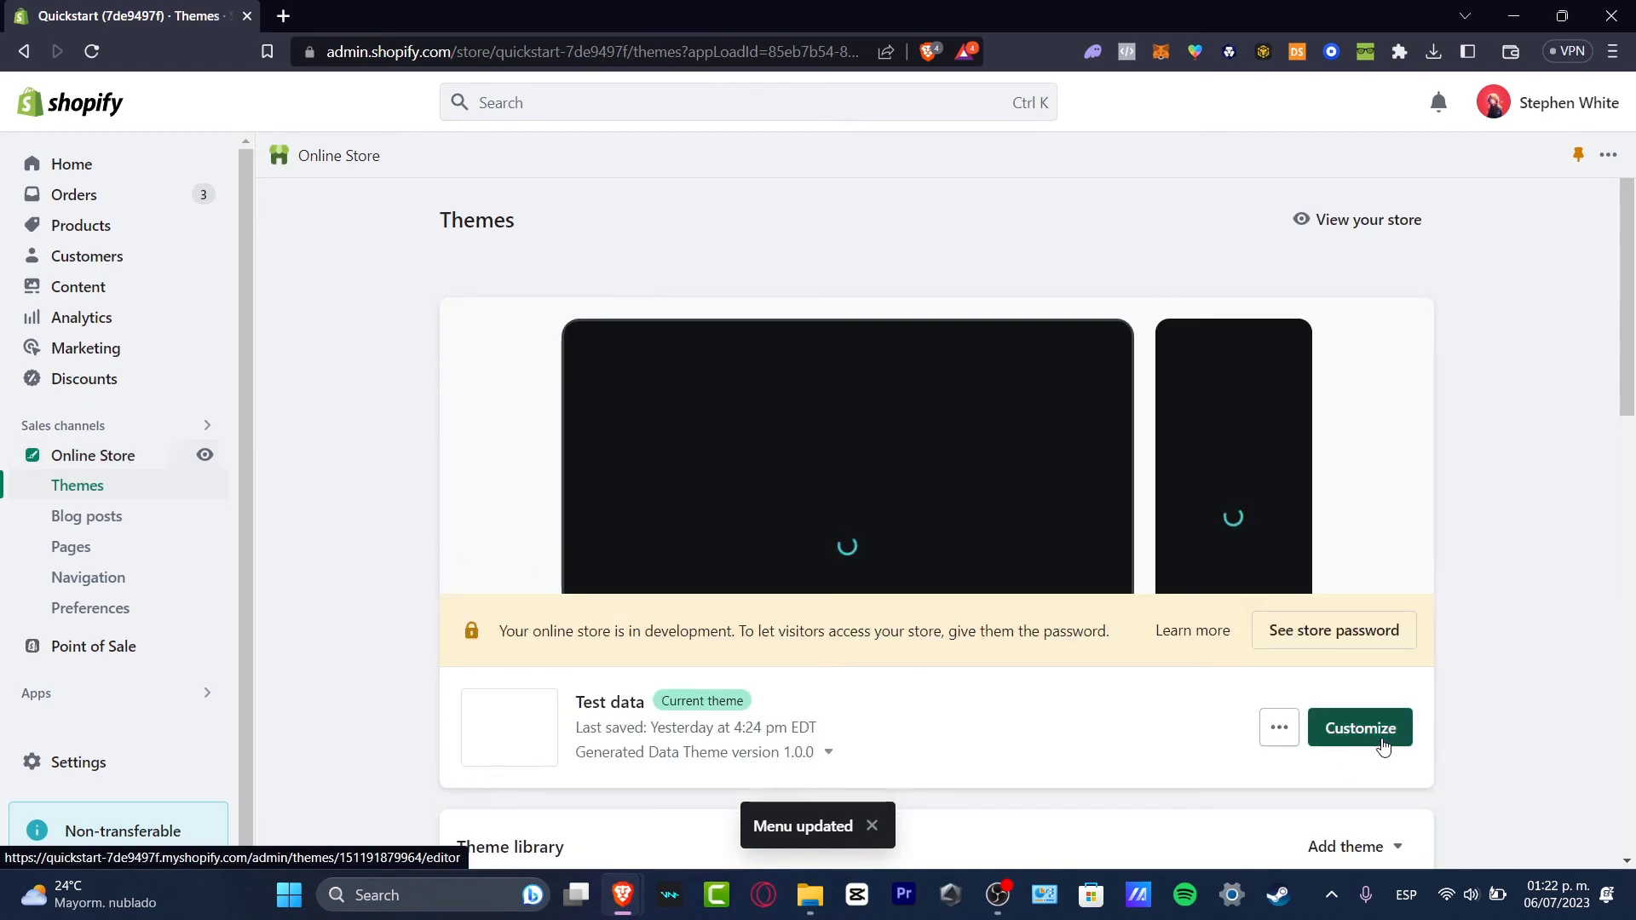
Customize the current theme and expand Catalog in the header to show Snowboard and Supplies
{"action": "left_click", "coordinate": [1360, 728]}
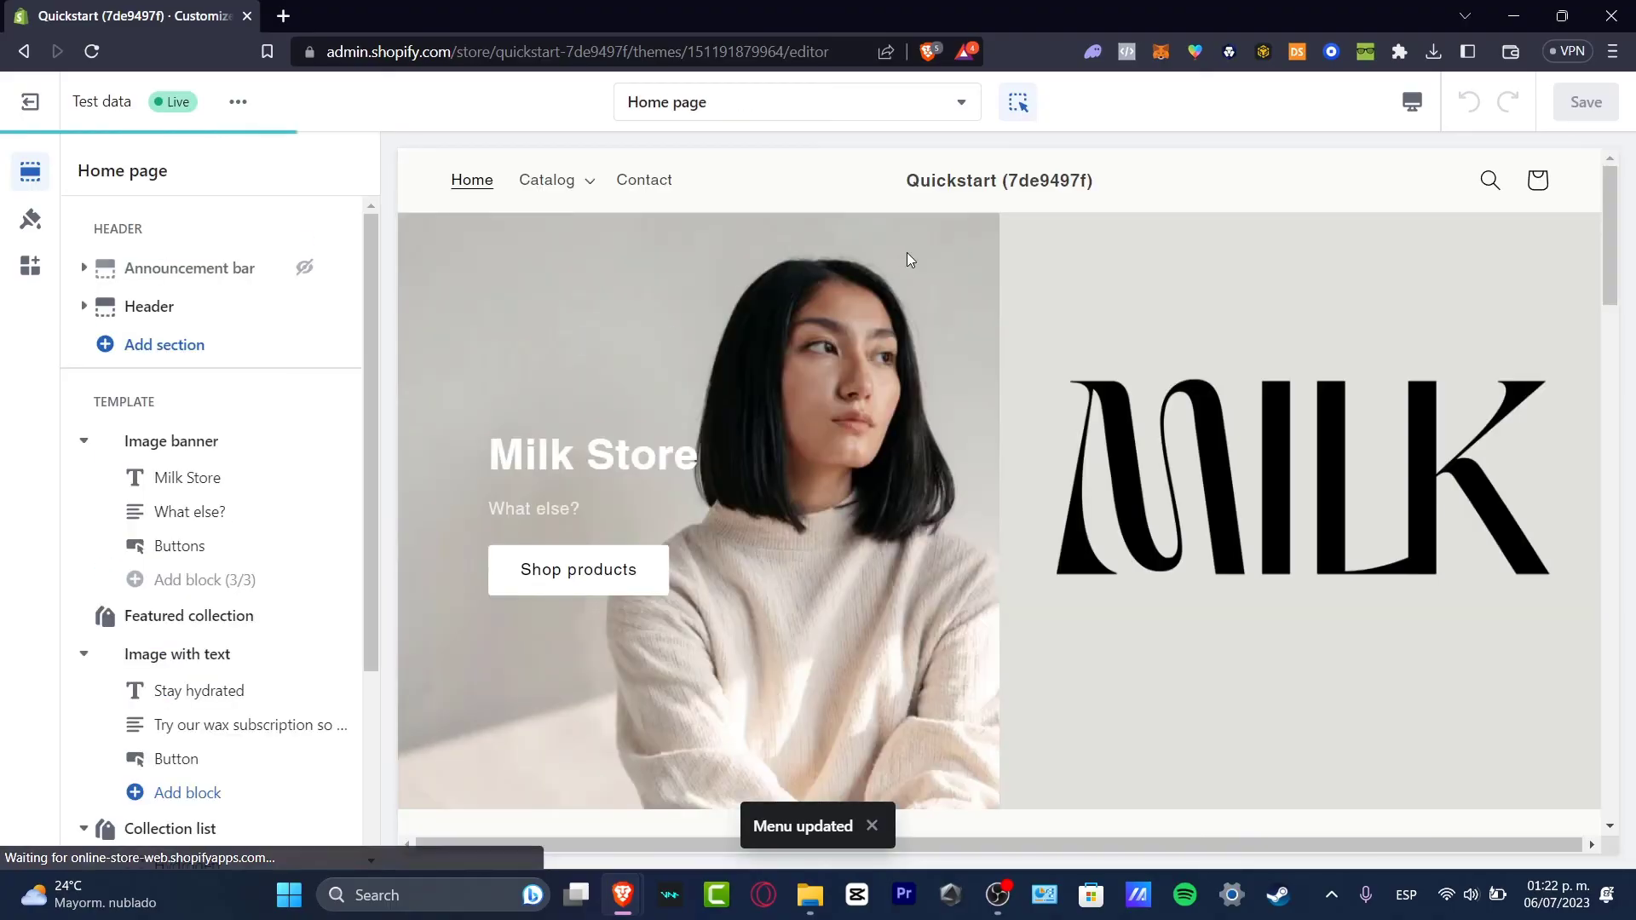
{"action": "left_click", "coordinate": [148, 307]}
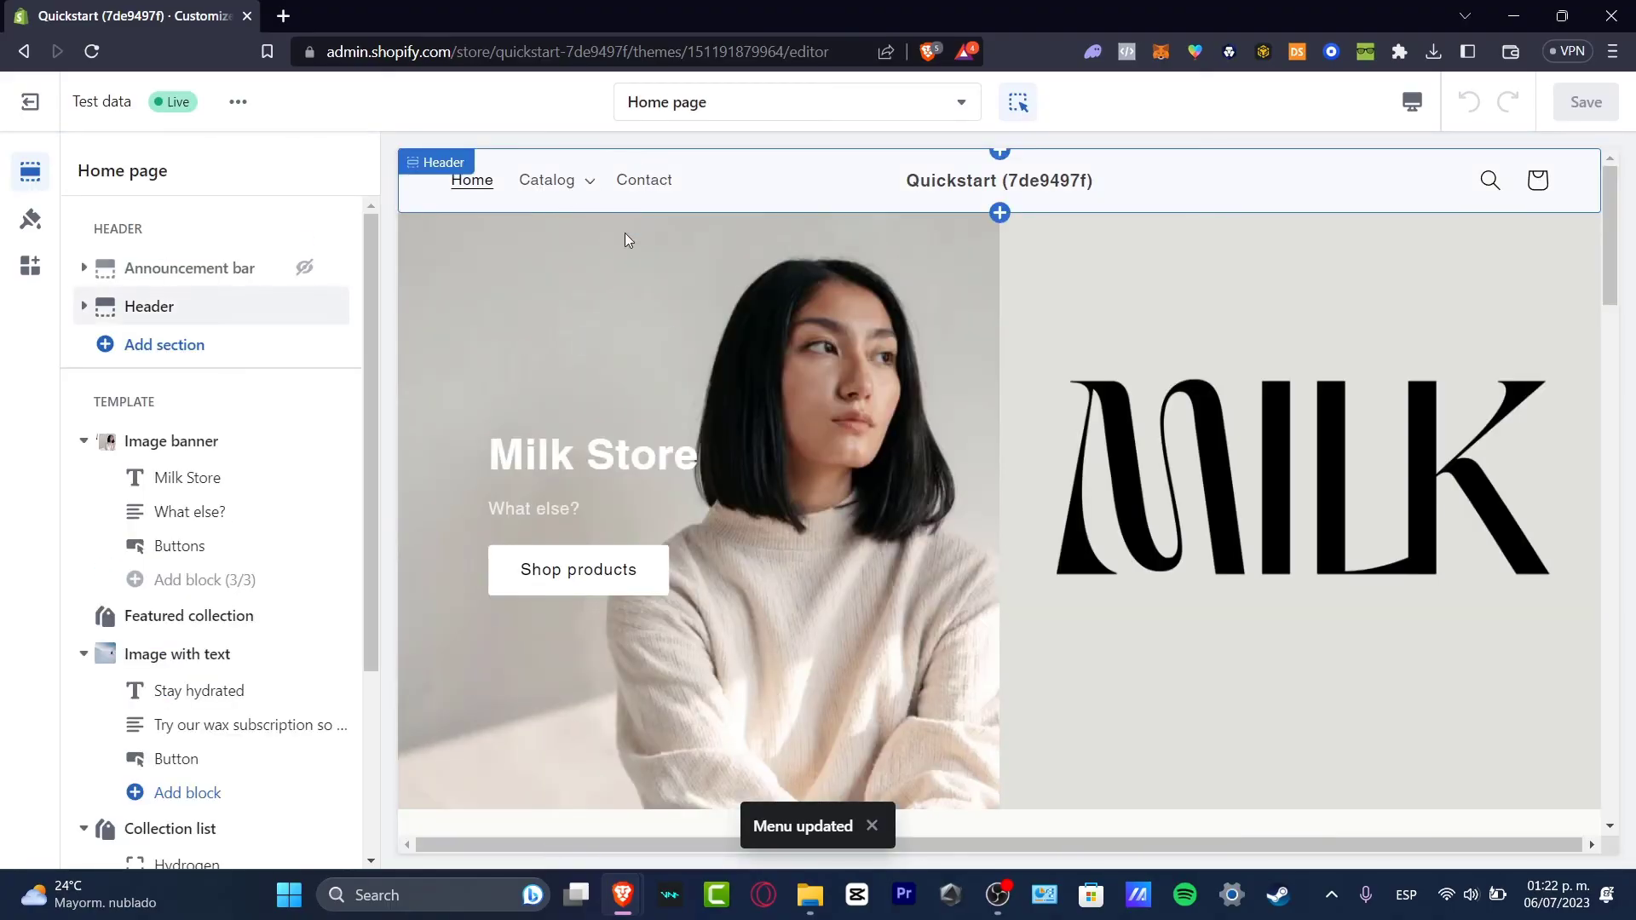
{"action": "left_click", "coordinate": [149, 307]}
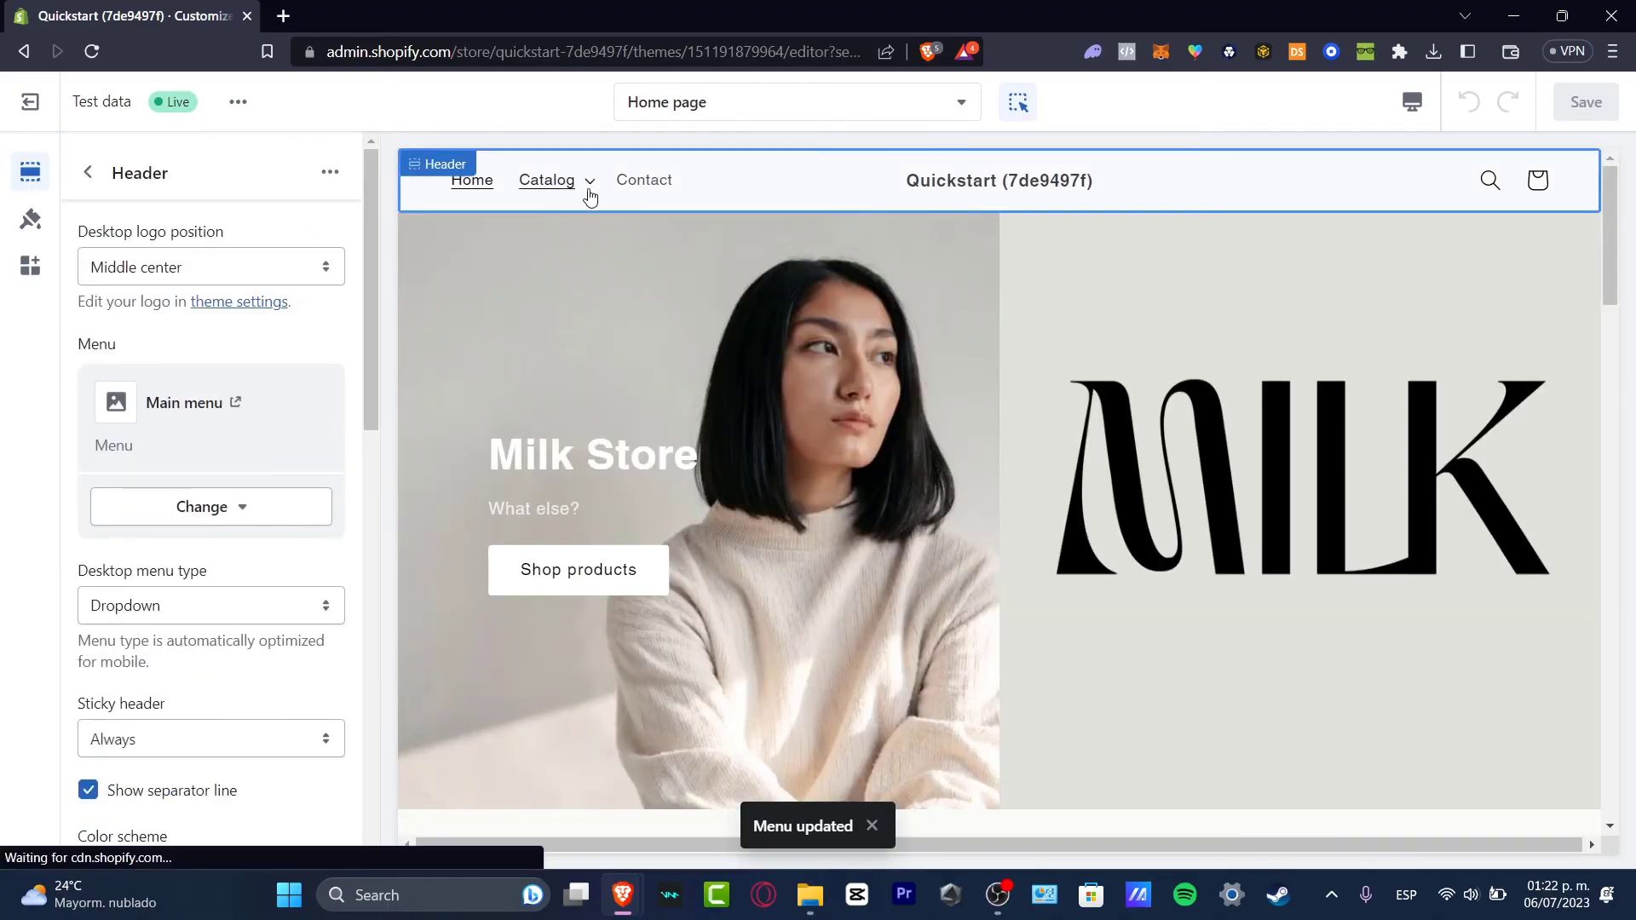
{"action": "left_click", "coordinate": [545, 181]}
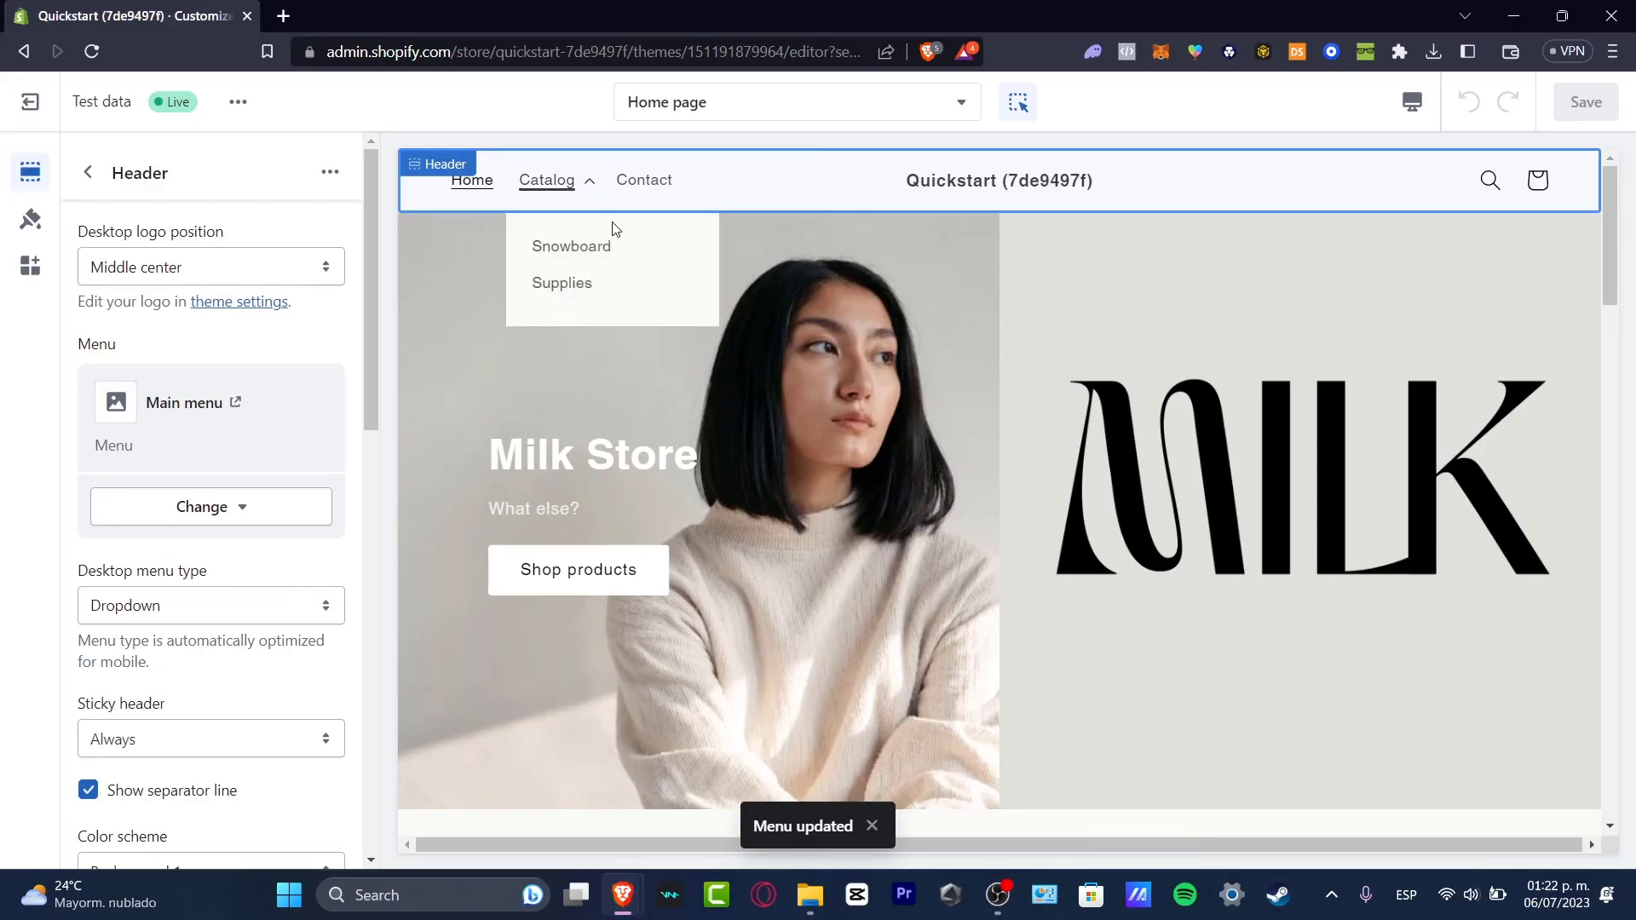
{"action": "mouse_move", "coordinate": [572, 189]}
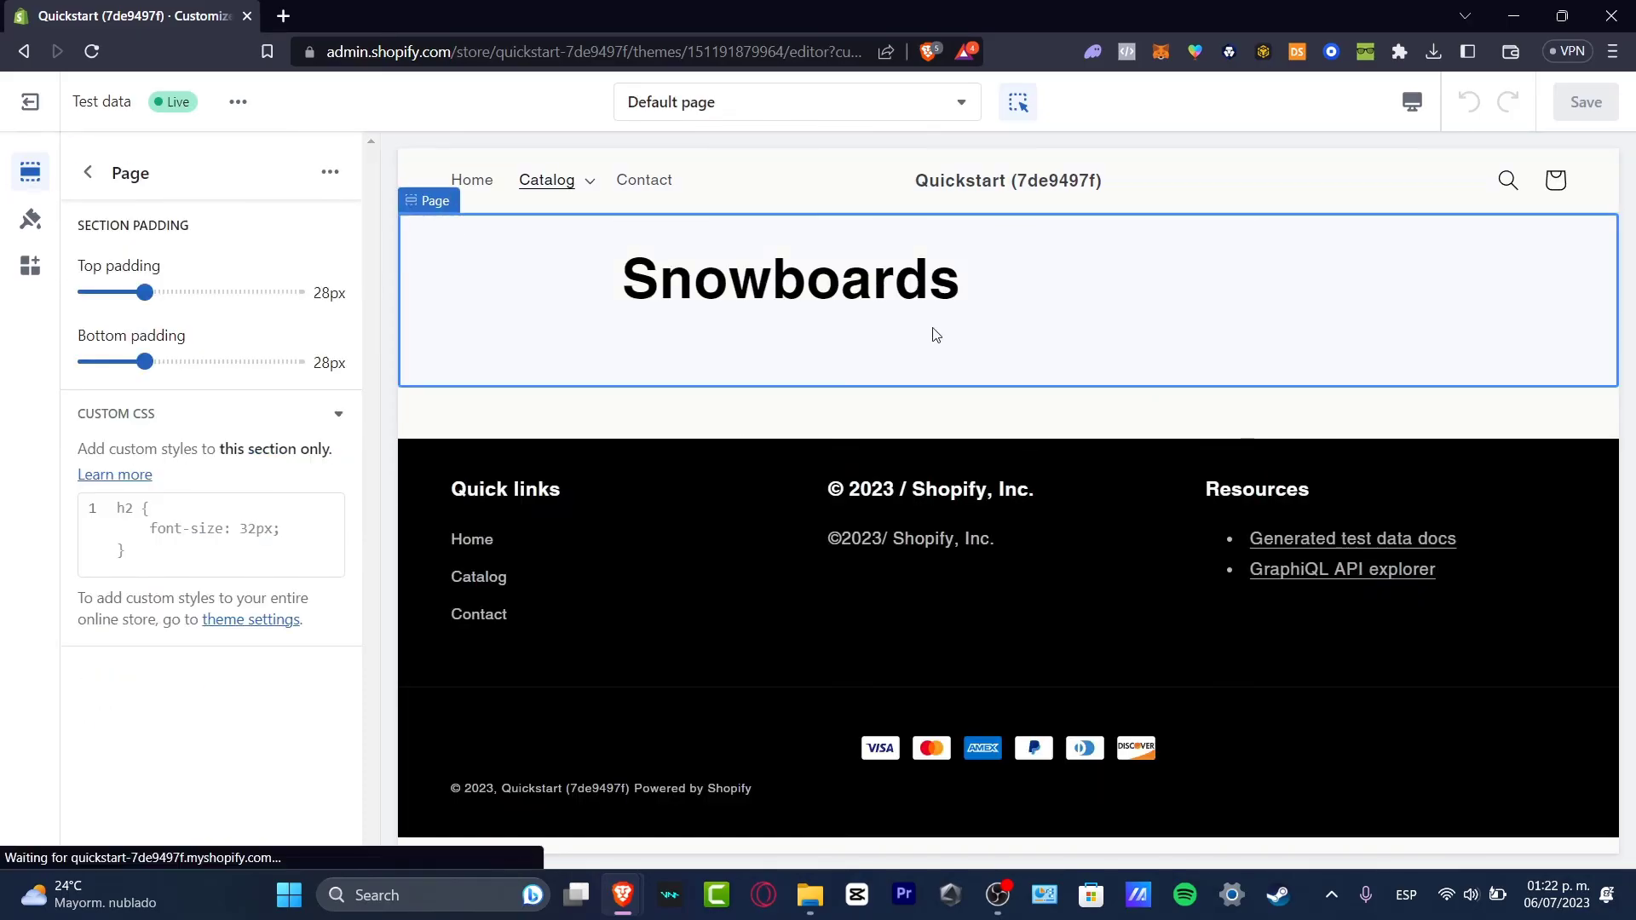
{"action": "mouse_move", "coordinate": [915, 387]}
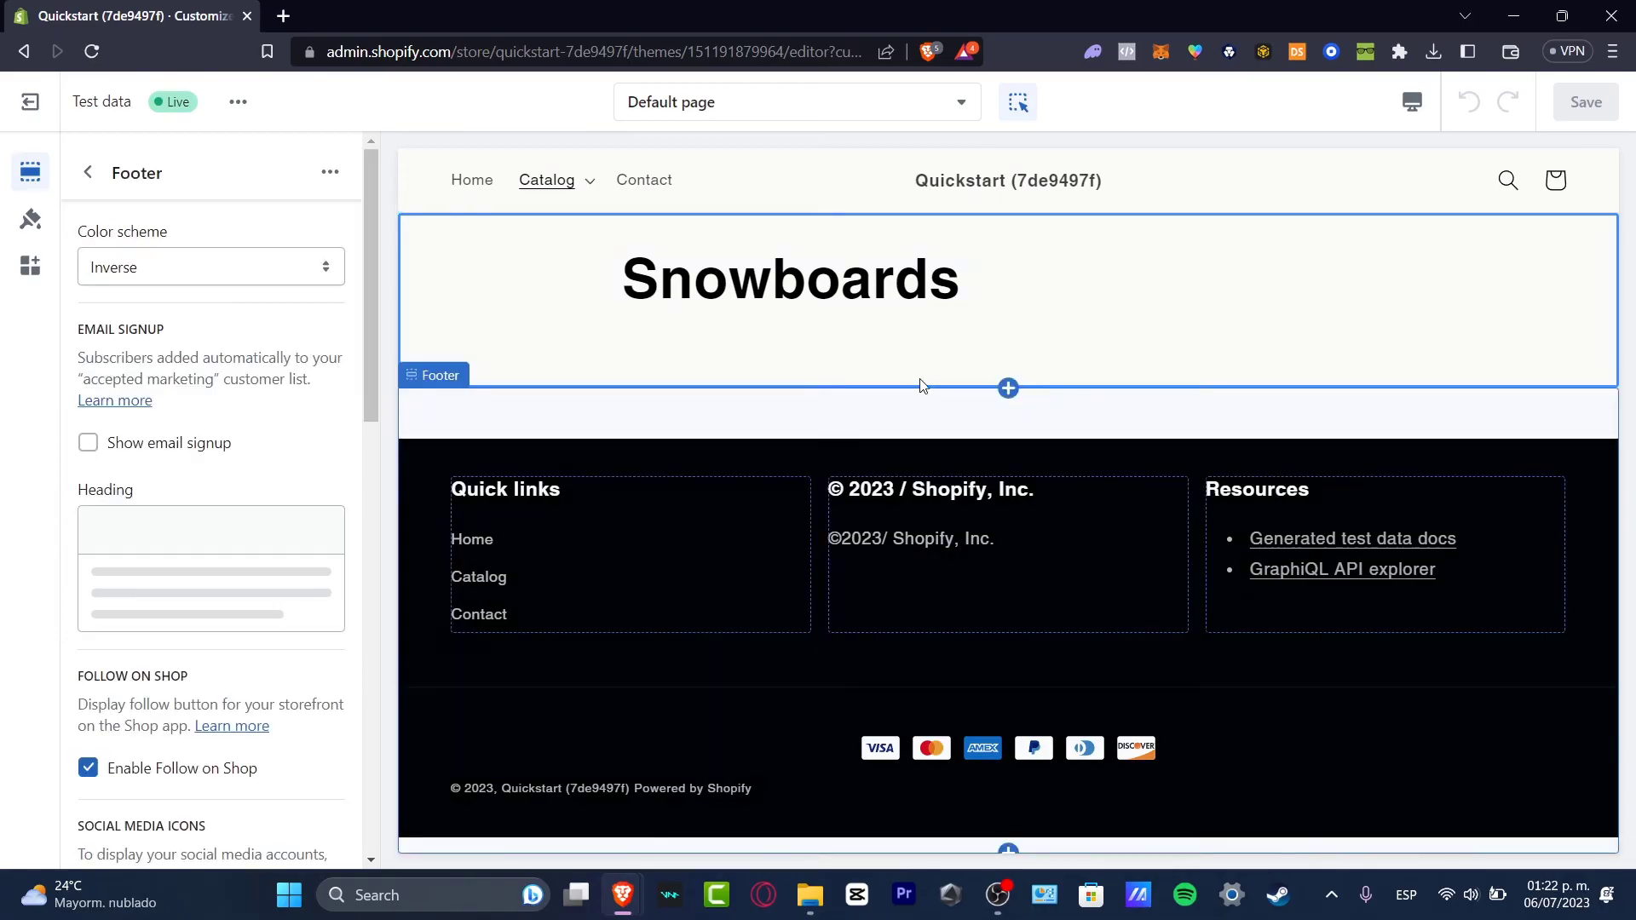
Add a Featured collection section bound to the Snowboards collection and save the theme
{"action": "left_click", "coordinate": [88, 172]}
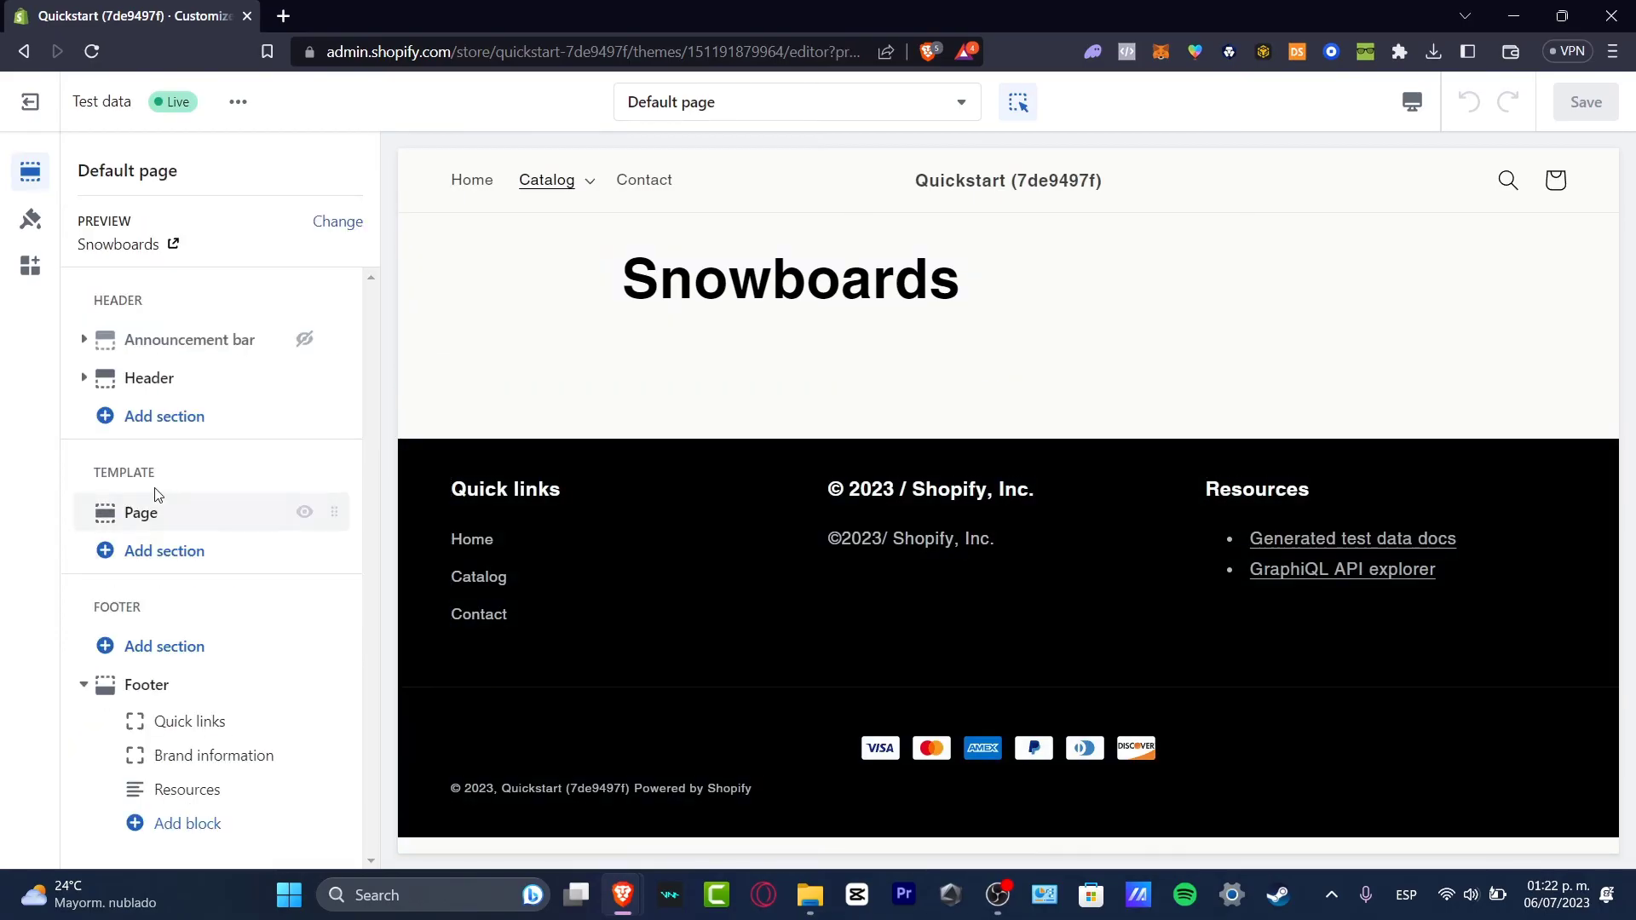
{"action": "left_click", "coordinate": [164, 552]}
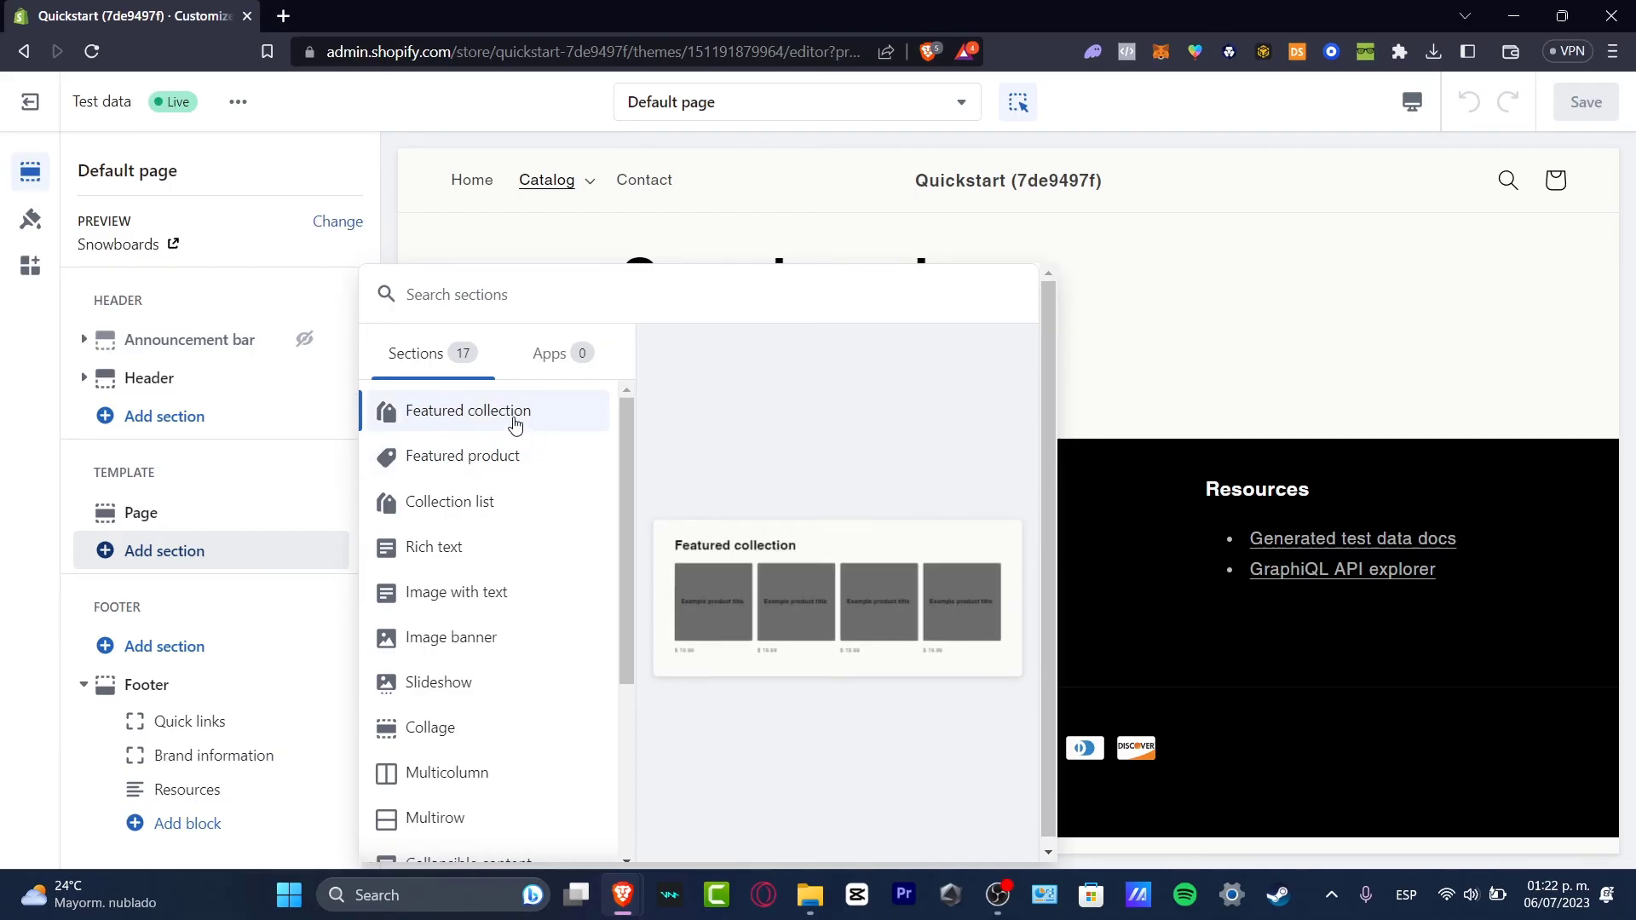
{"action": "left_click", "coordinate": [467, 411]}
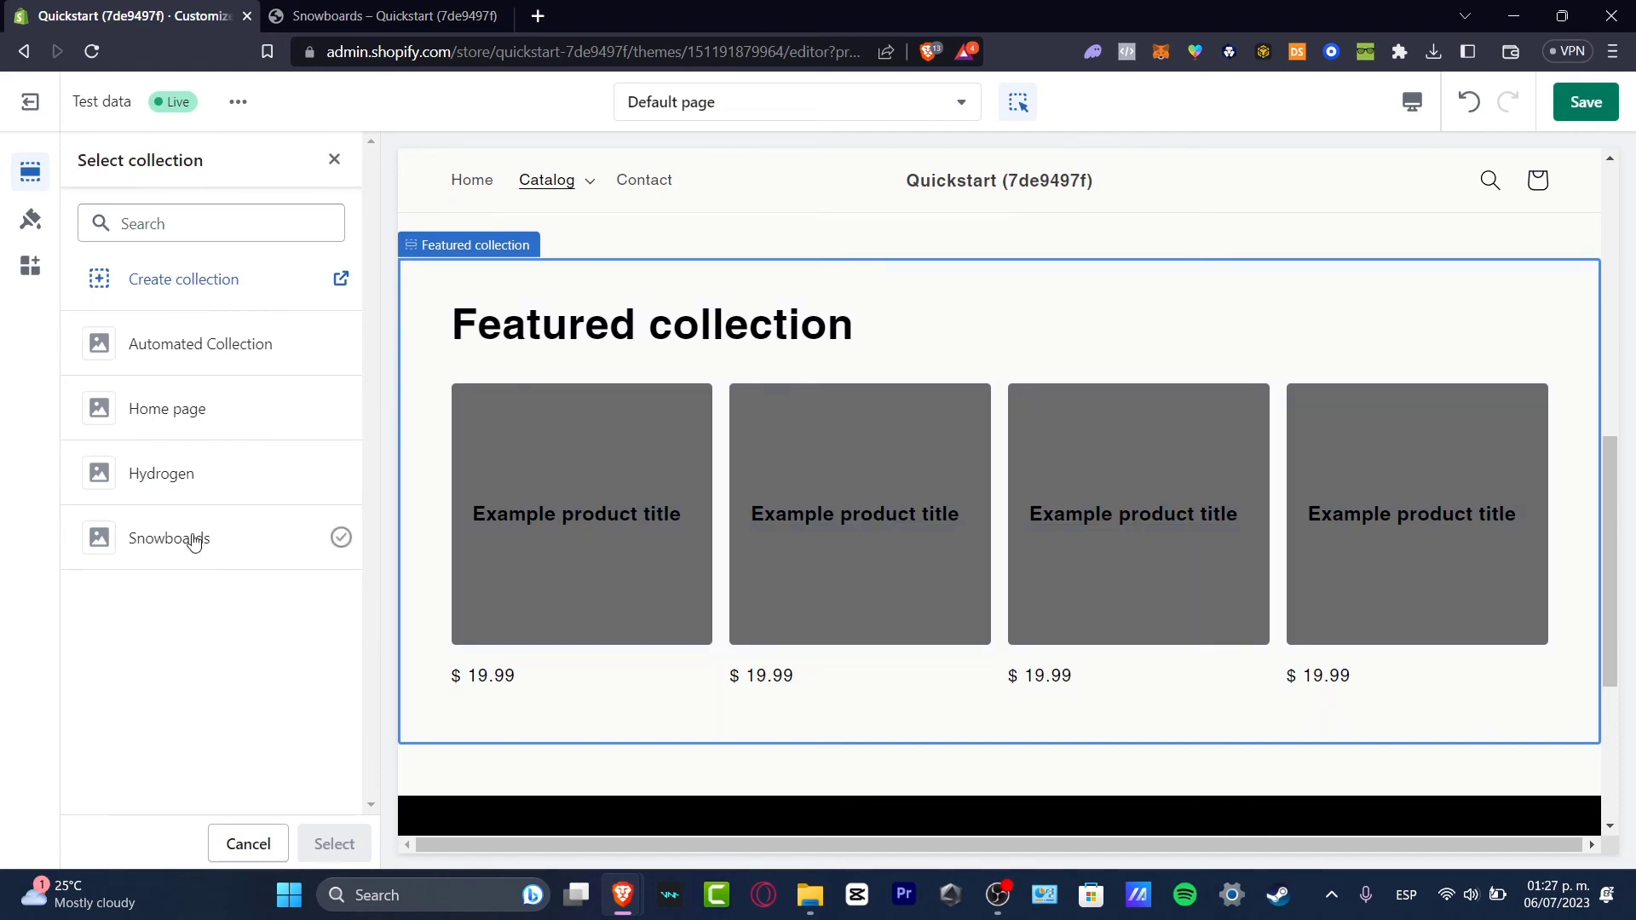
{"action": "left_click", "coordinate": [170, 538]}
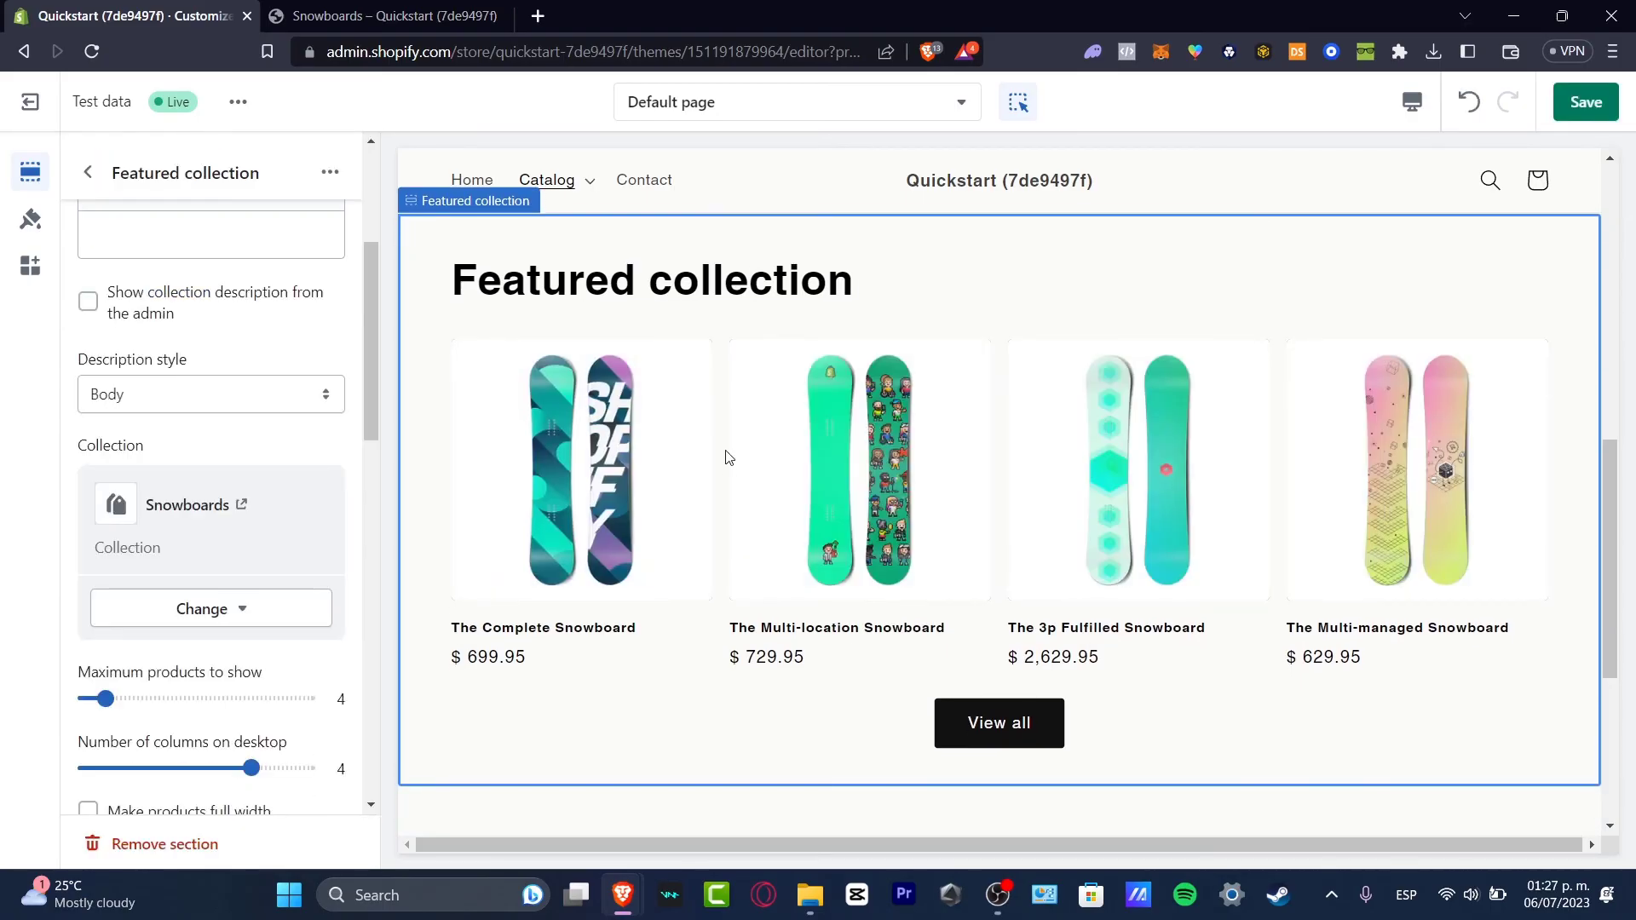
{"action": "left_click", "coordinate": [1138, 471]}
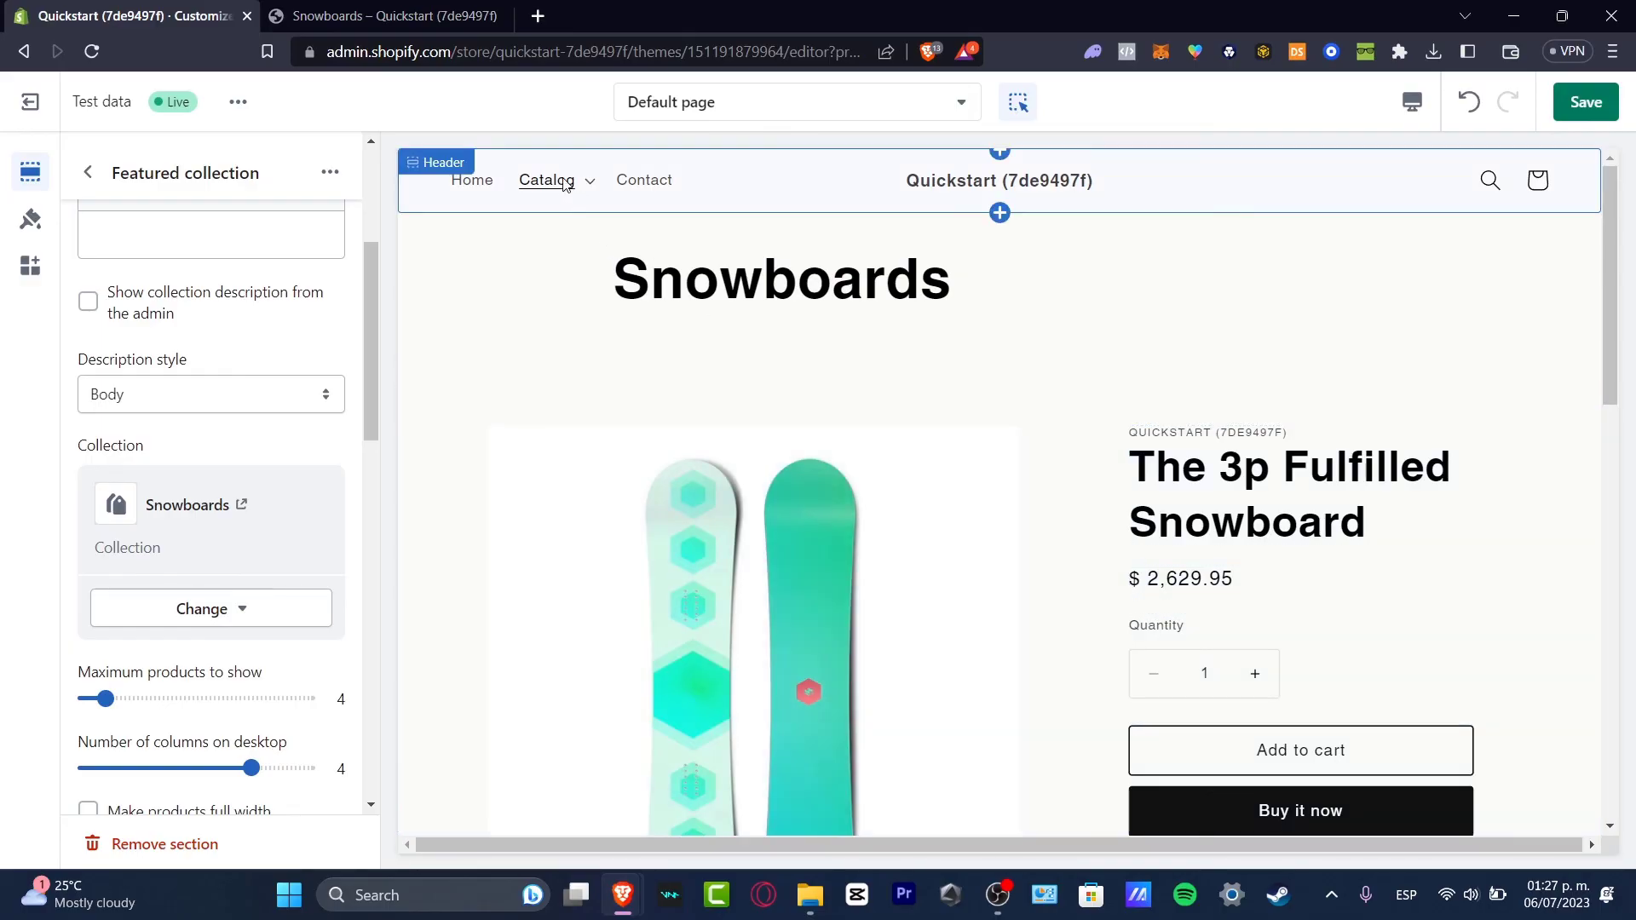
{"action": "left_click", "coordinate": [545, 180]}
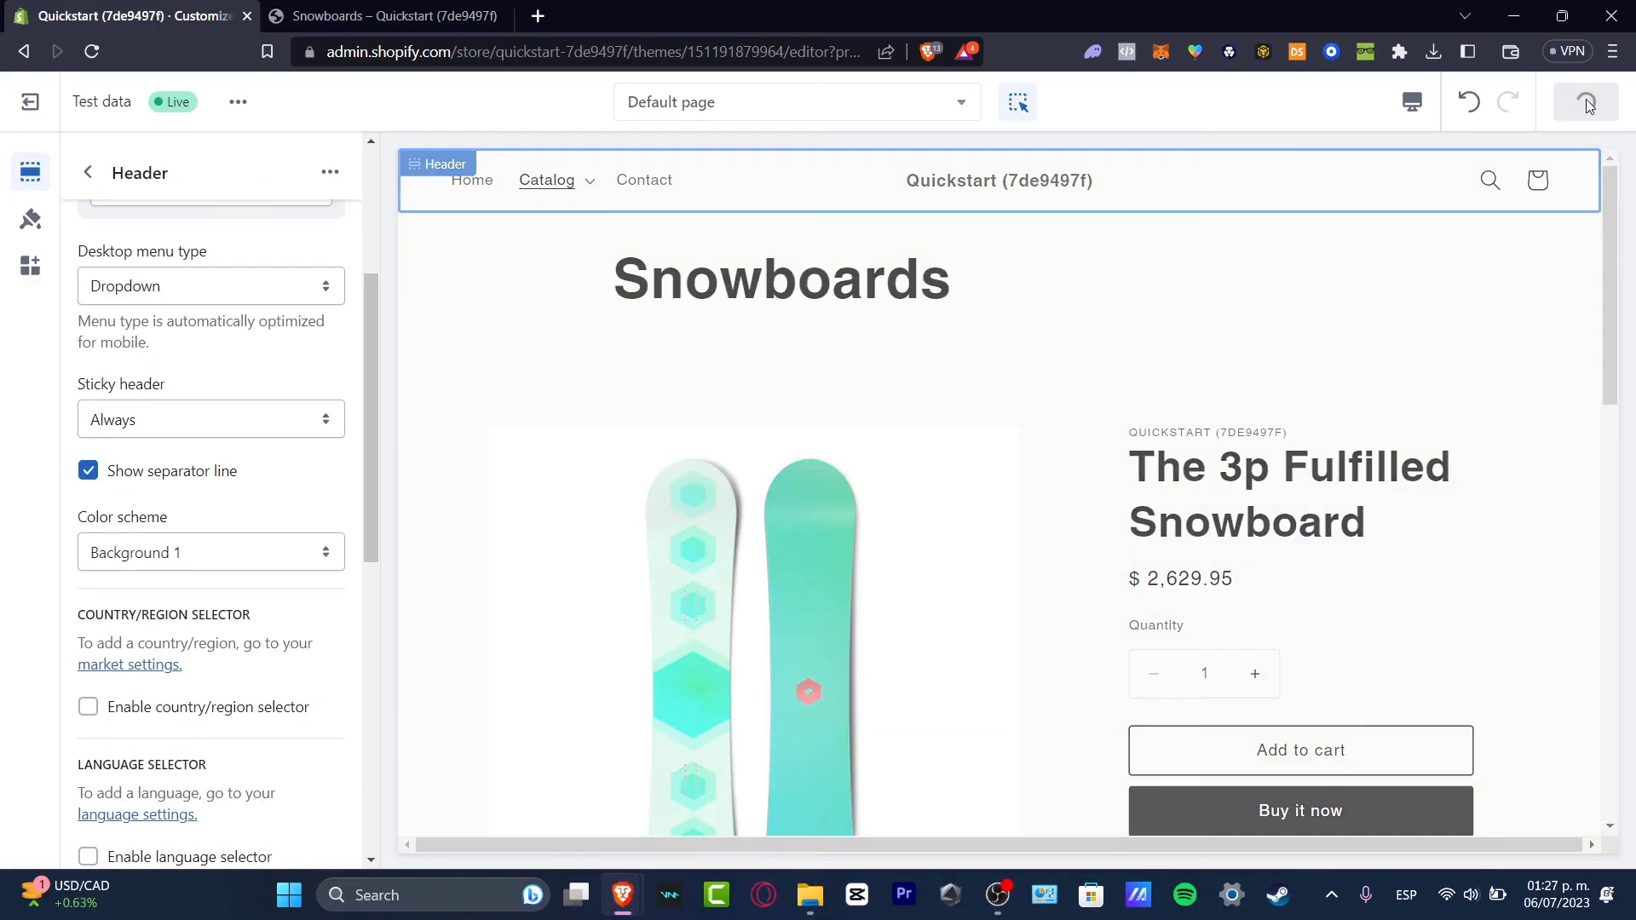
{"action": "left_click", "coordinate": [236, 102]}
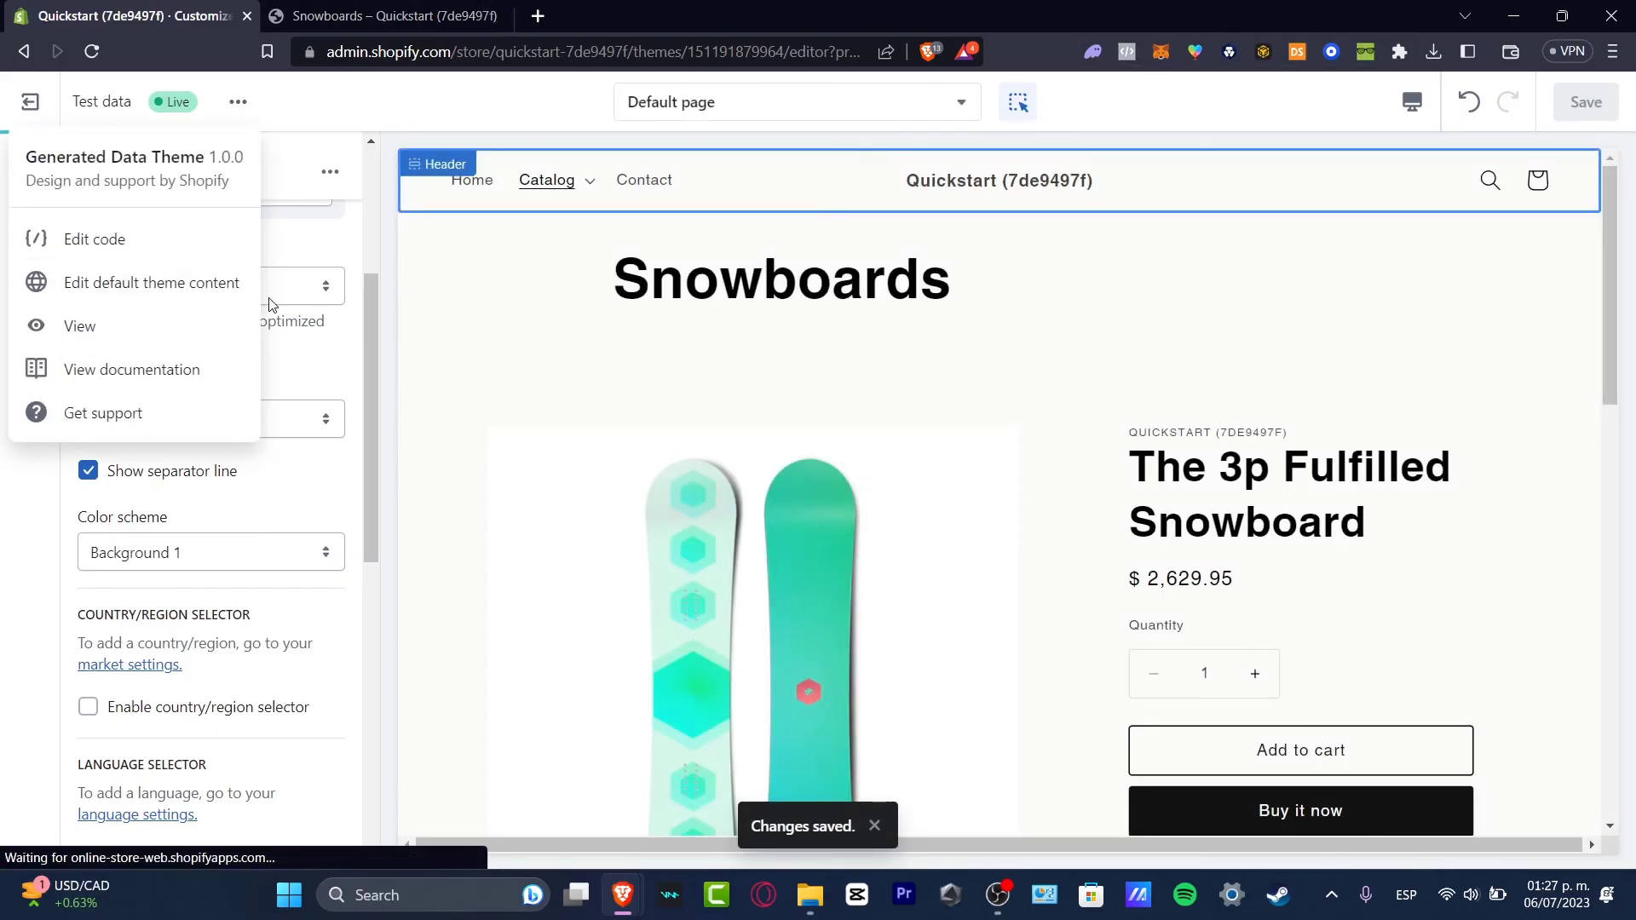
{"action": "left_click", "coordinate": [80, 325]}
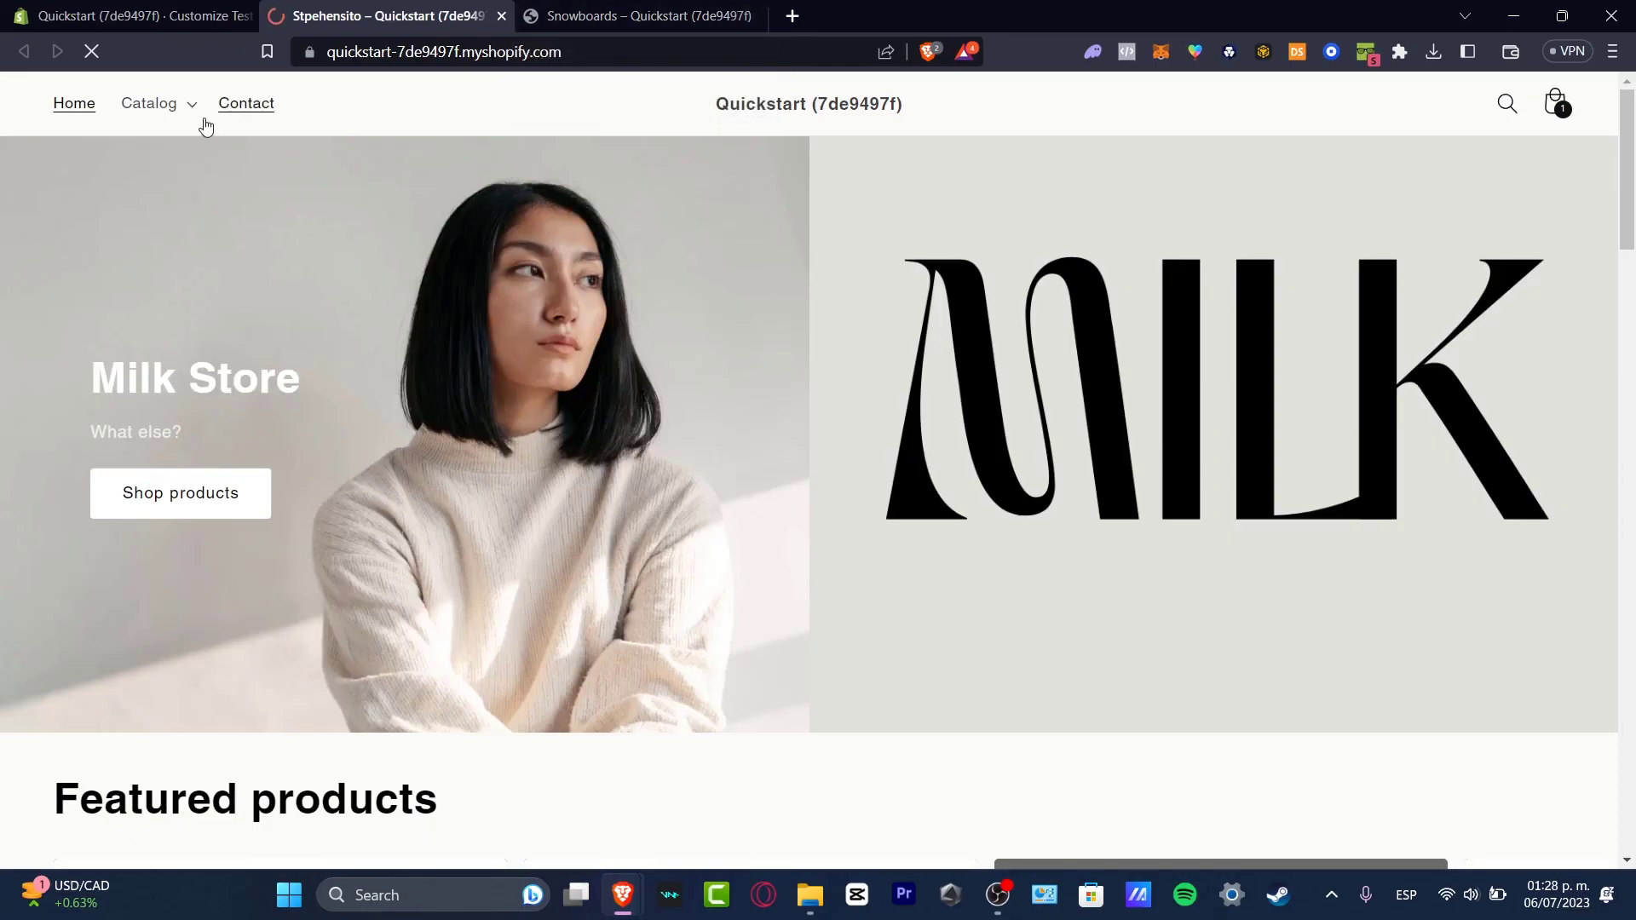
{"action": "left_click", "coordinate": [150, 102]}
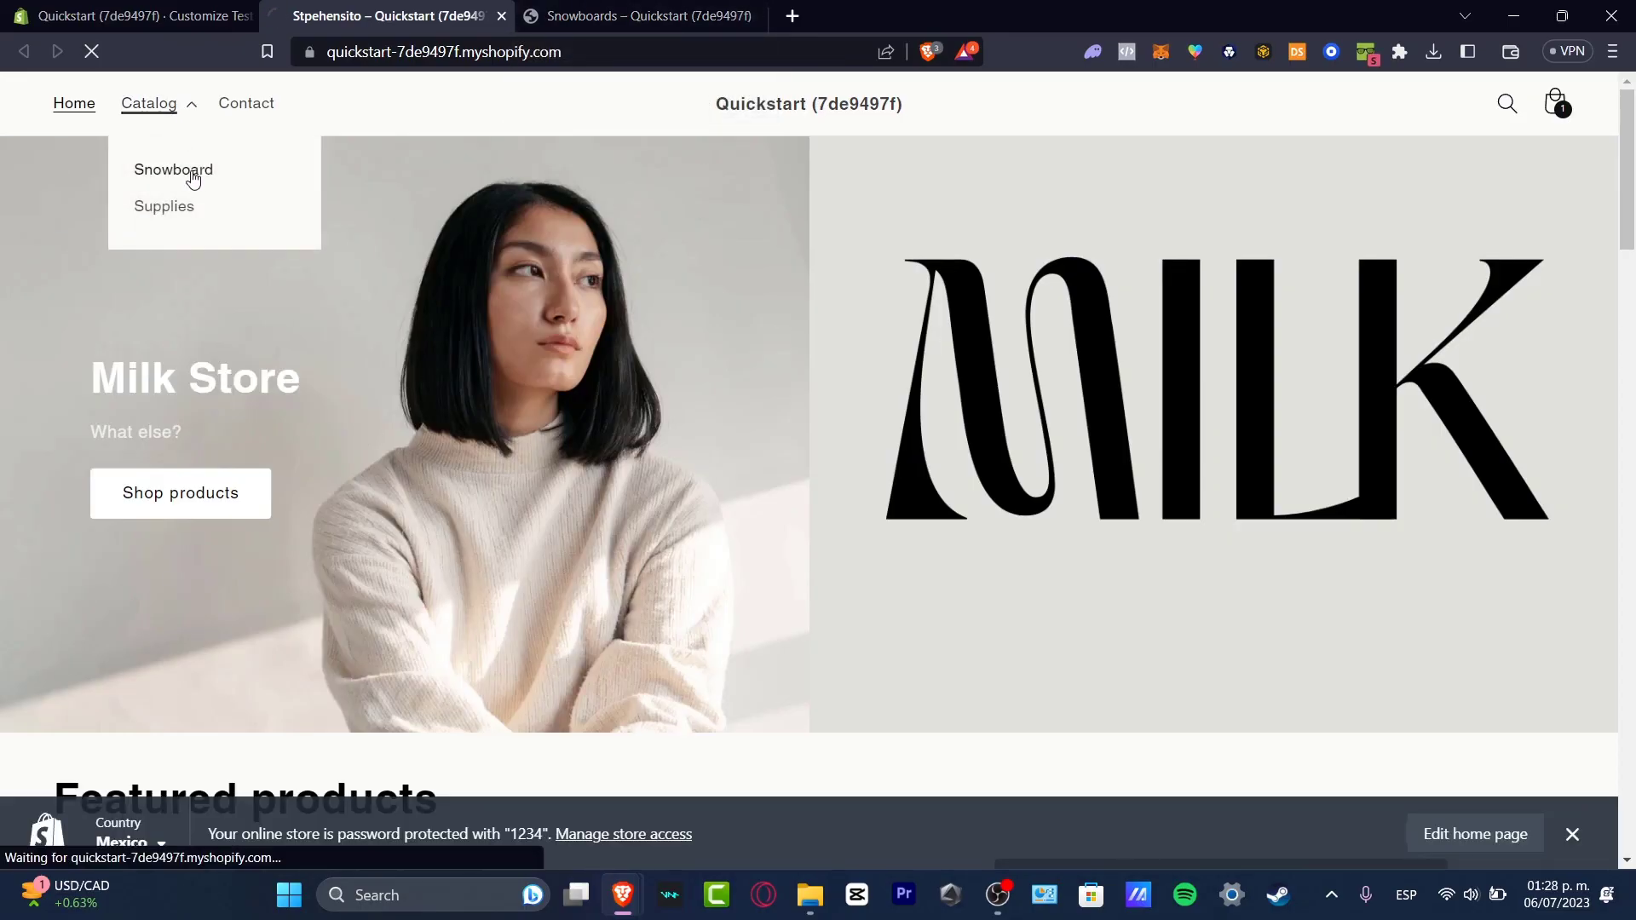
{"action": "left_click", "coordinate": [174, 168]}
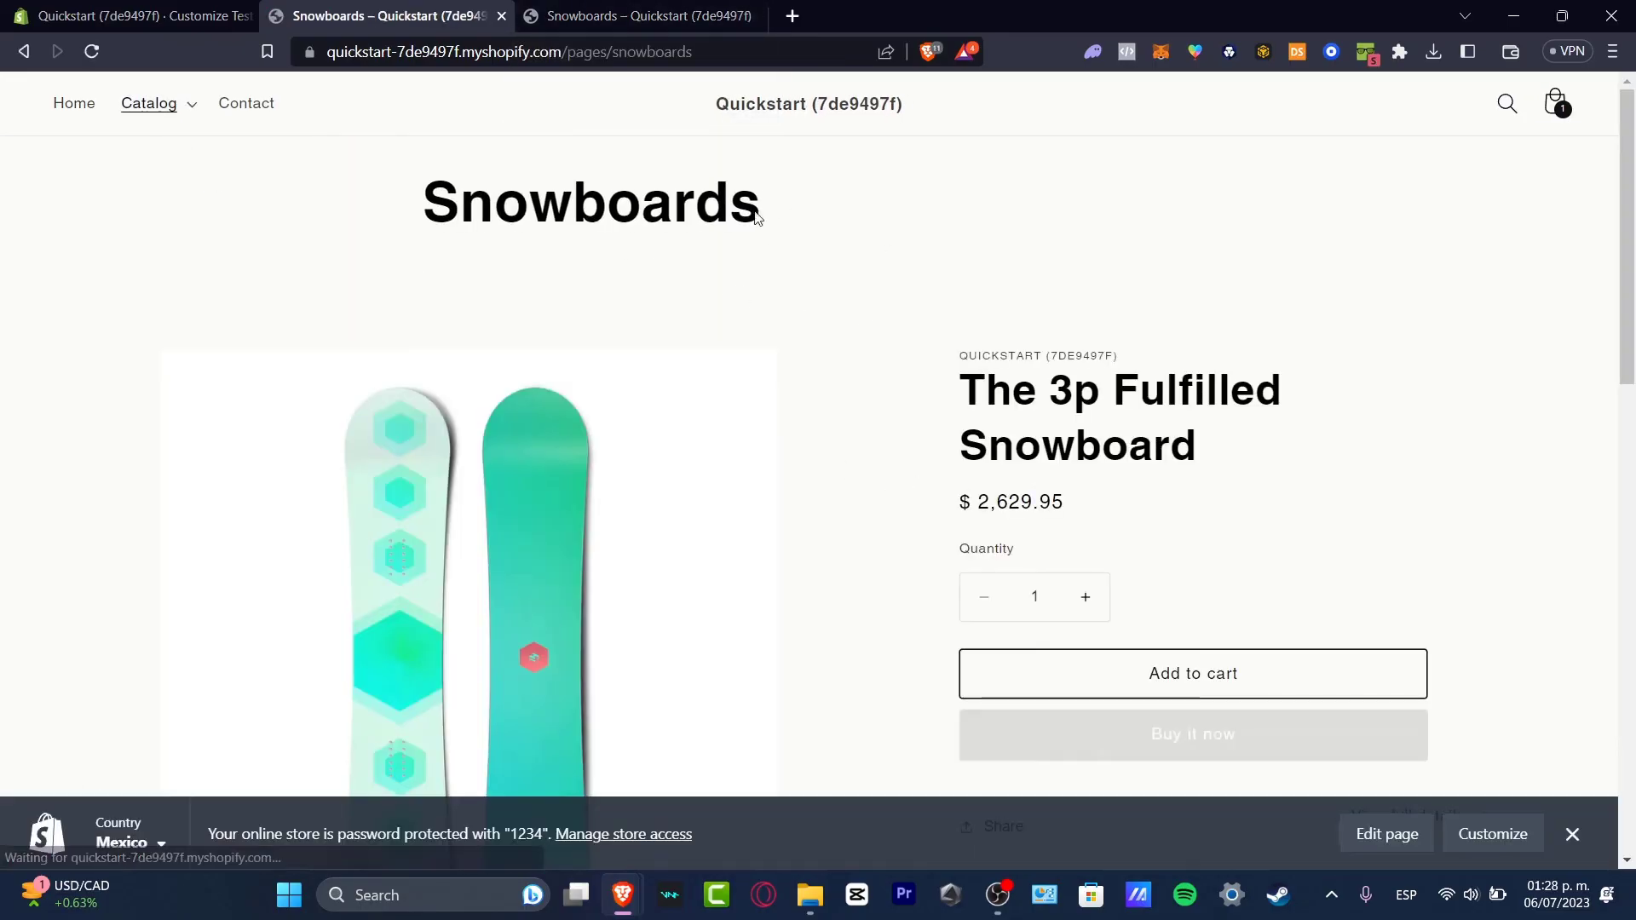
{"action": "scroll", "scroll_direction": "down", "scroll_amount": 3}
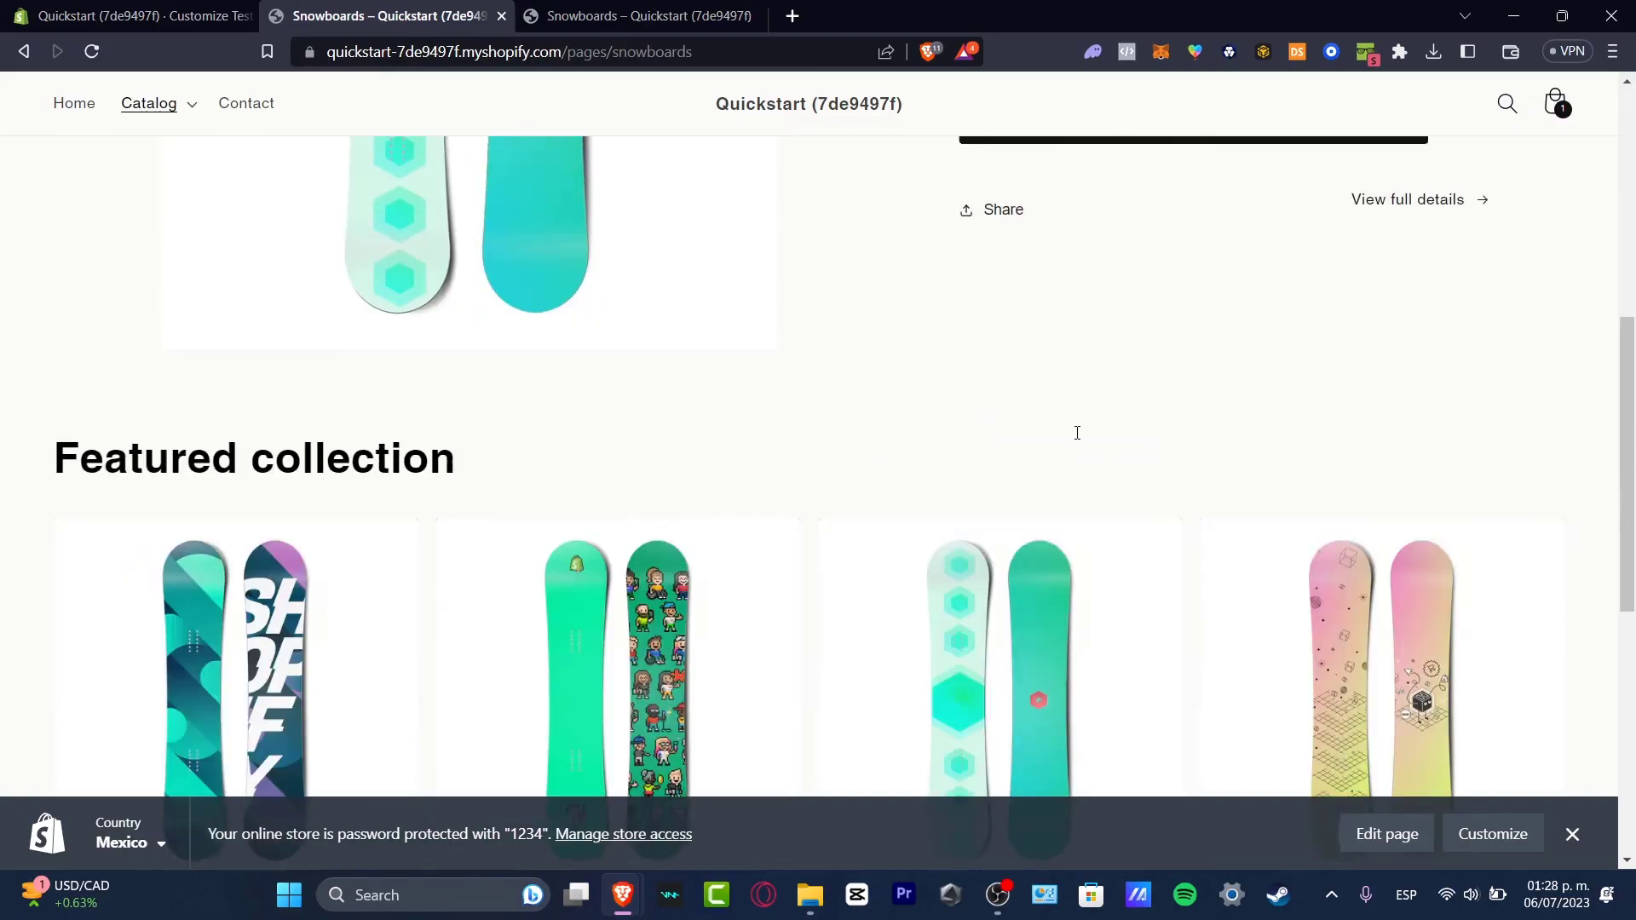
{"action": "scroll", "scroll_direction": "down", "scroll_amount": 3}
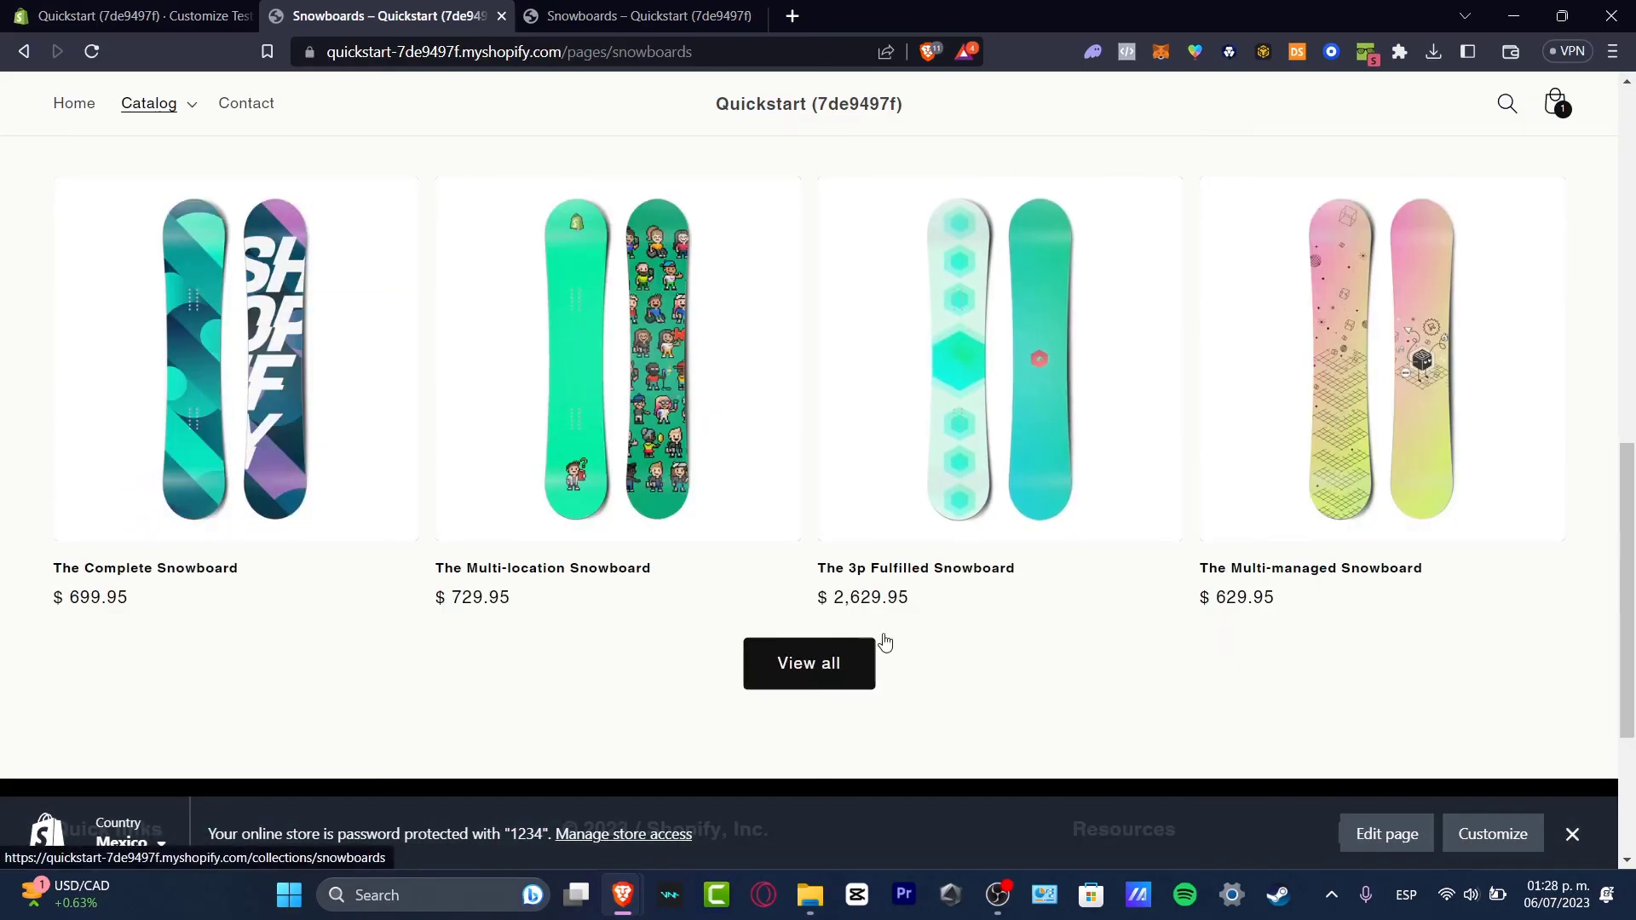
{"action": "left_click", "coordinate": [1001, 358]}
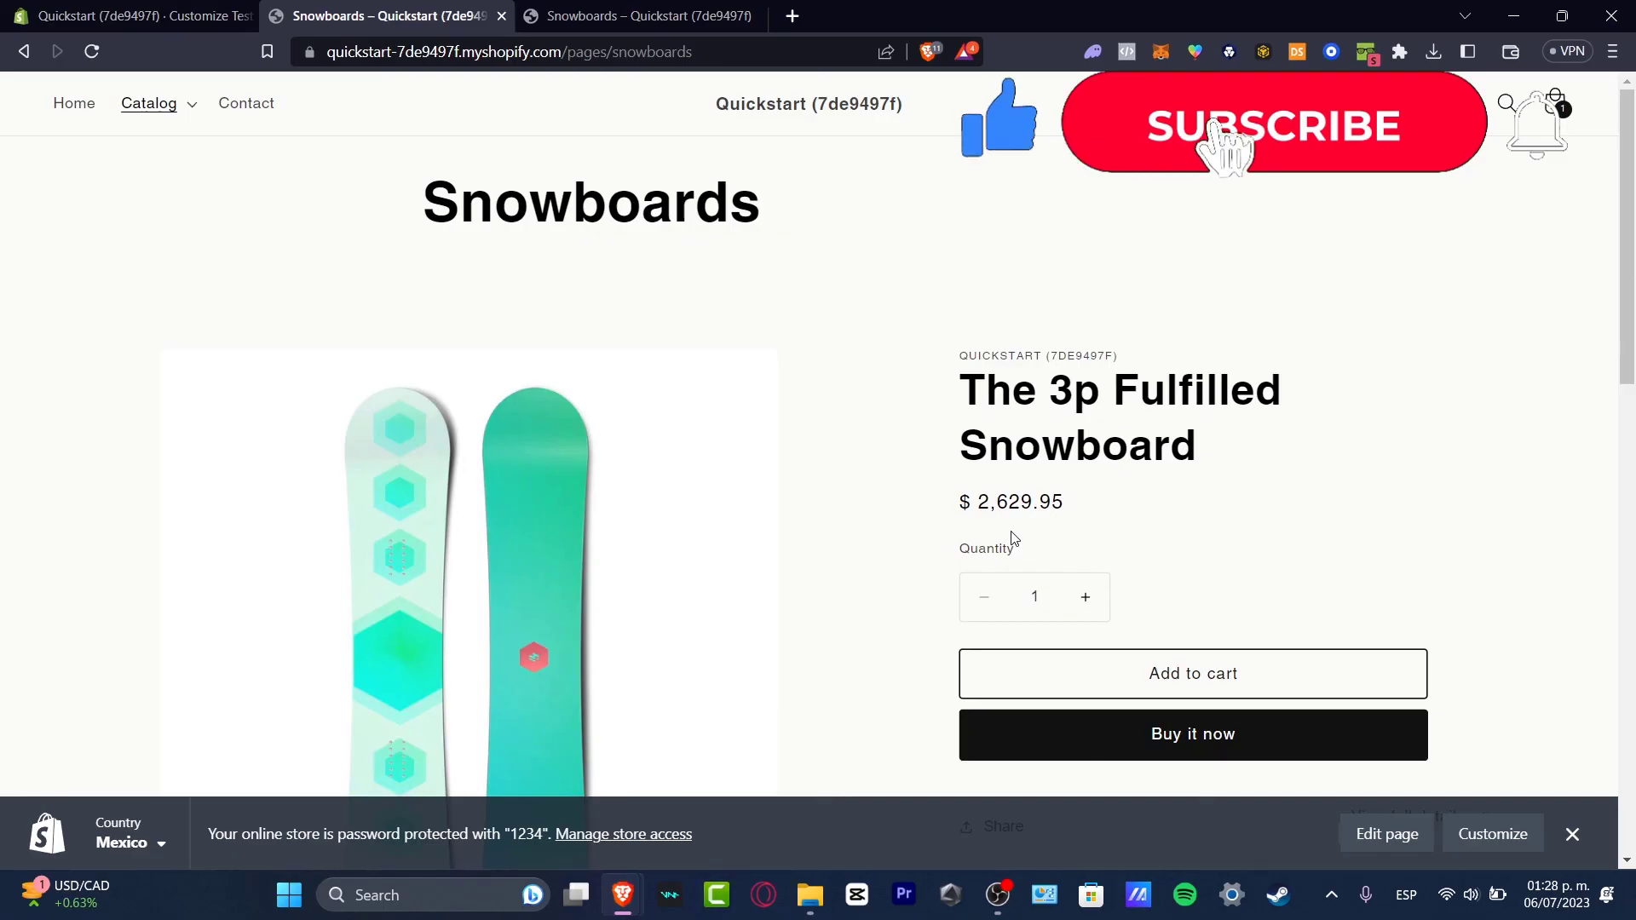
{"action": "left_click", "coordinate": [128, 15]}
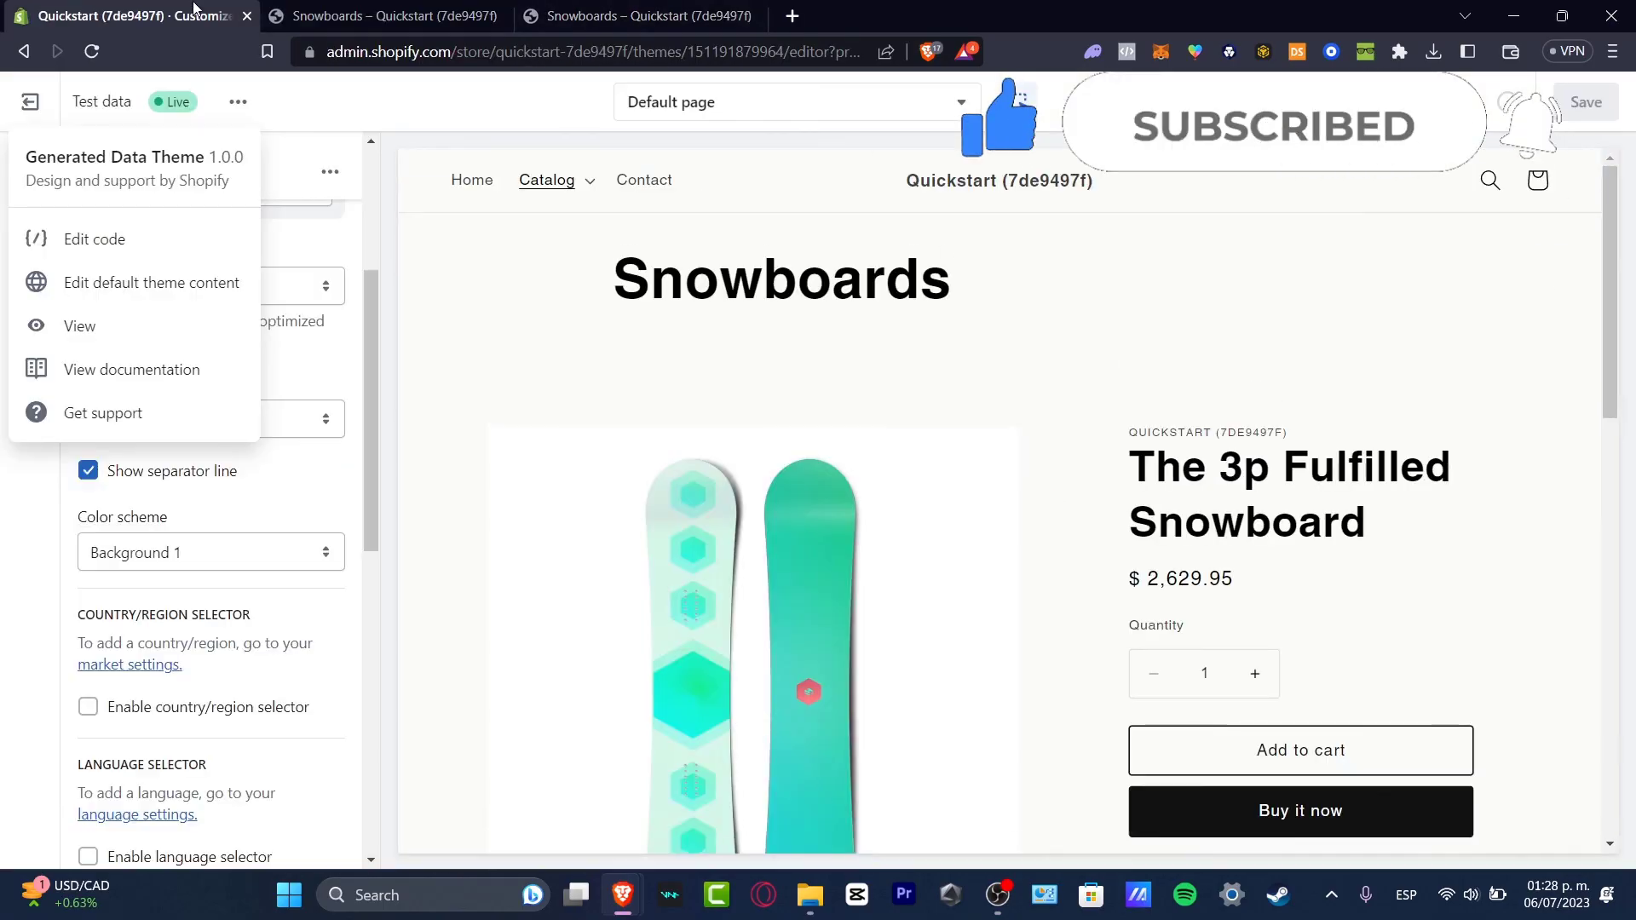